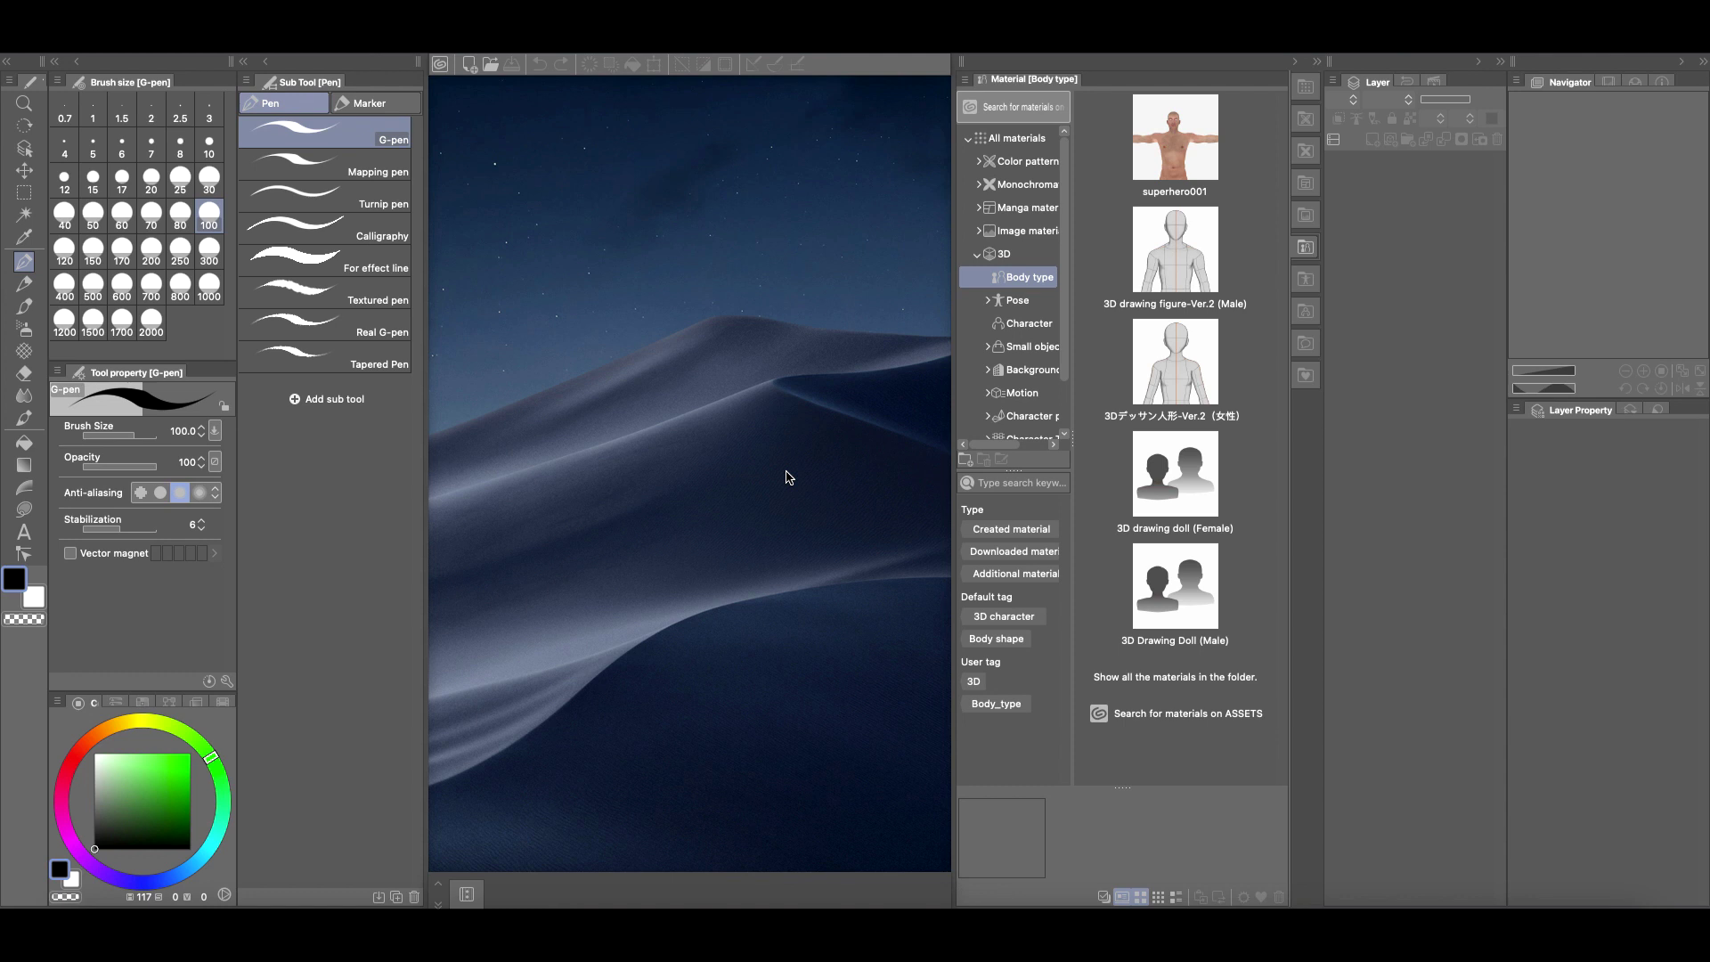
Delete the female 3D drawing figure Ver.2 from the Body type materials
left_click(1174, 363)
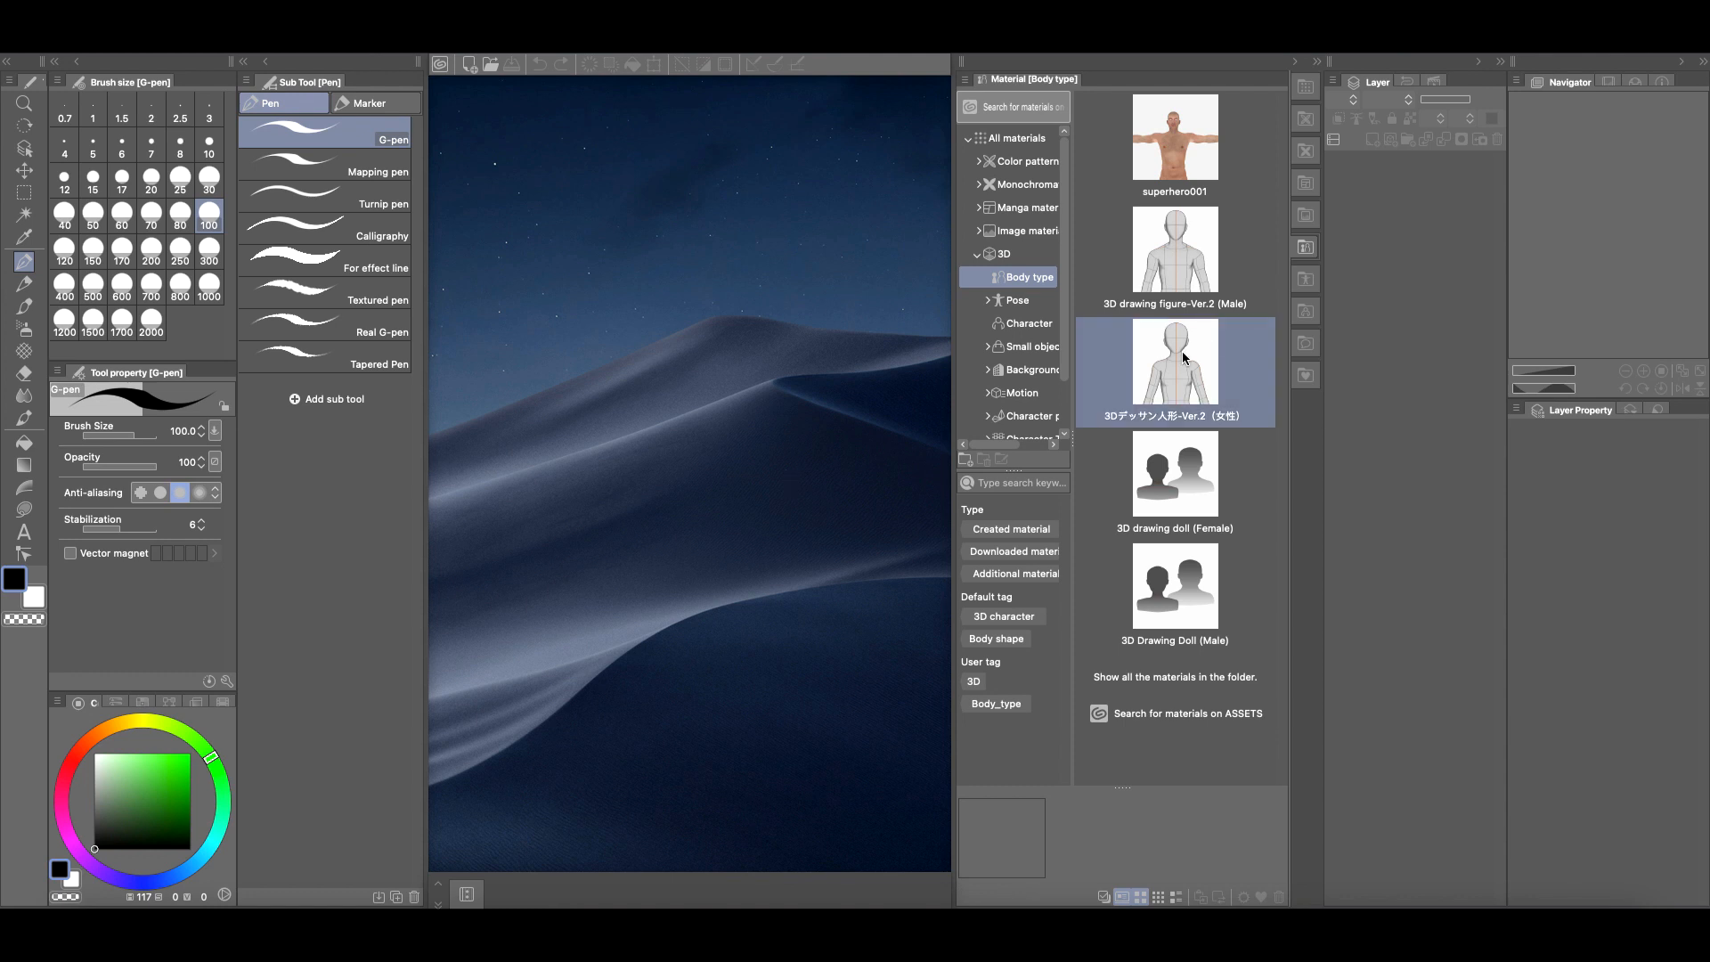
left_click(1174, 363)
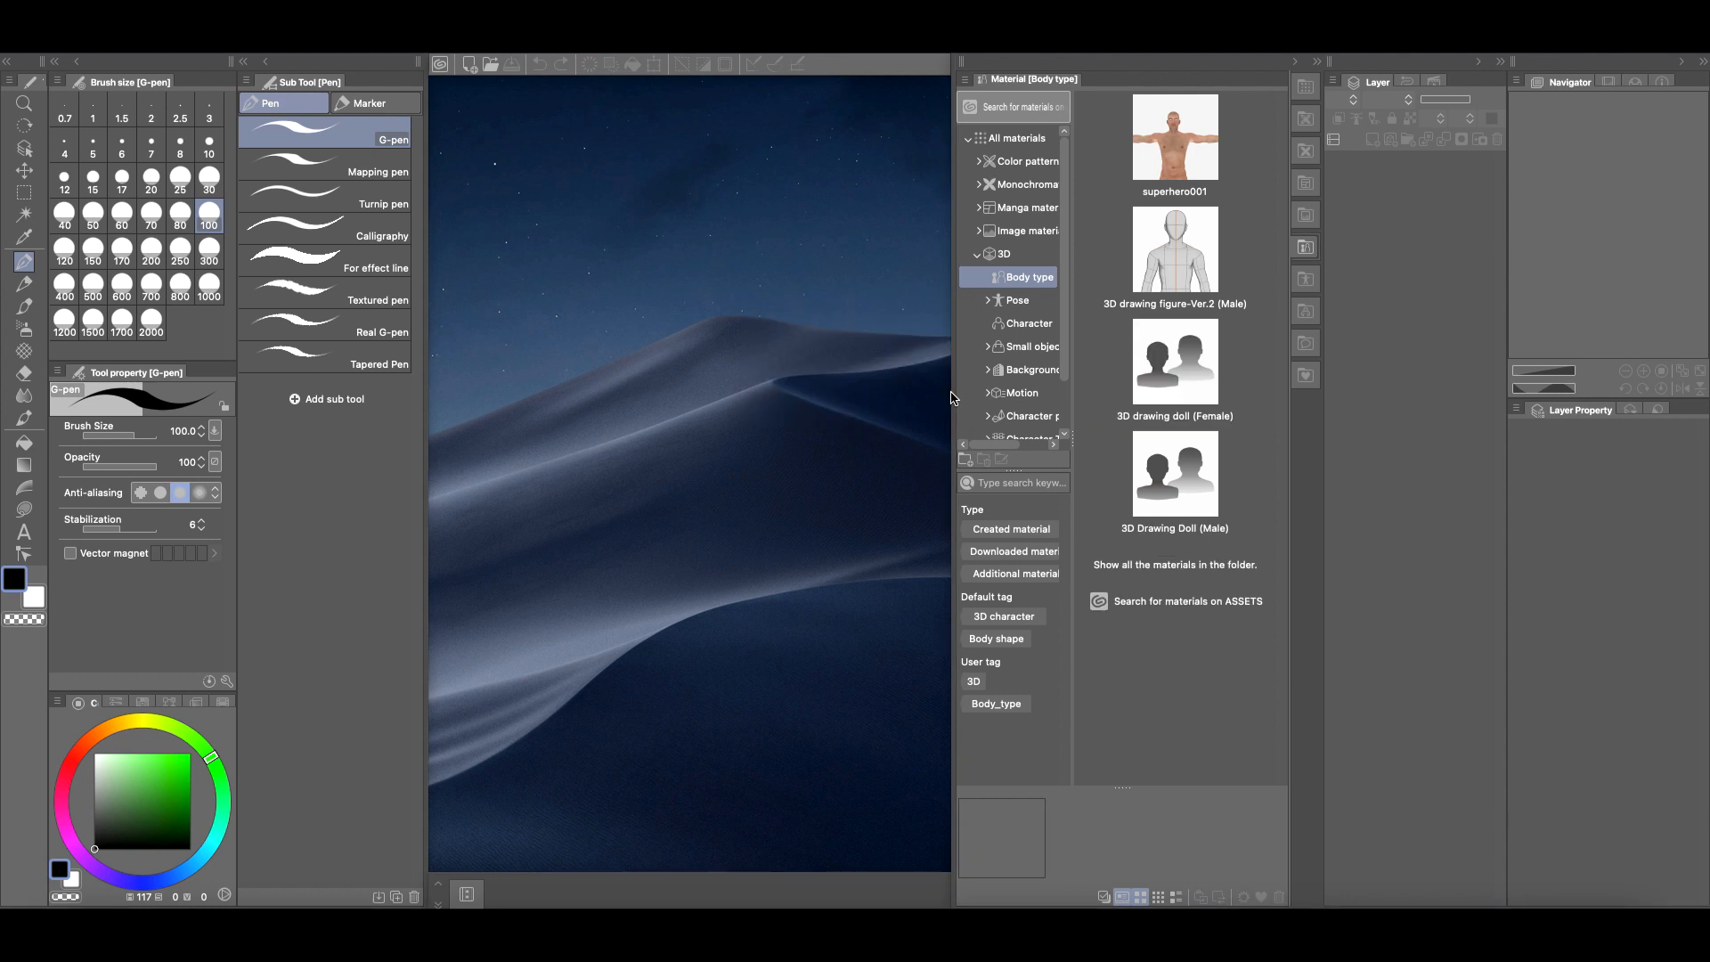
mouse_move(207, 71)
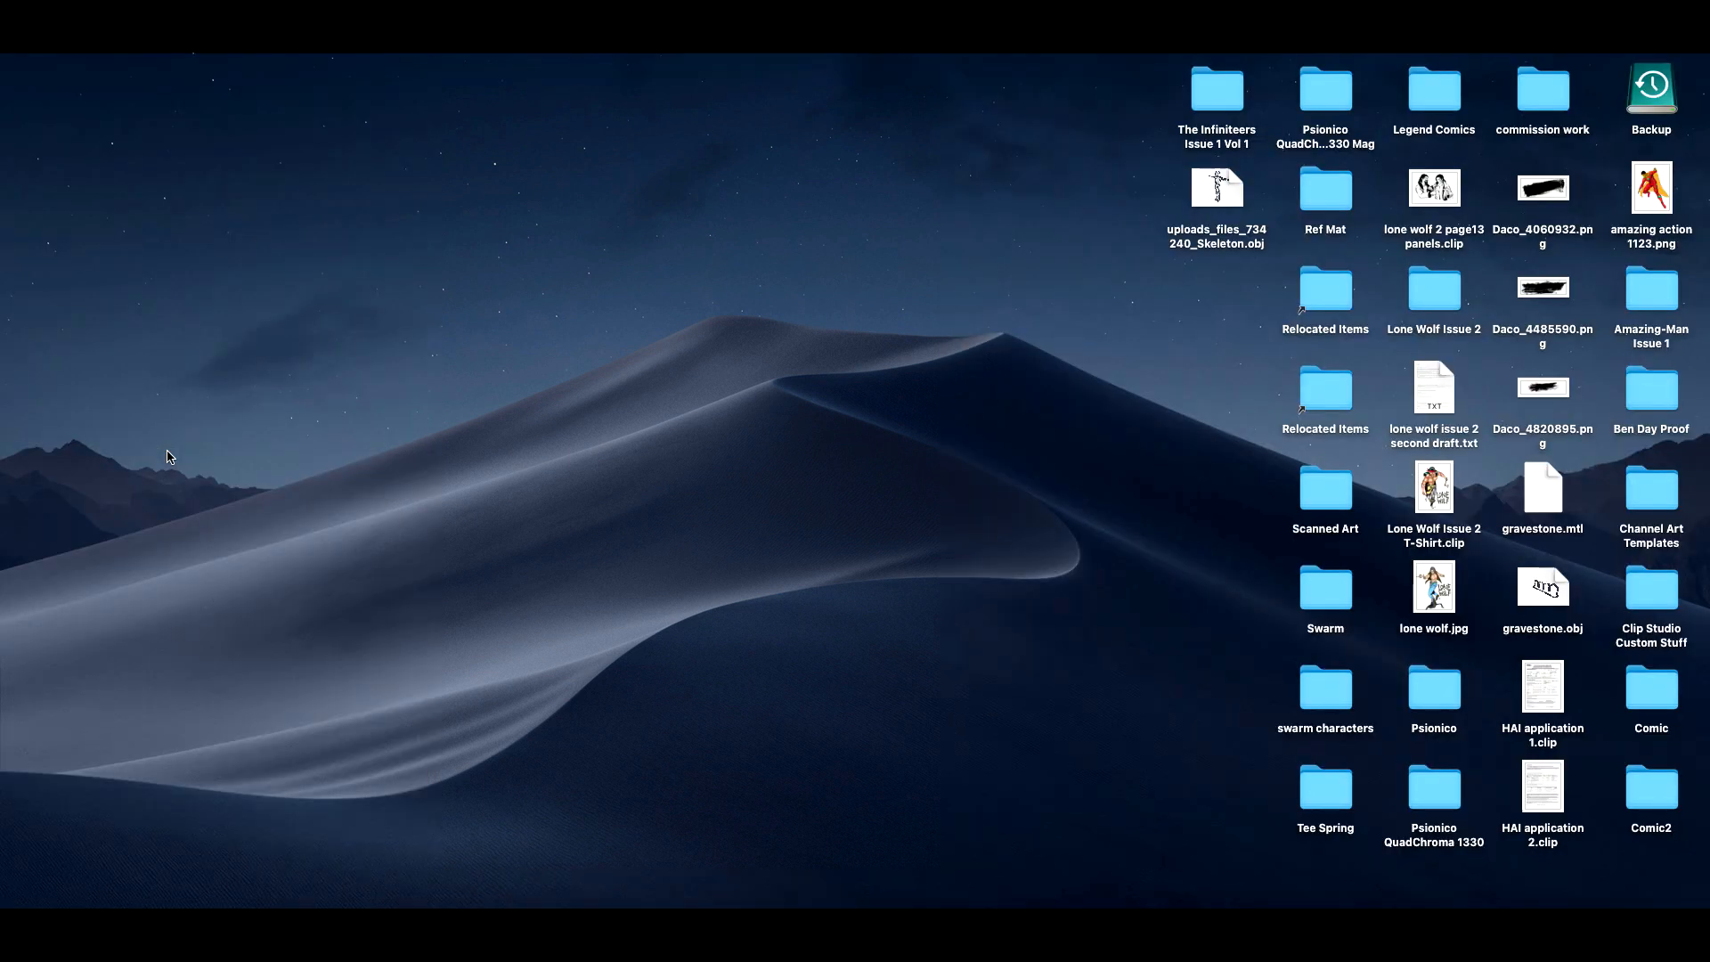
mouse_move(1138, 381)
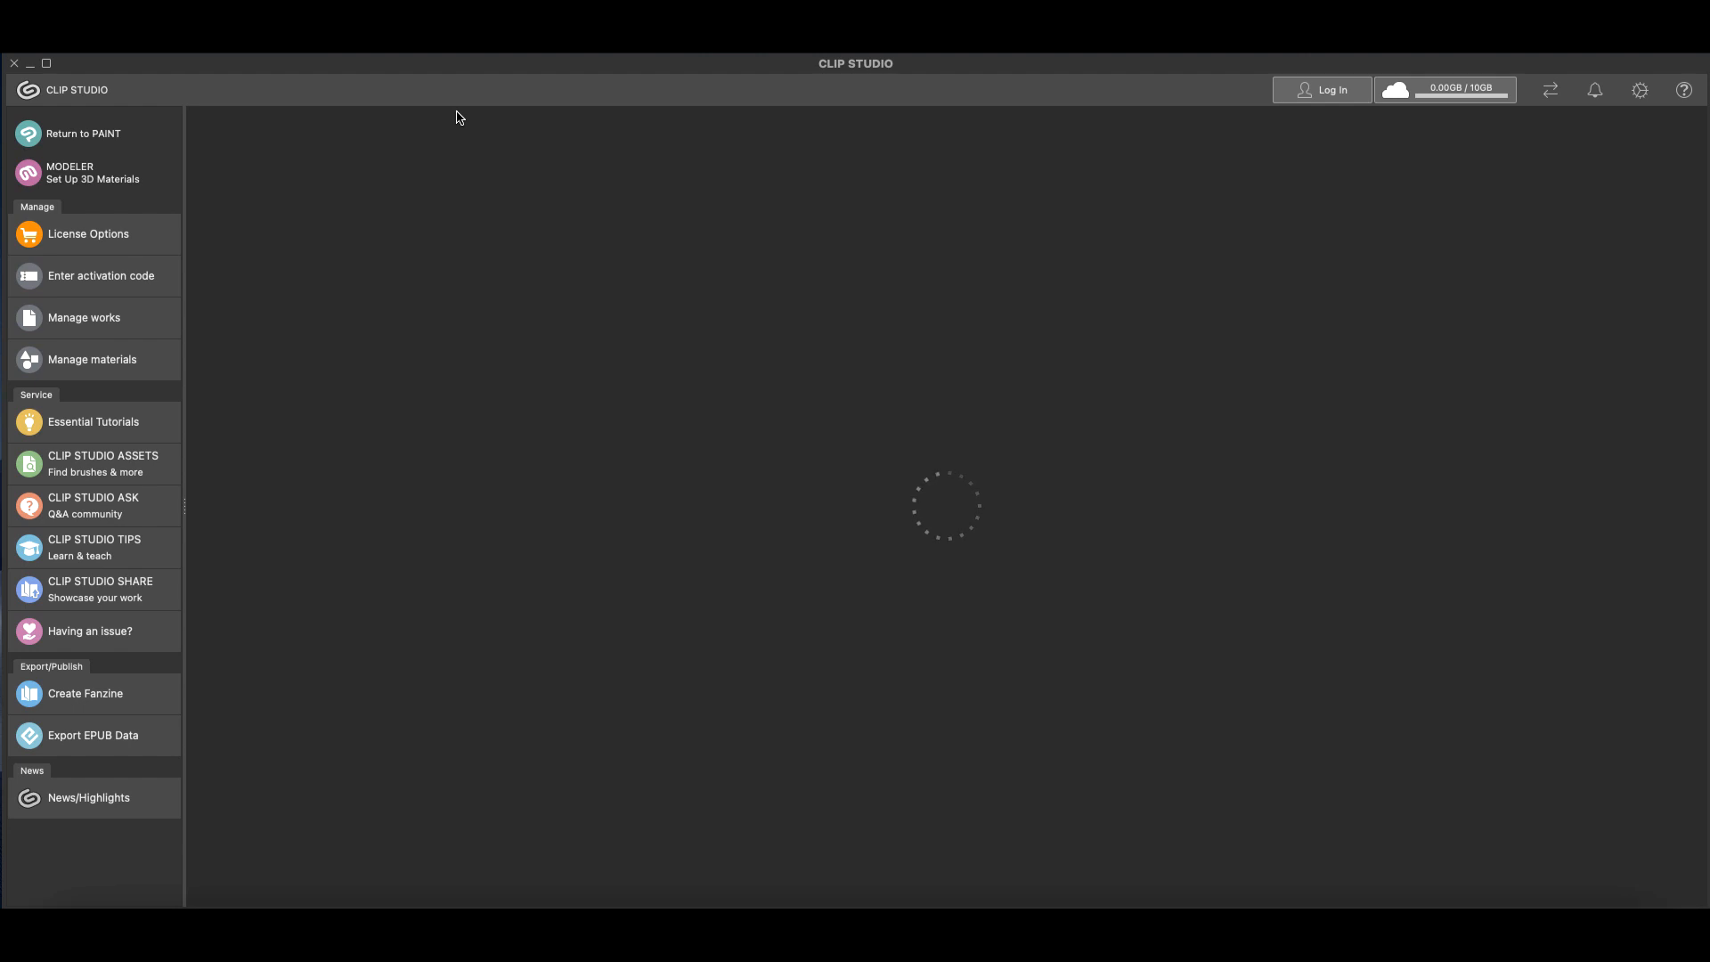
Return to the Clip Studio start screen and load the CLIP STUDIO ASSETS store
left_click(1319, 89)
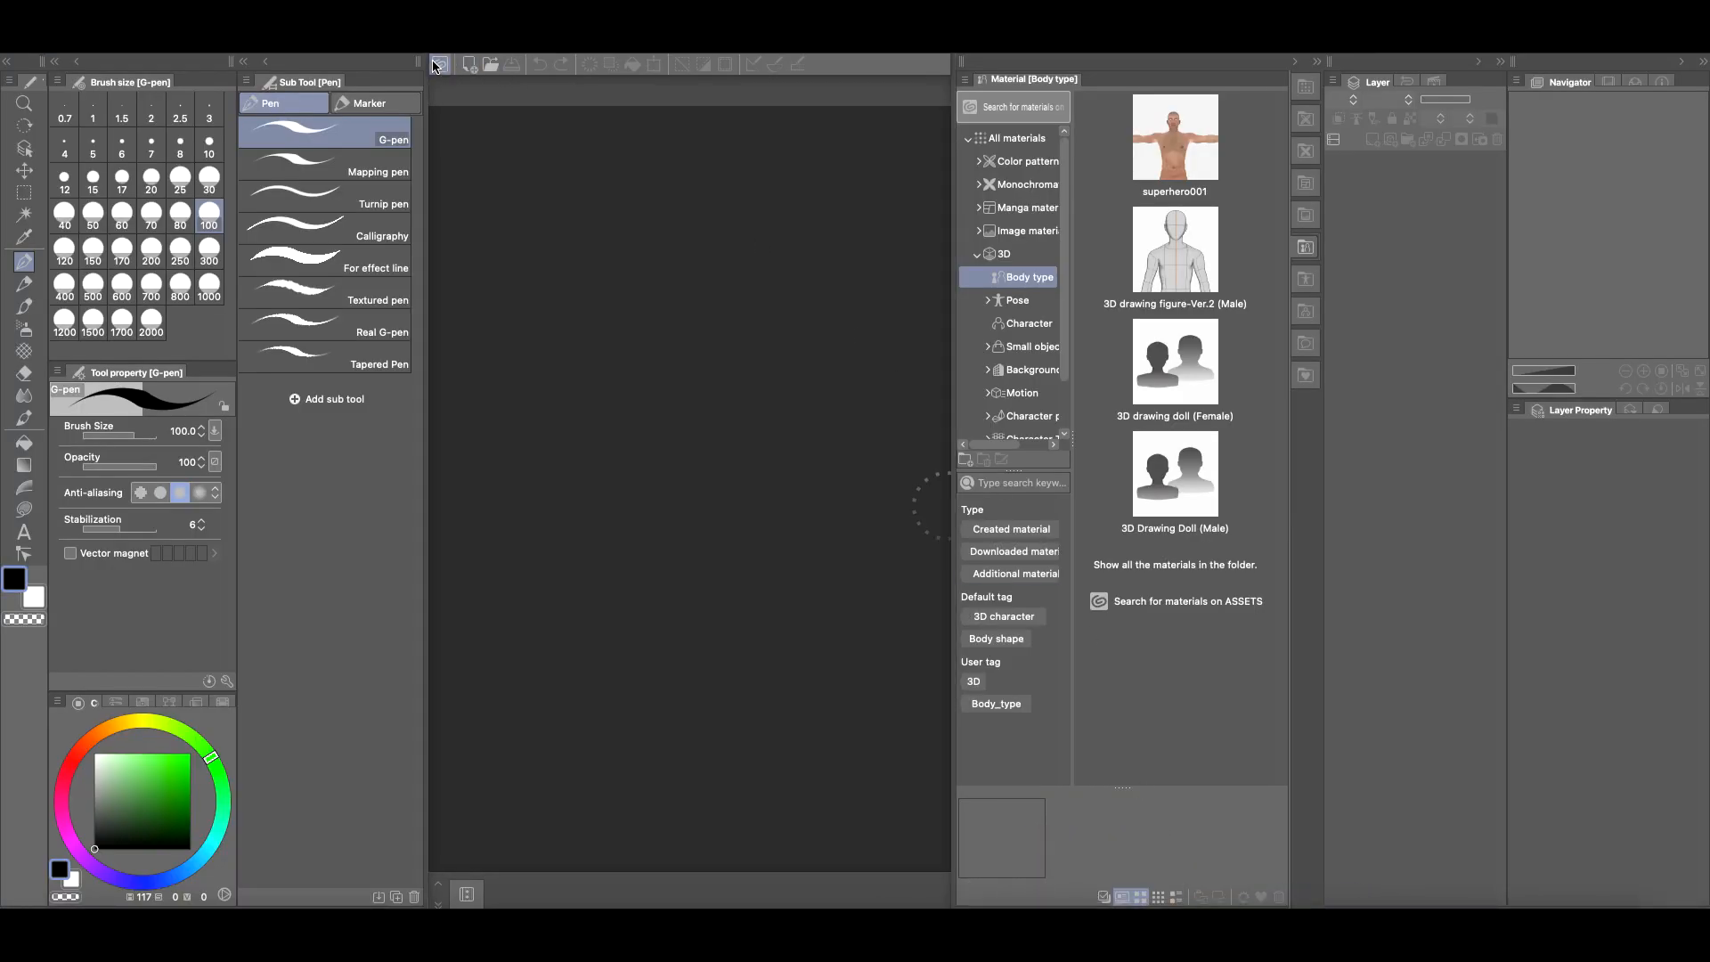
left_click(440, 64)
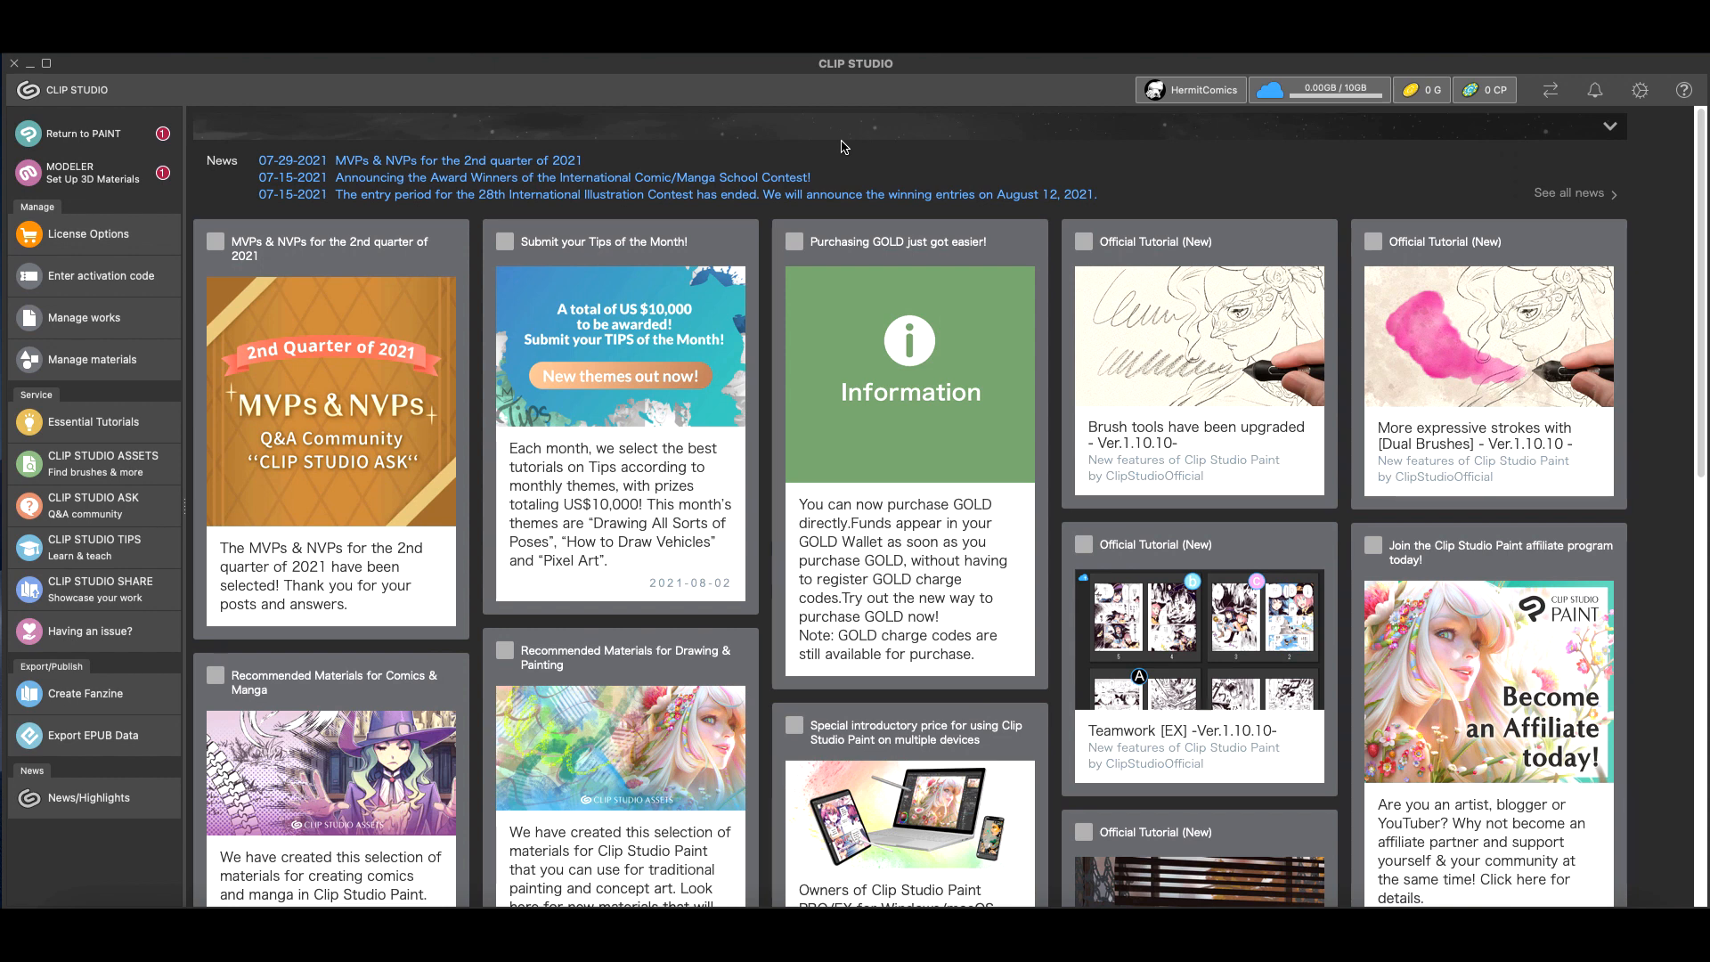
left_click(95, 463)
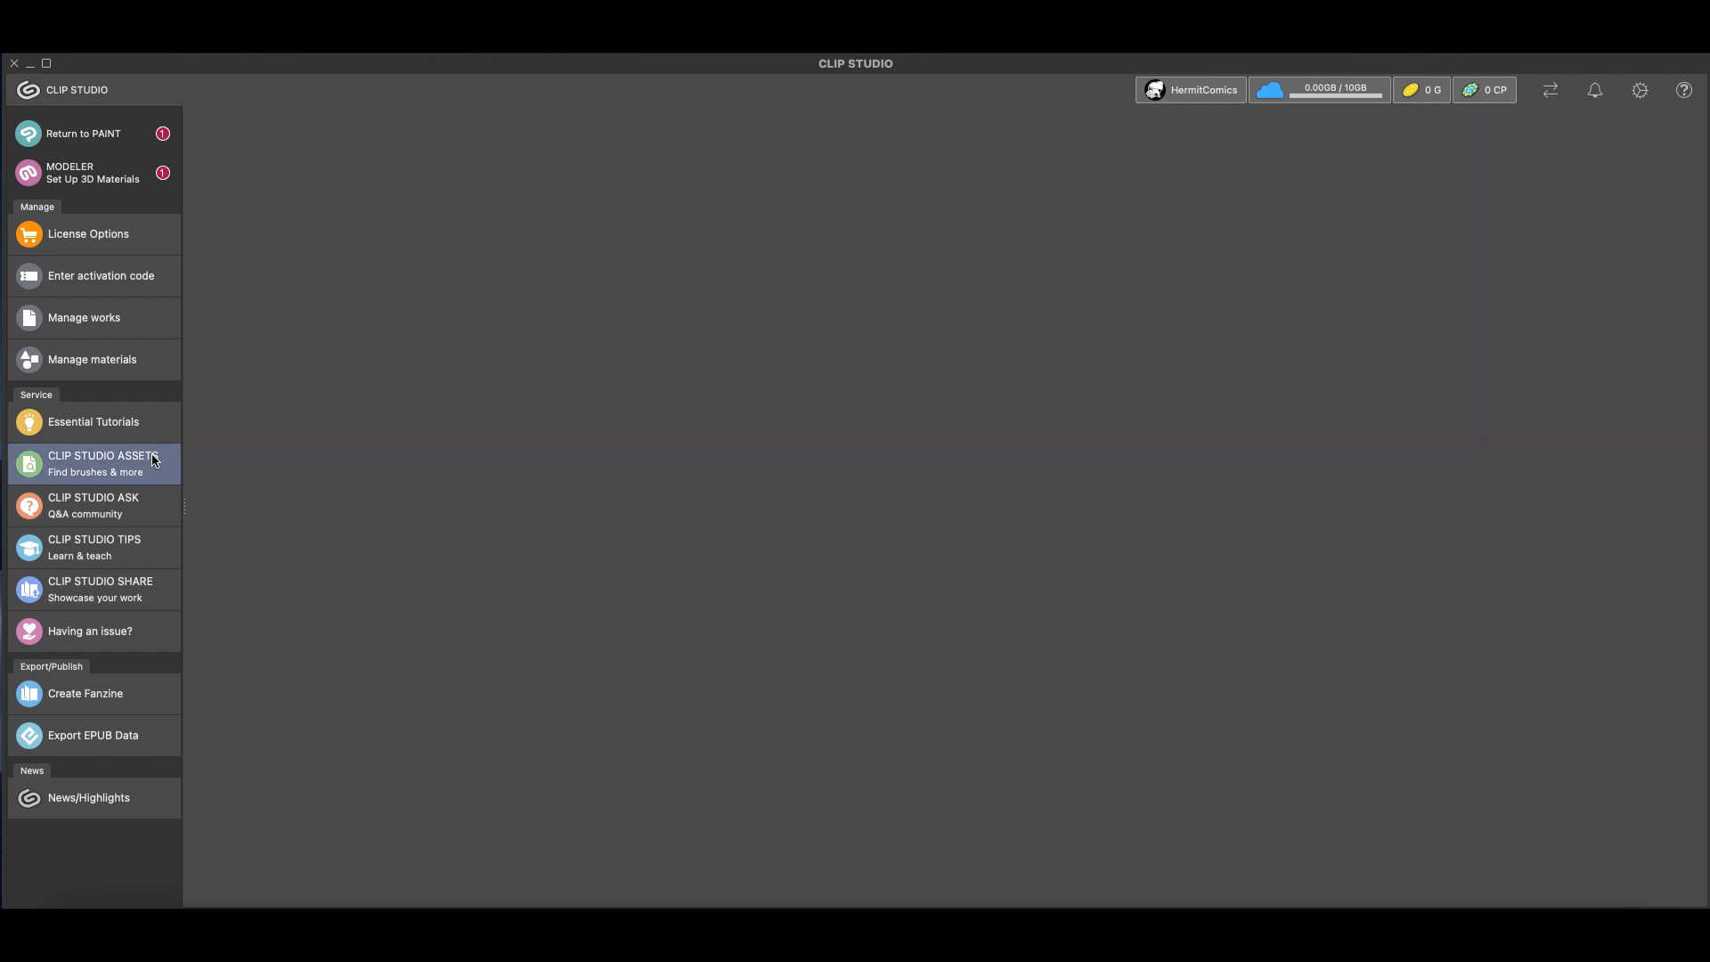
left_click(104, 463)
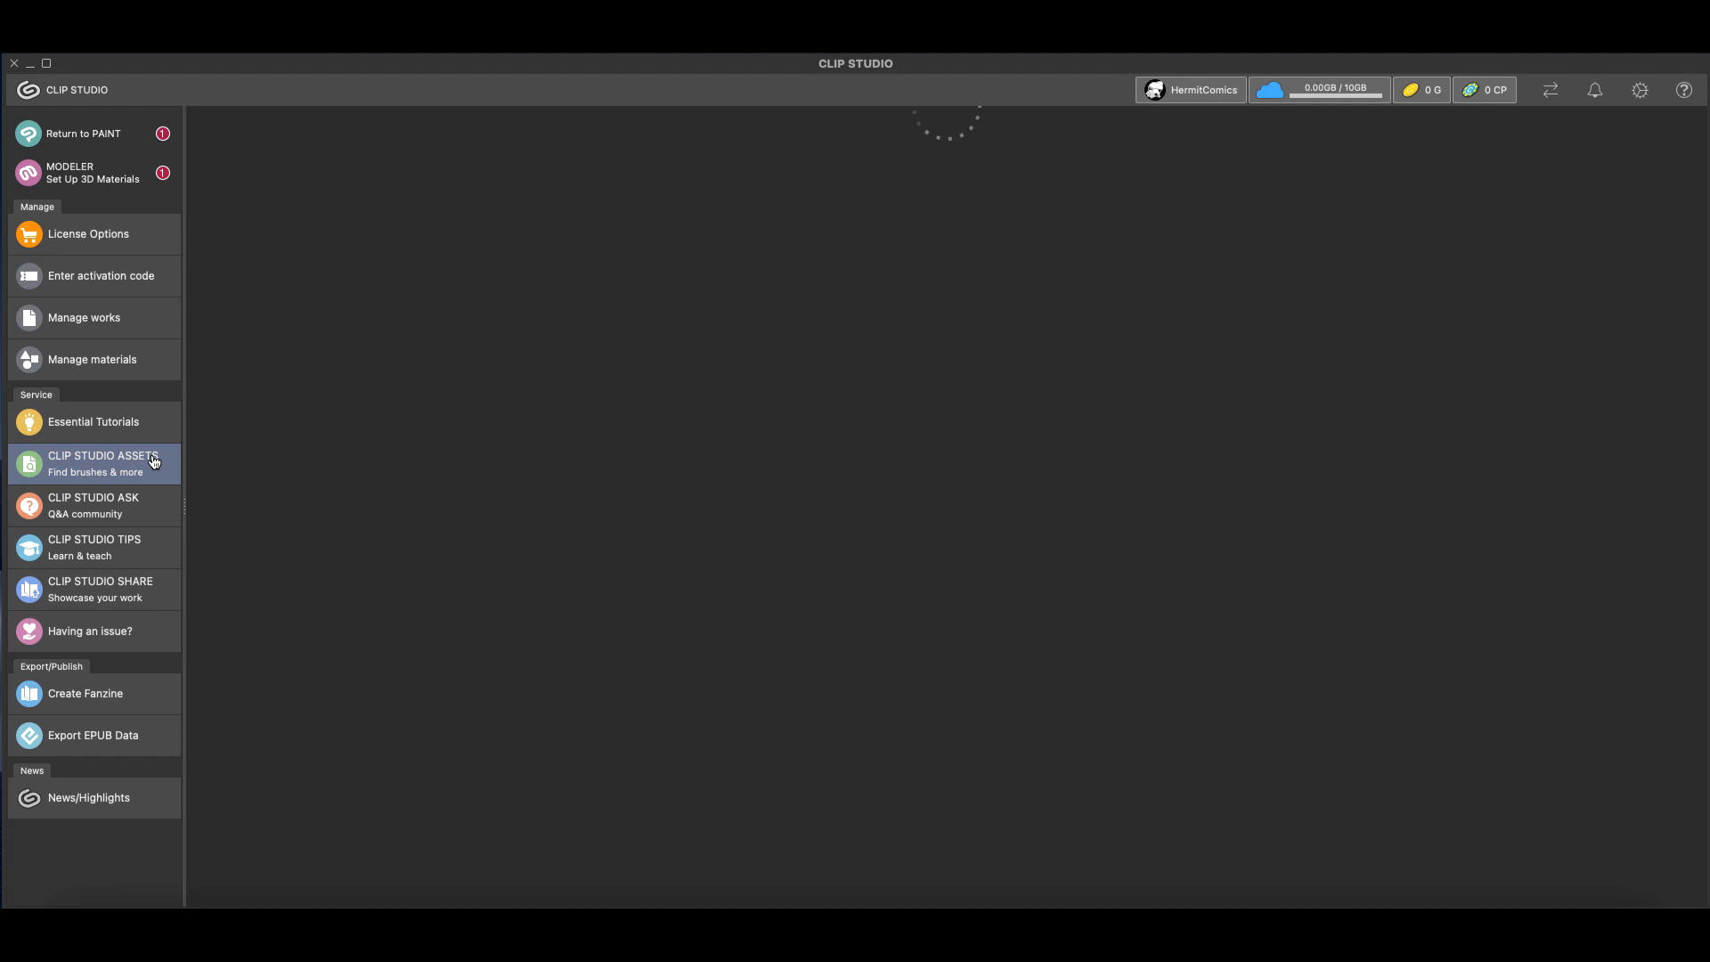
left_click(103, 463)
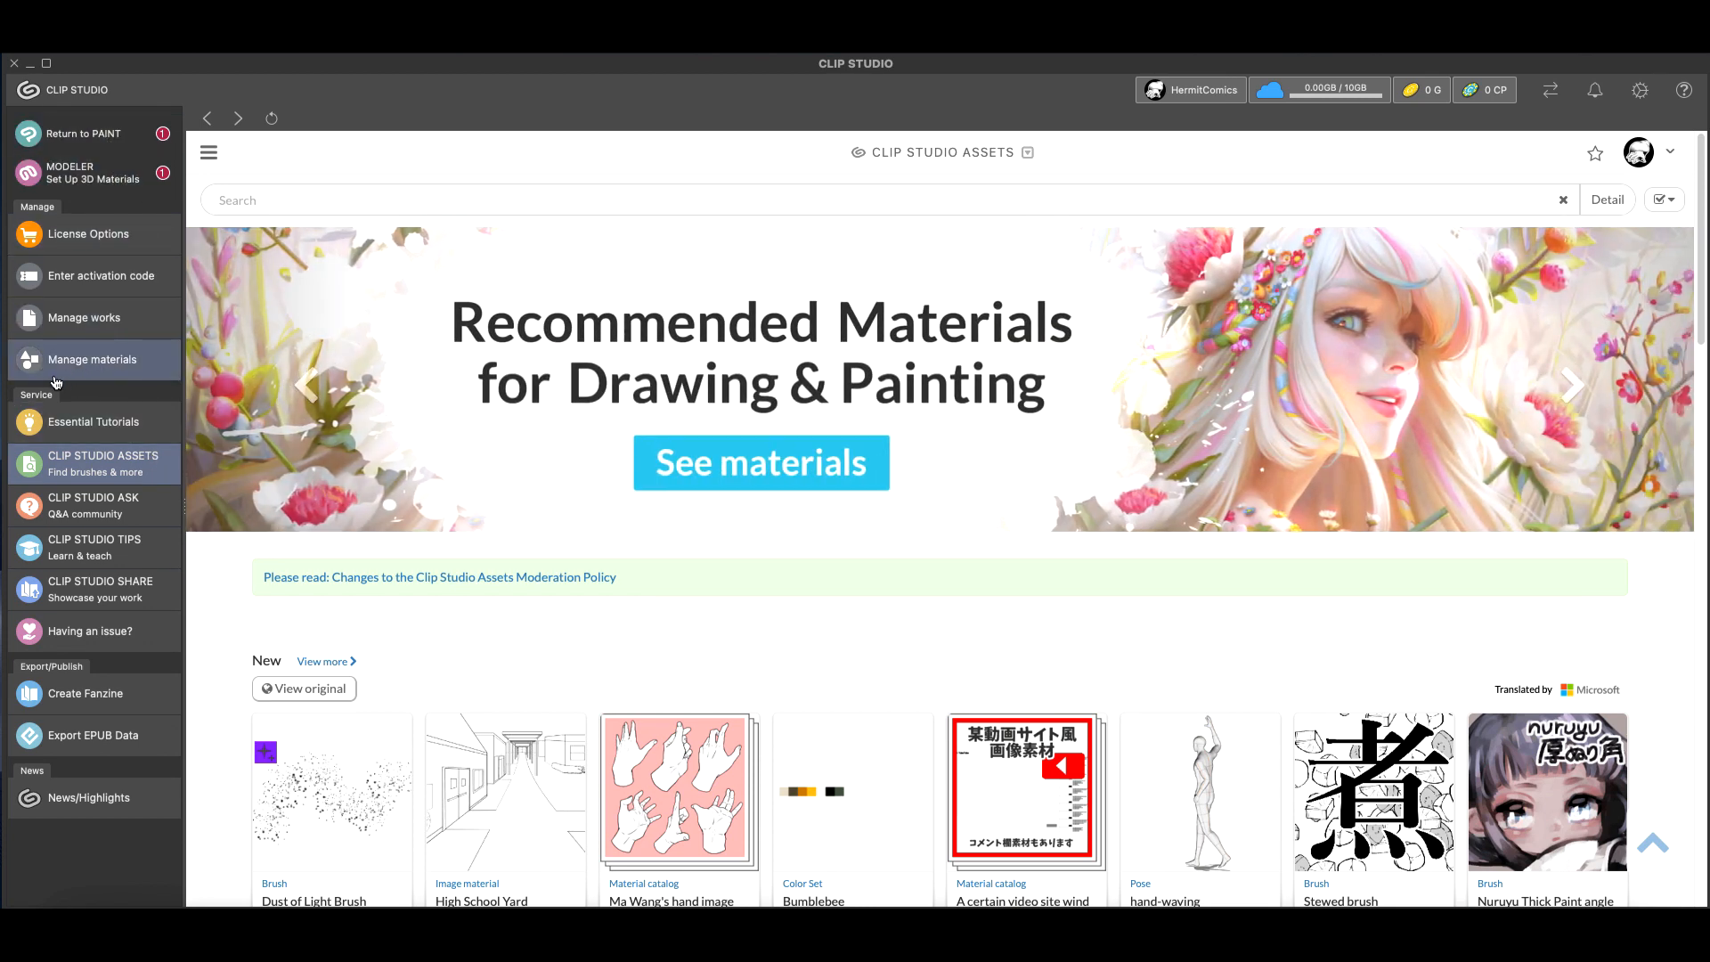
mouse_move(90, 358)
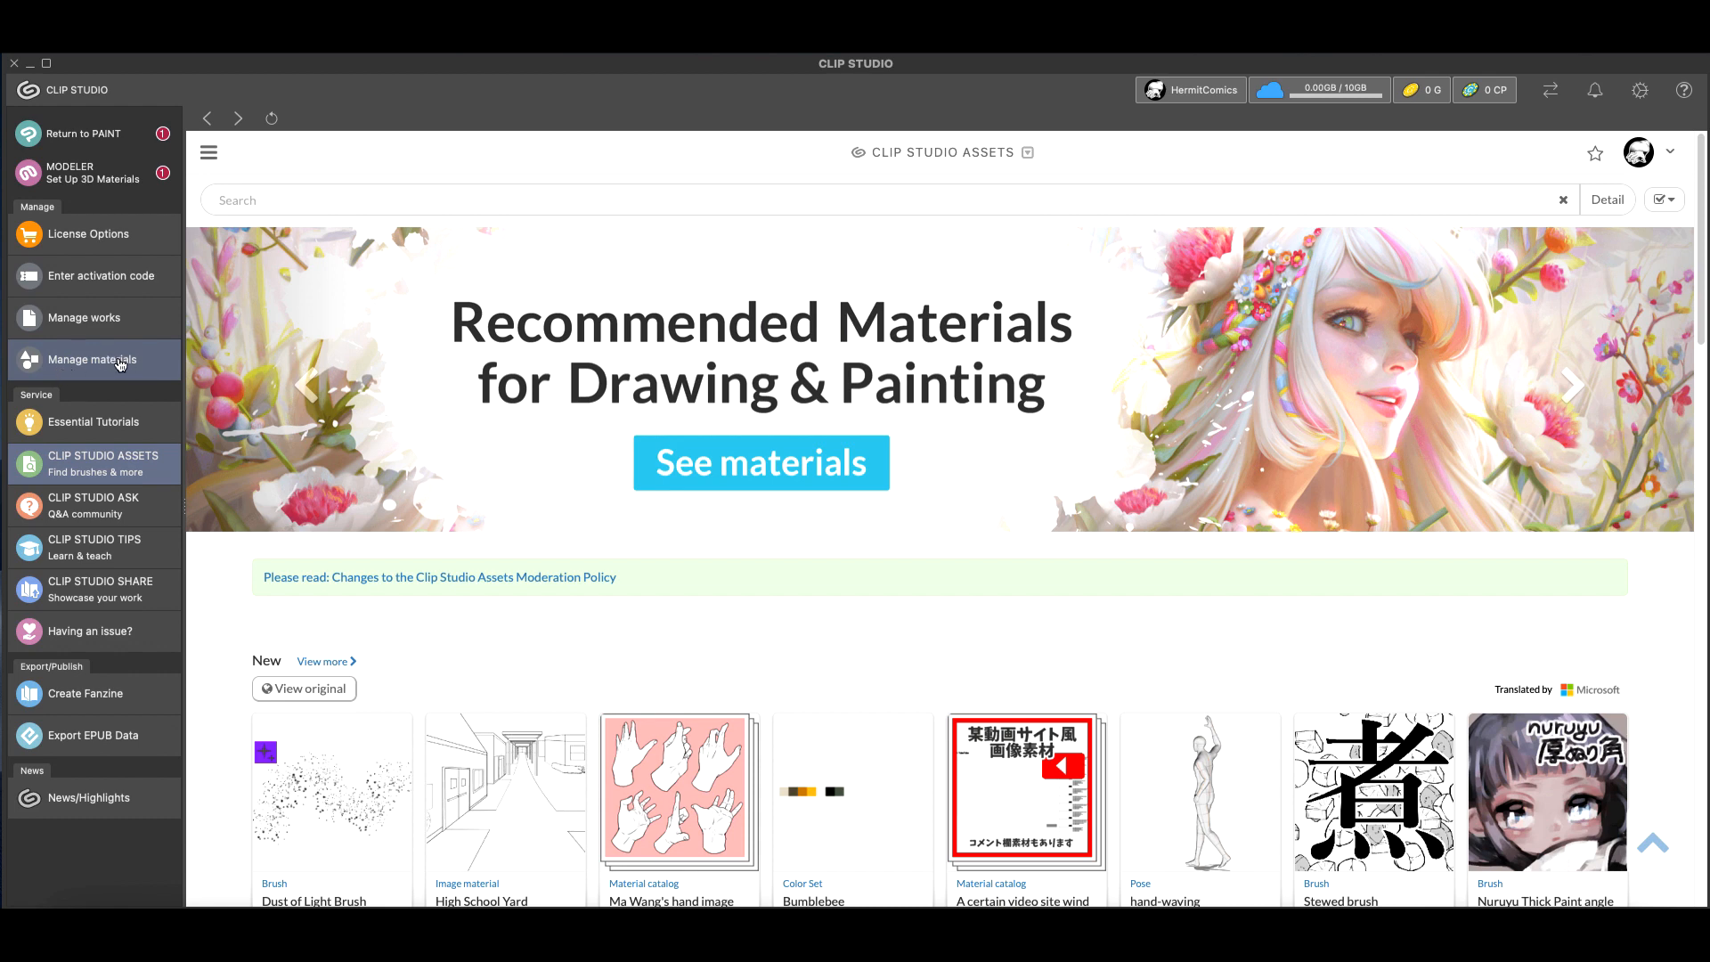
Open Manage materials and reach the Maintenance Menu with its Reset additional materials option
left_click(91, 358)
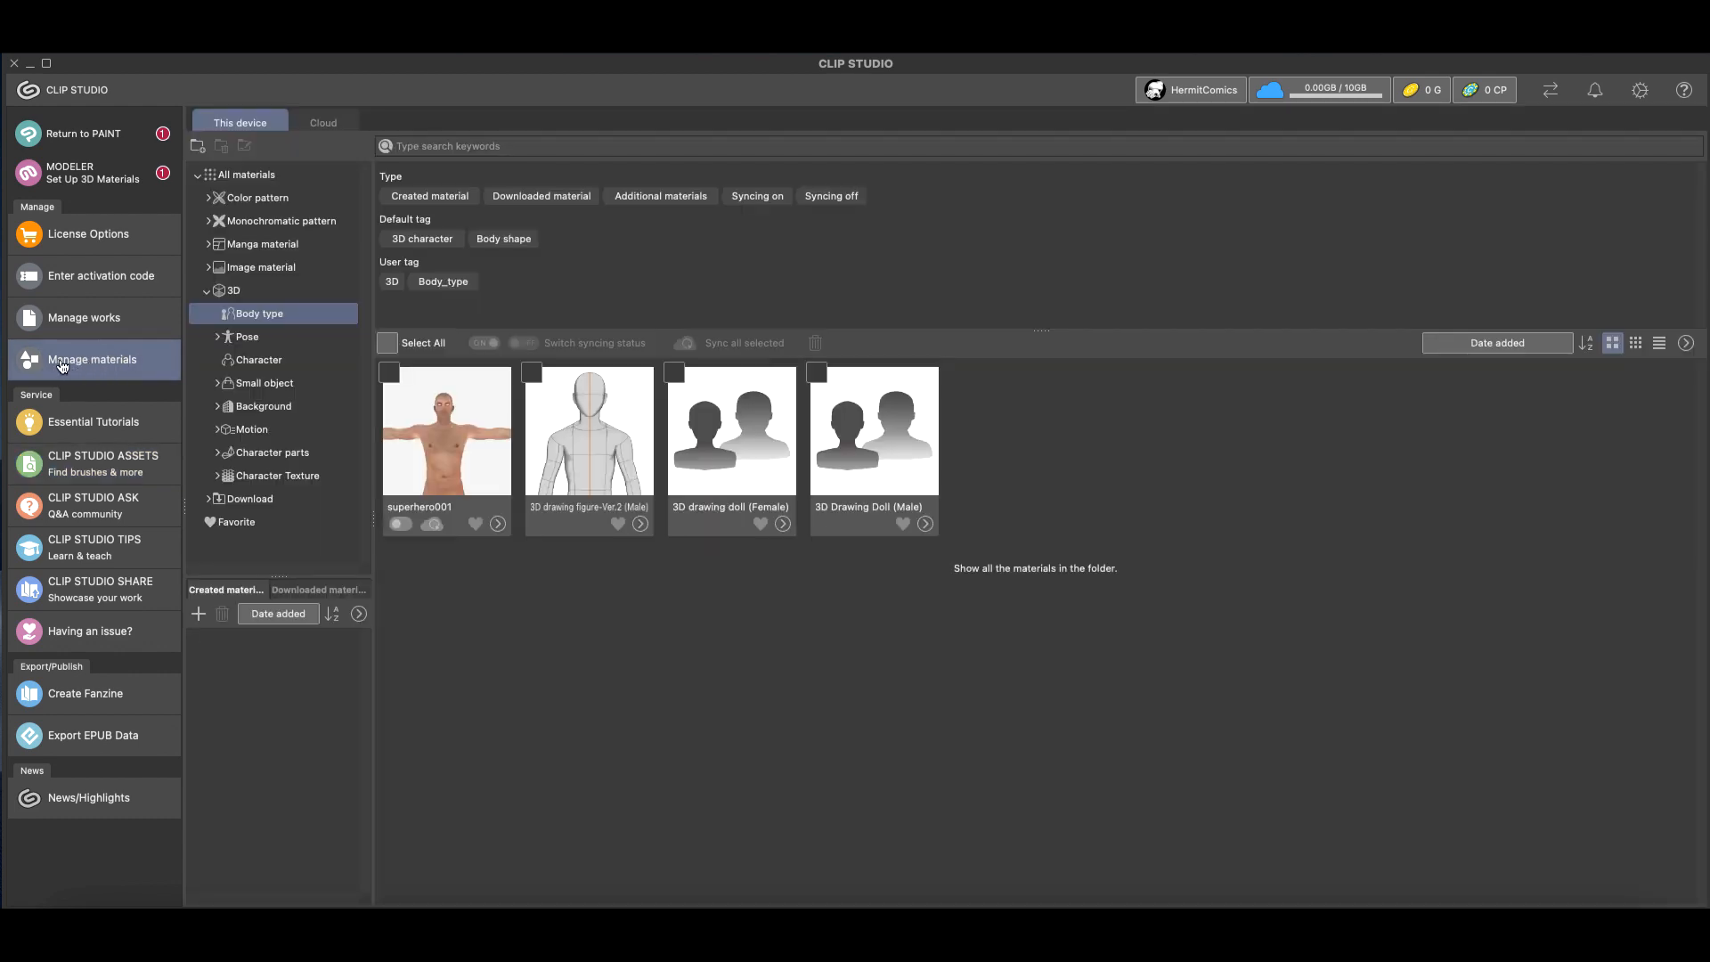
mouse_move(315, 849)
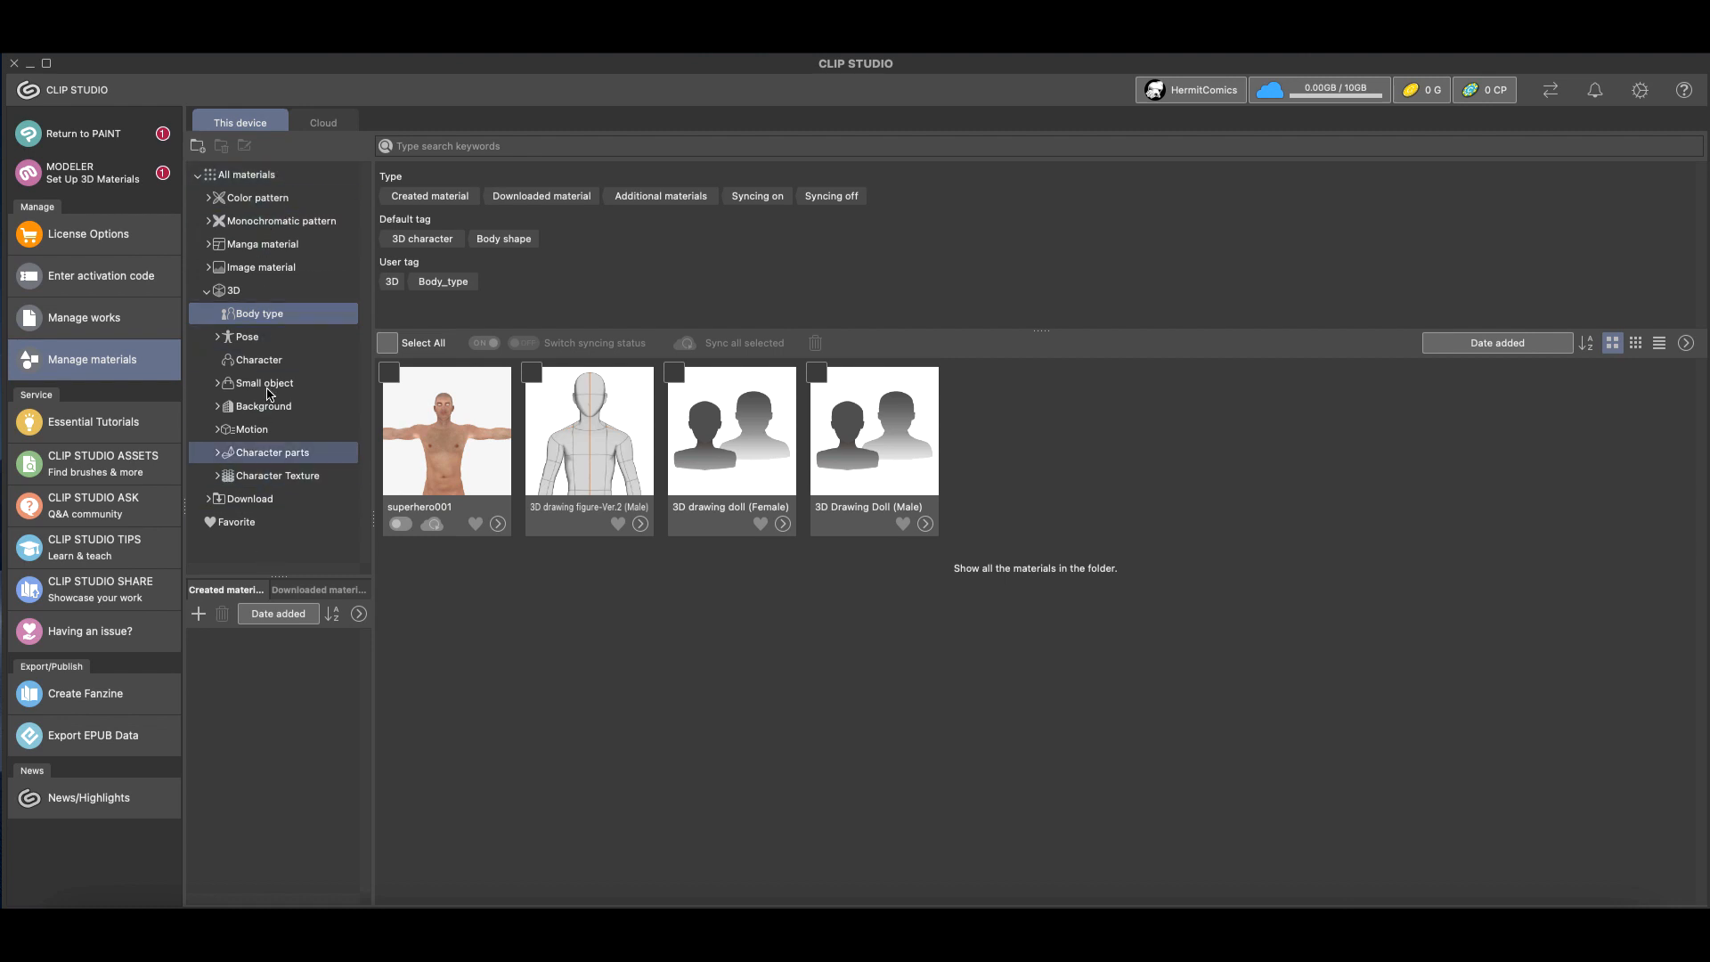
left_click(262, 267)
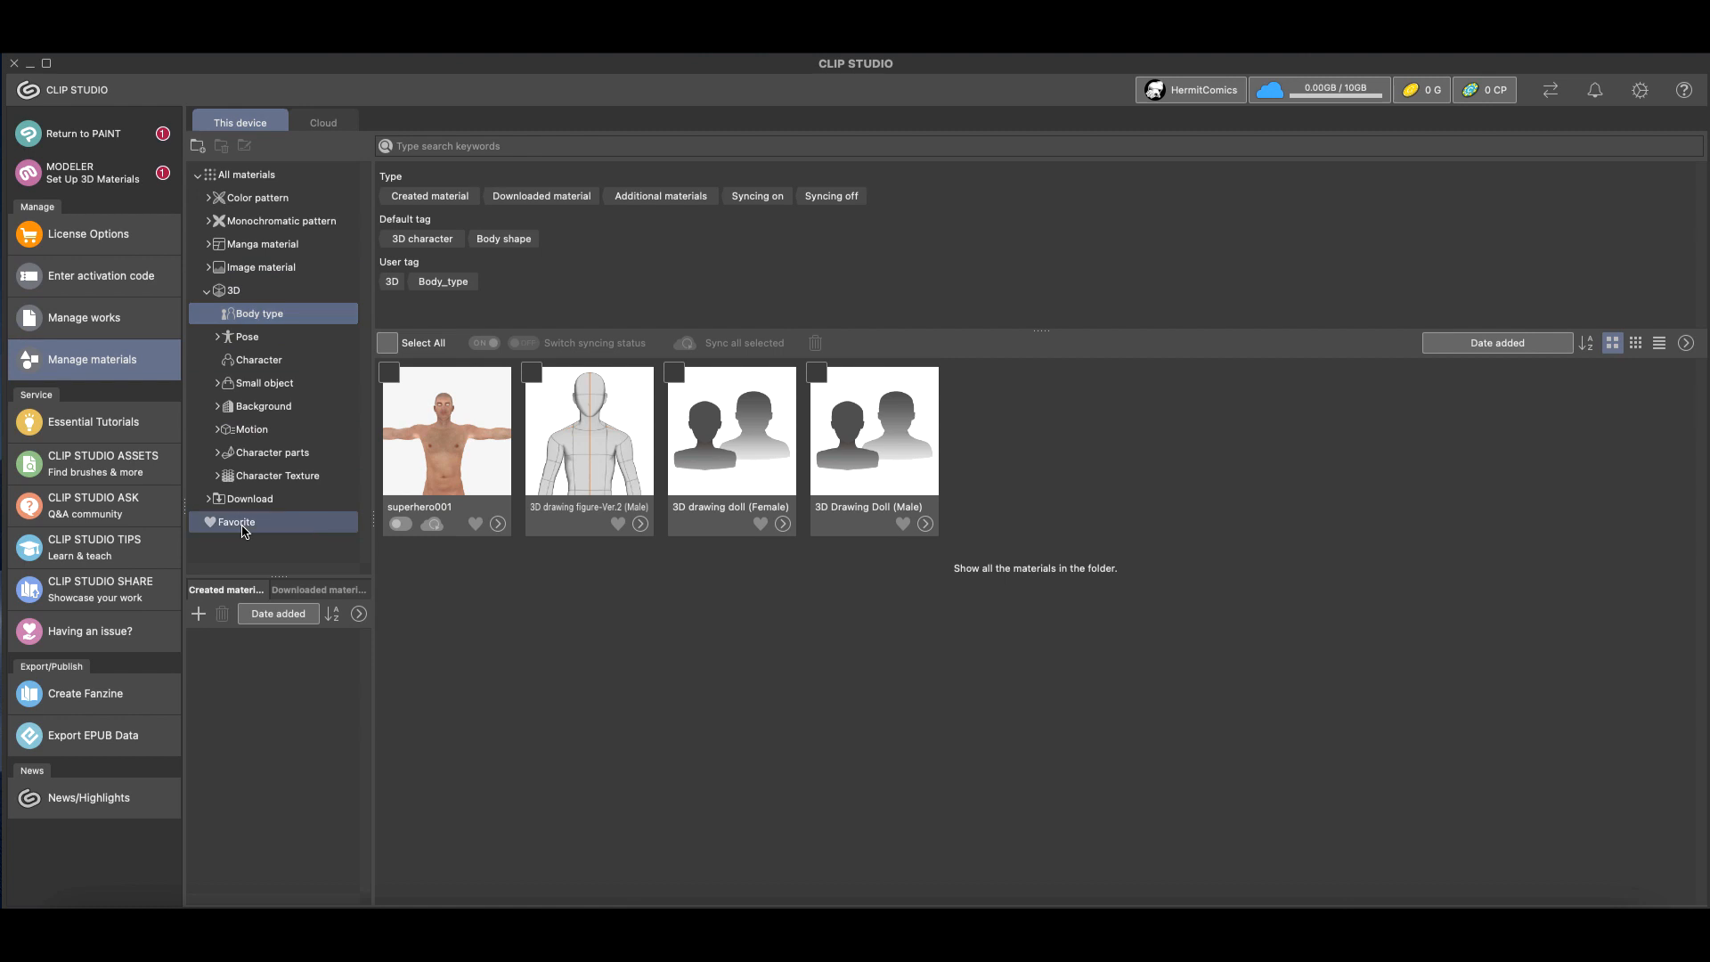
left_click(730, 429)
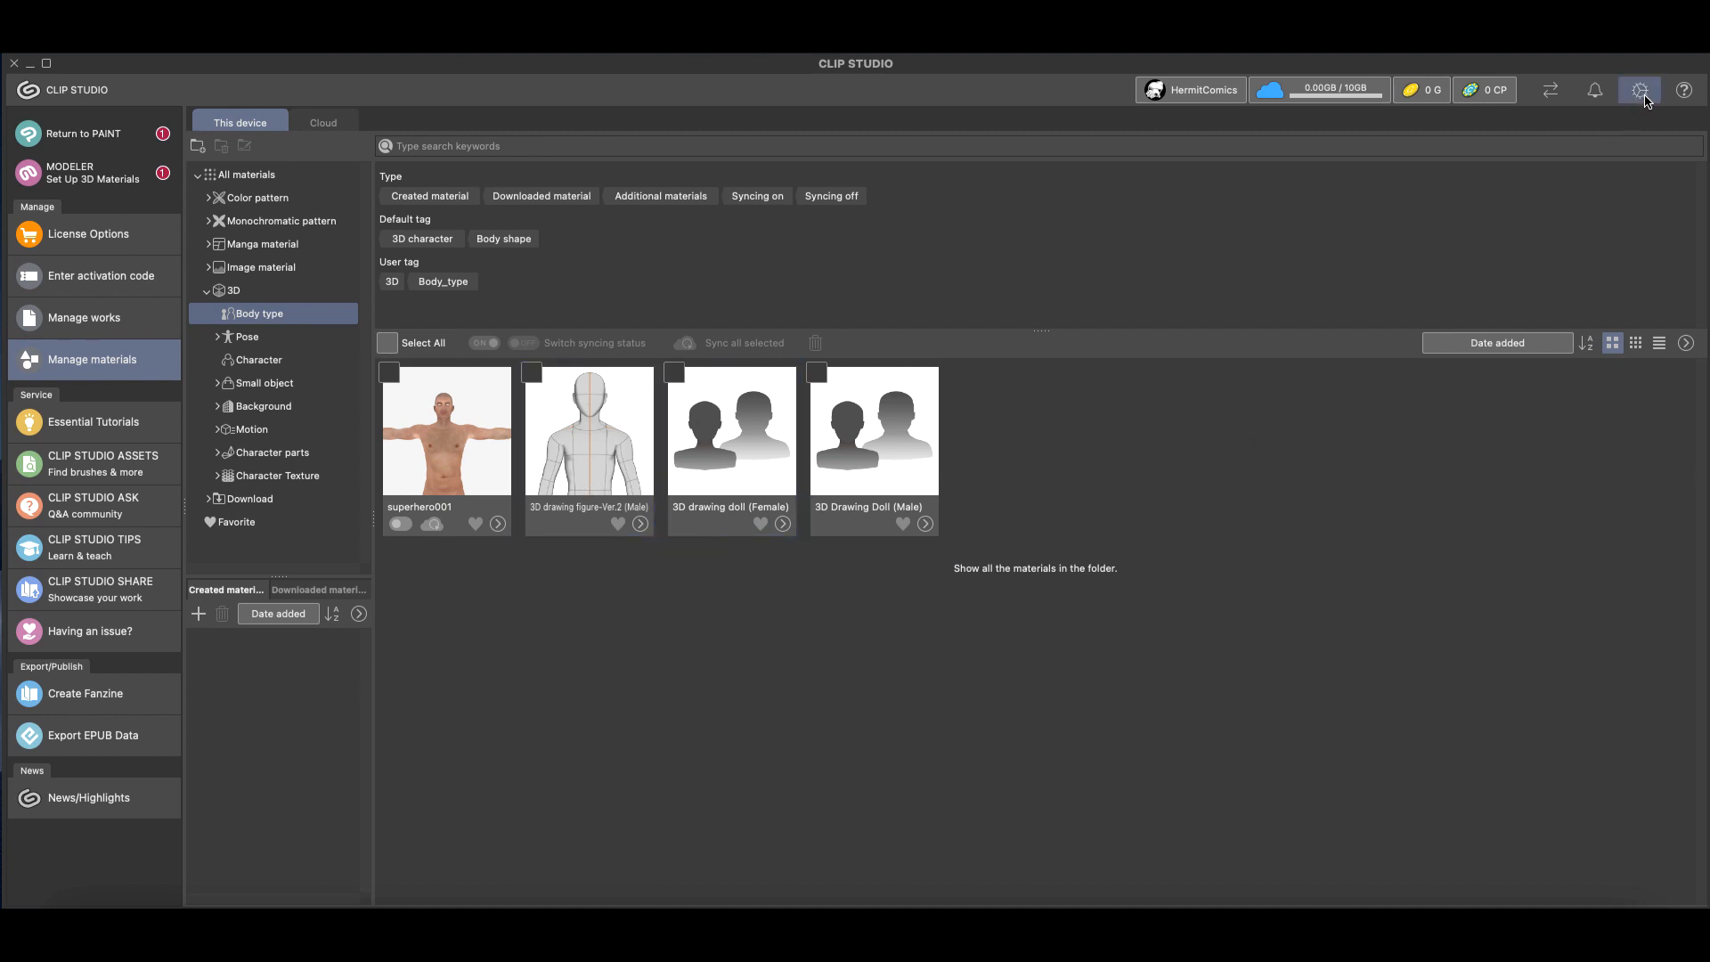
mouse_move(1639, 89)
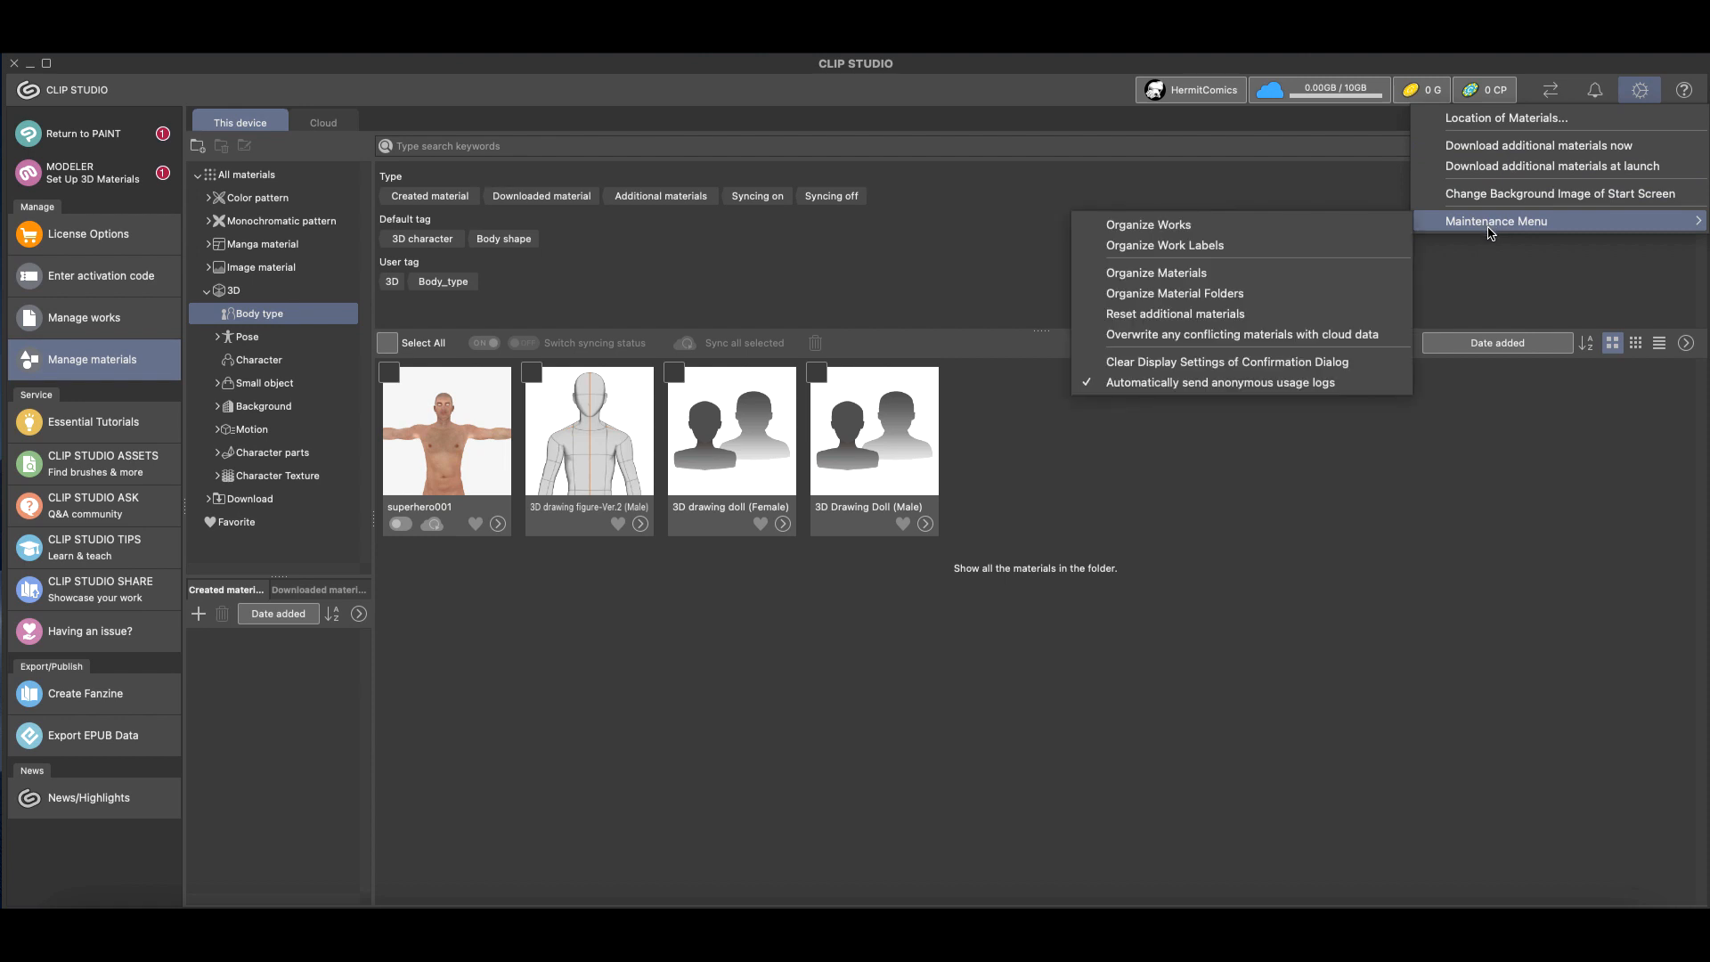
mouse_move(1152, 314)
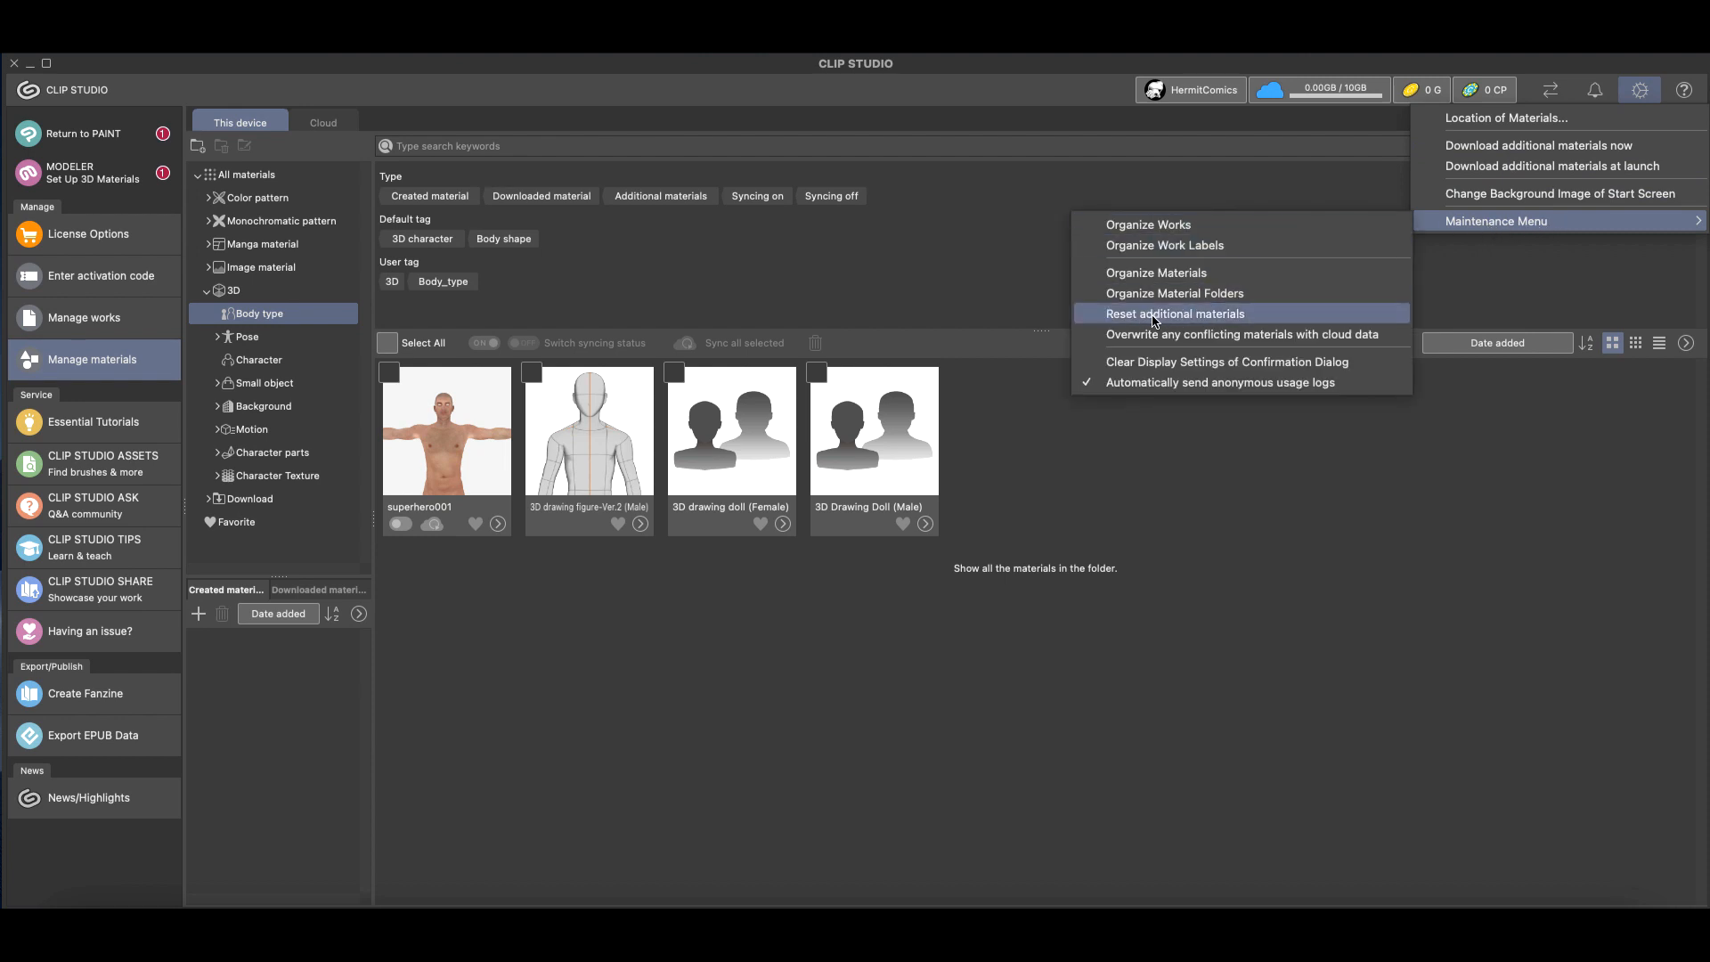
Attempt Reset additional materials, dismiss the 'other apps running' warning, and return to Paint
left_click(1174, 313)
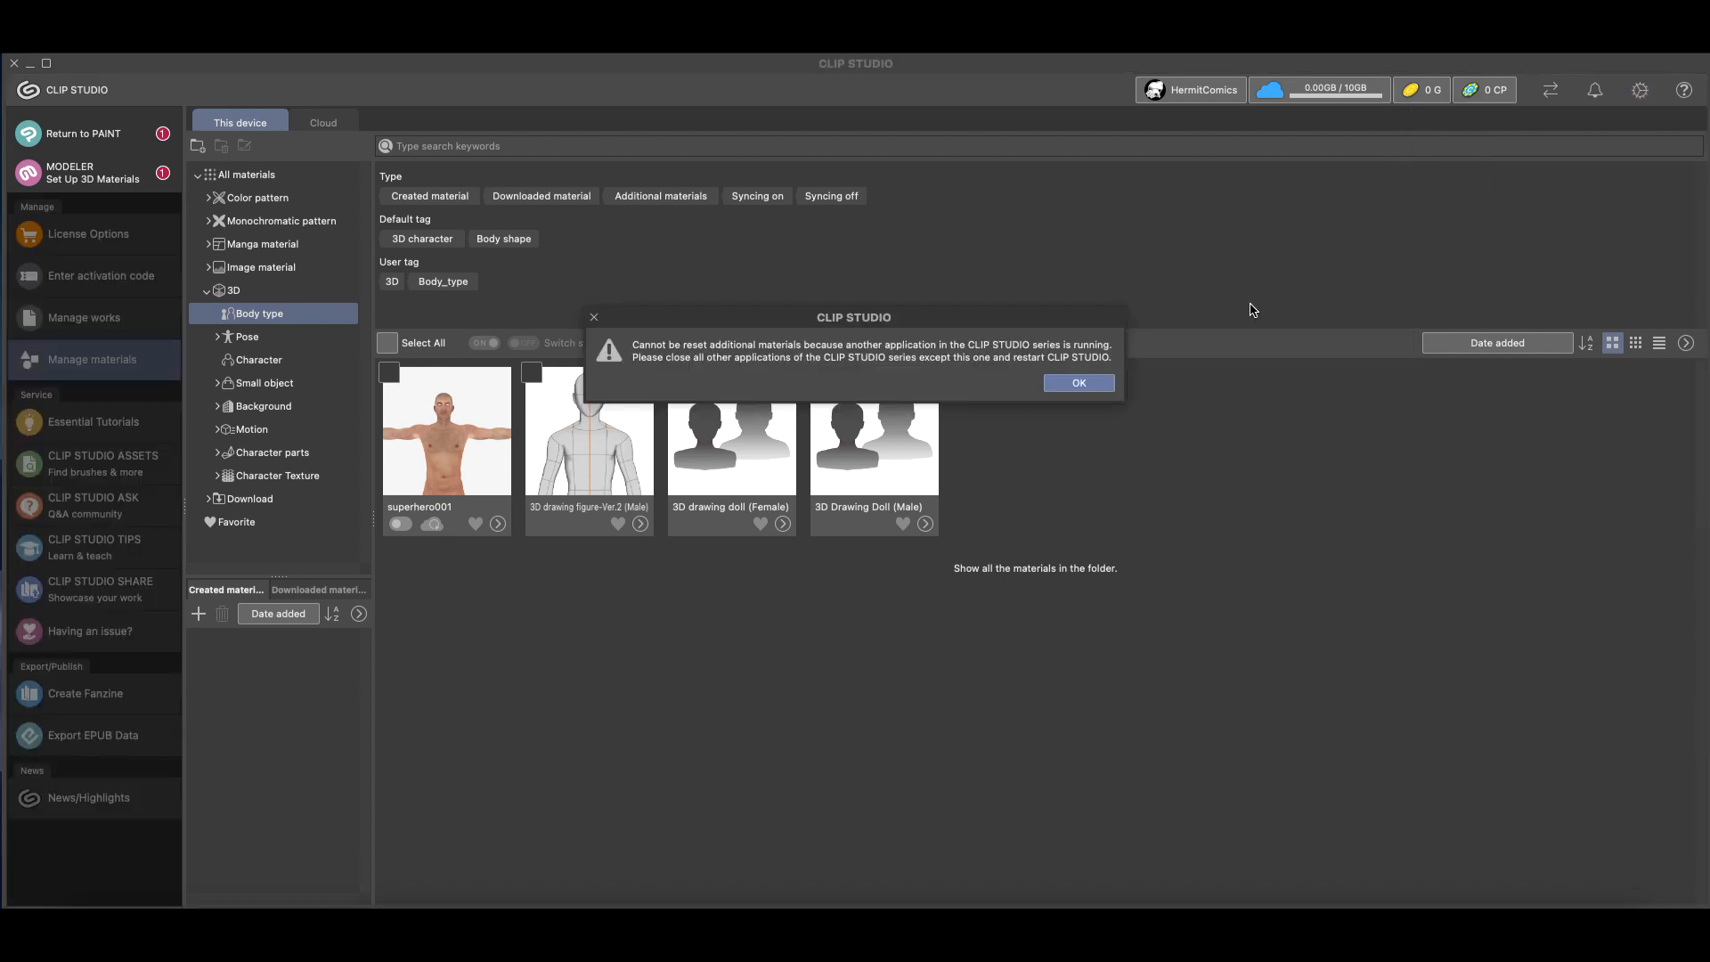
mouse_move(723, 361)
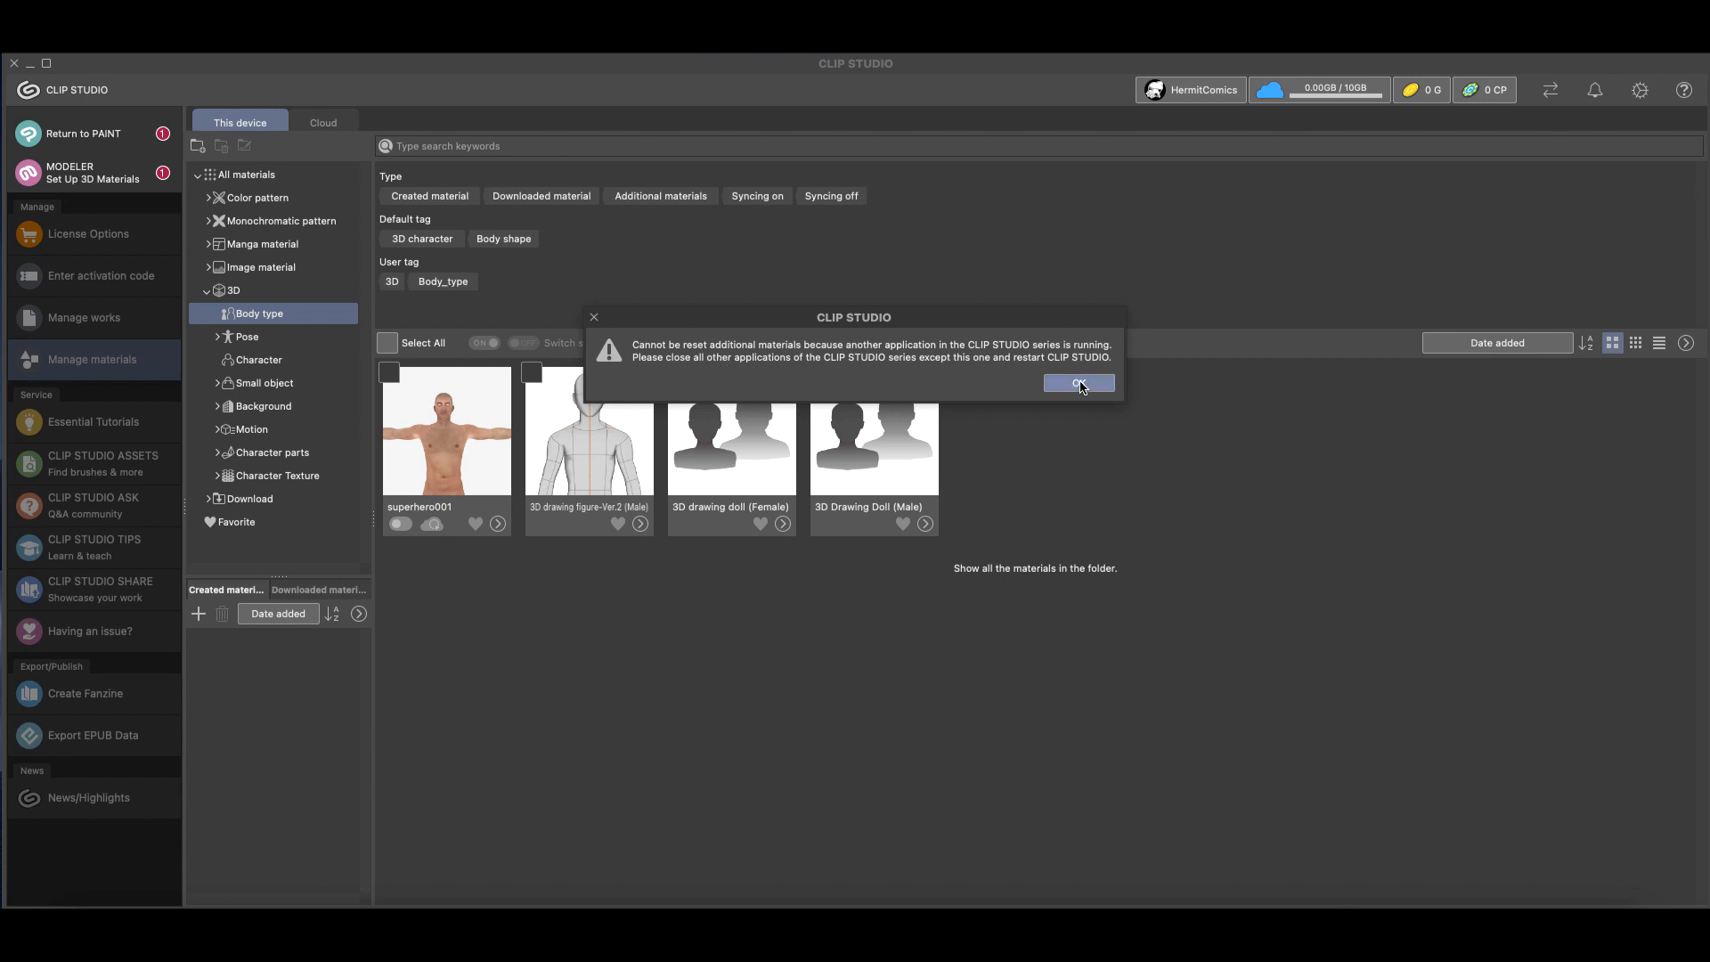
left_click(1076, 383)
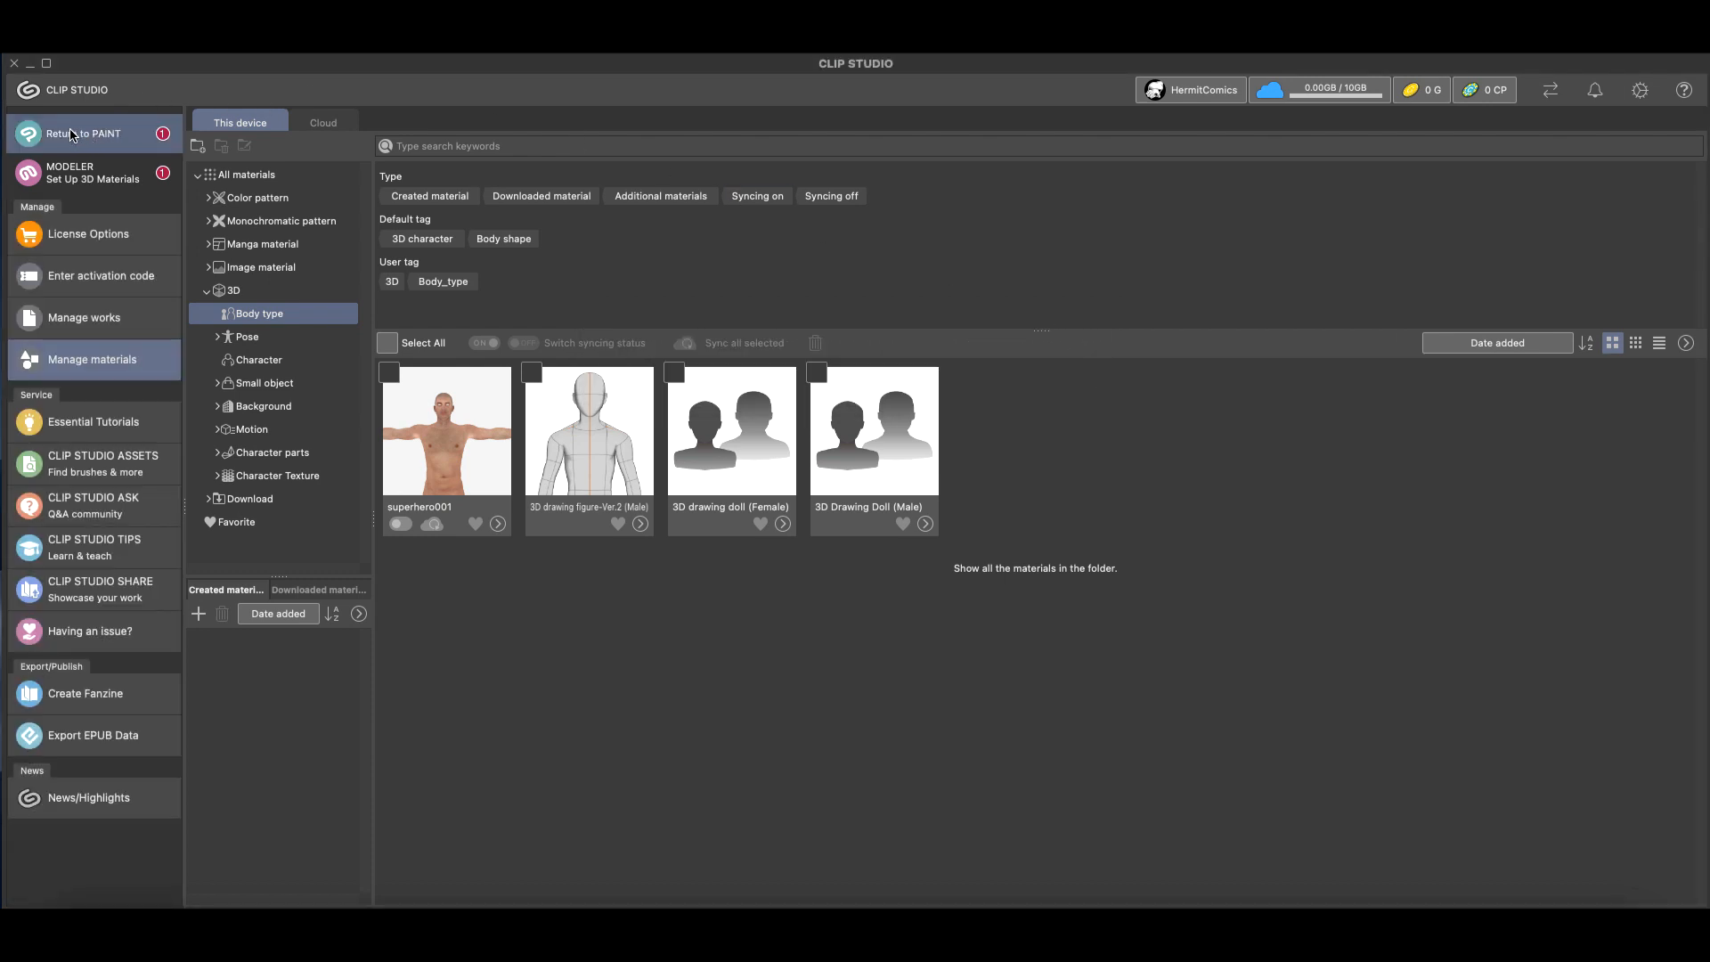
mouse_move(87, 134)
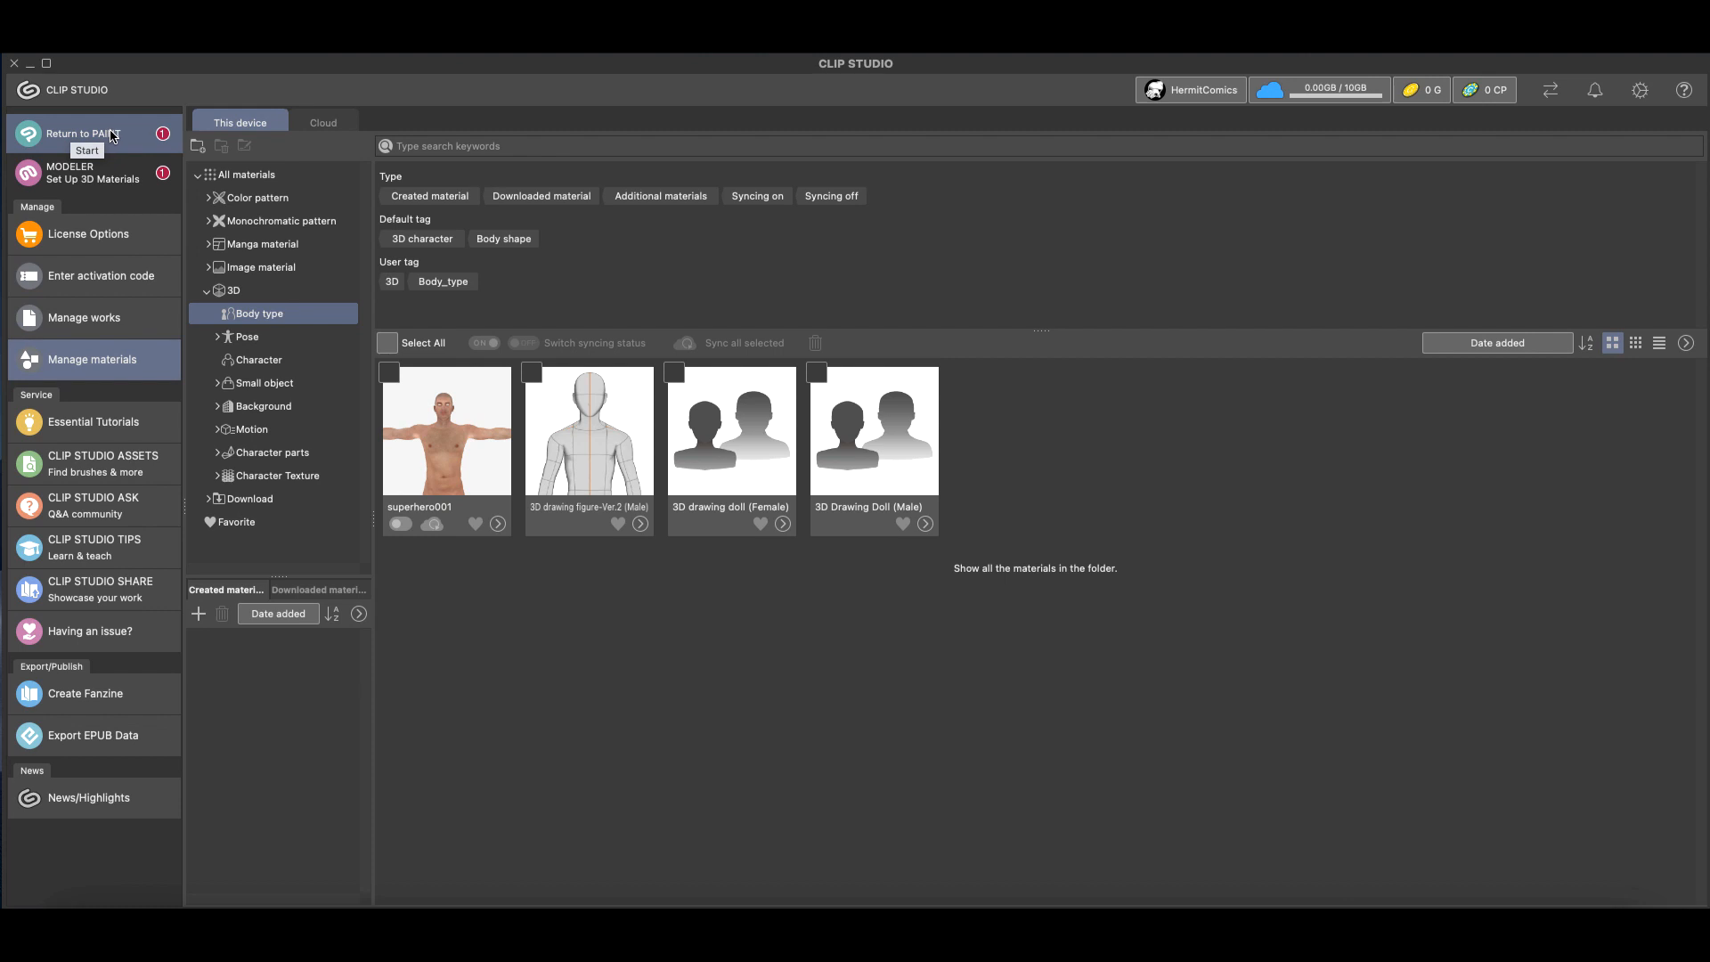
left_click(87, 150)
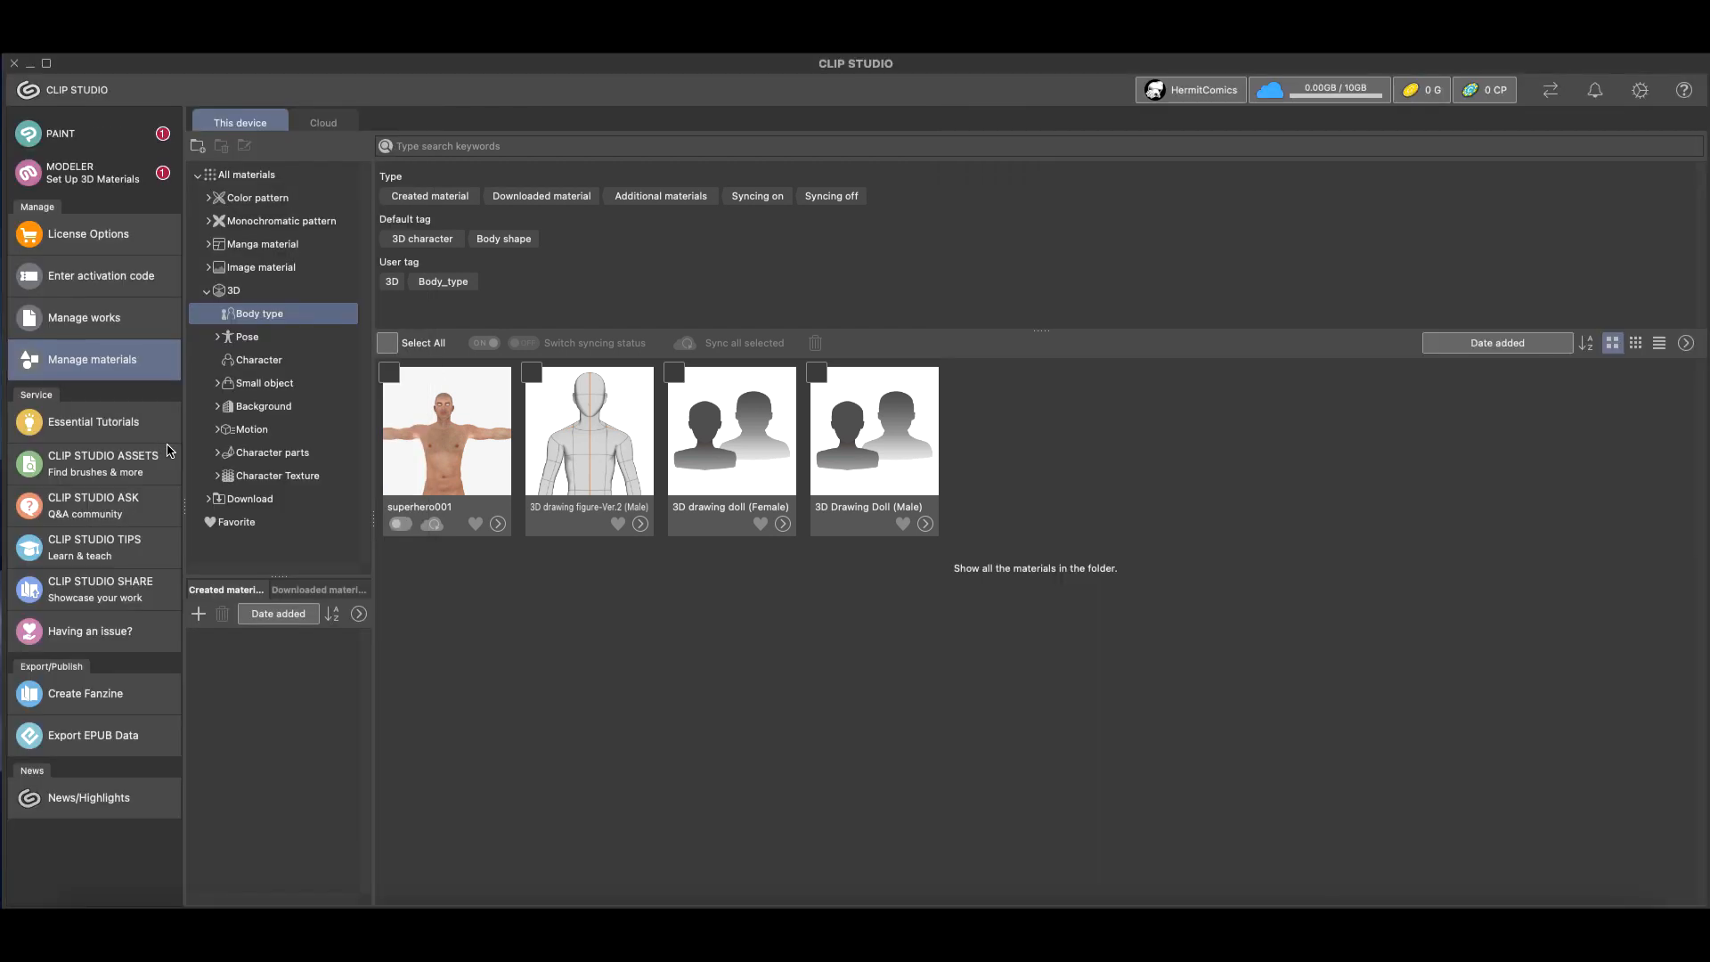
mouse_move(1641, 89)
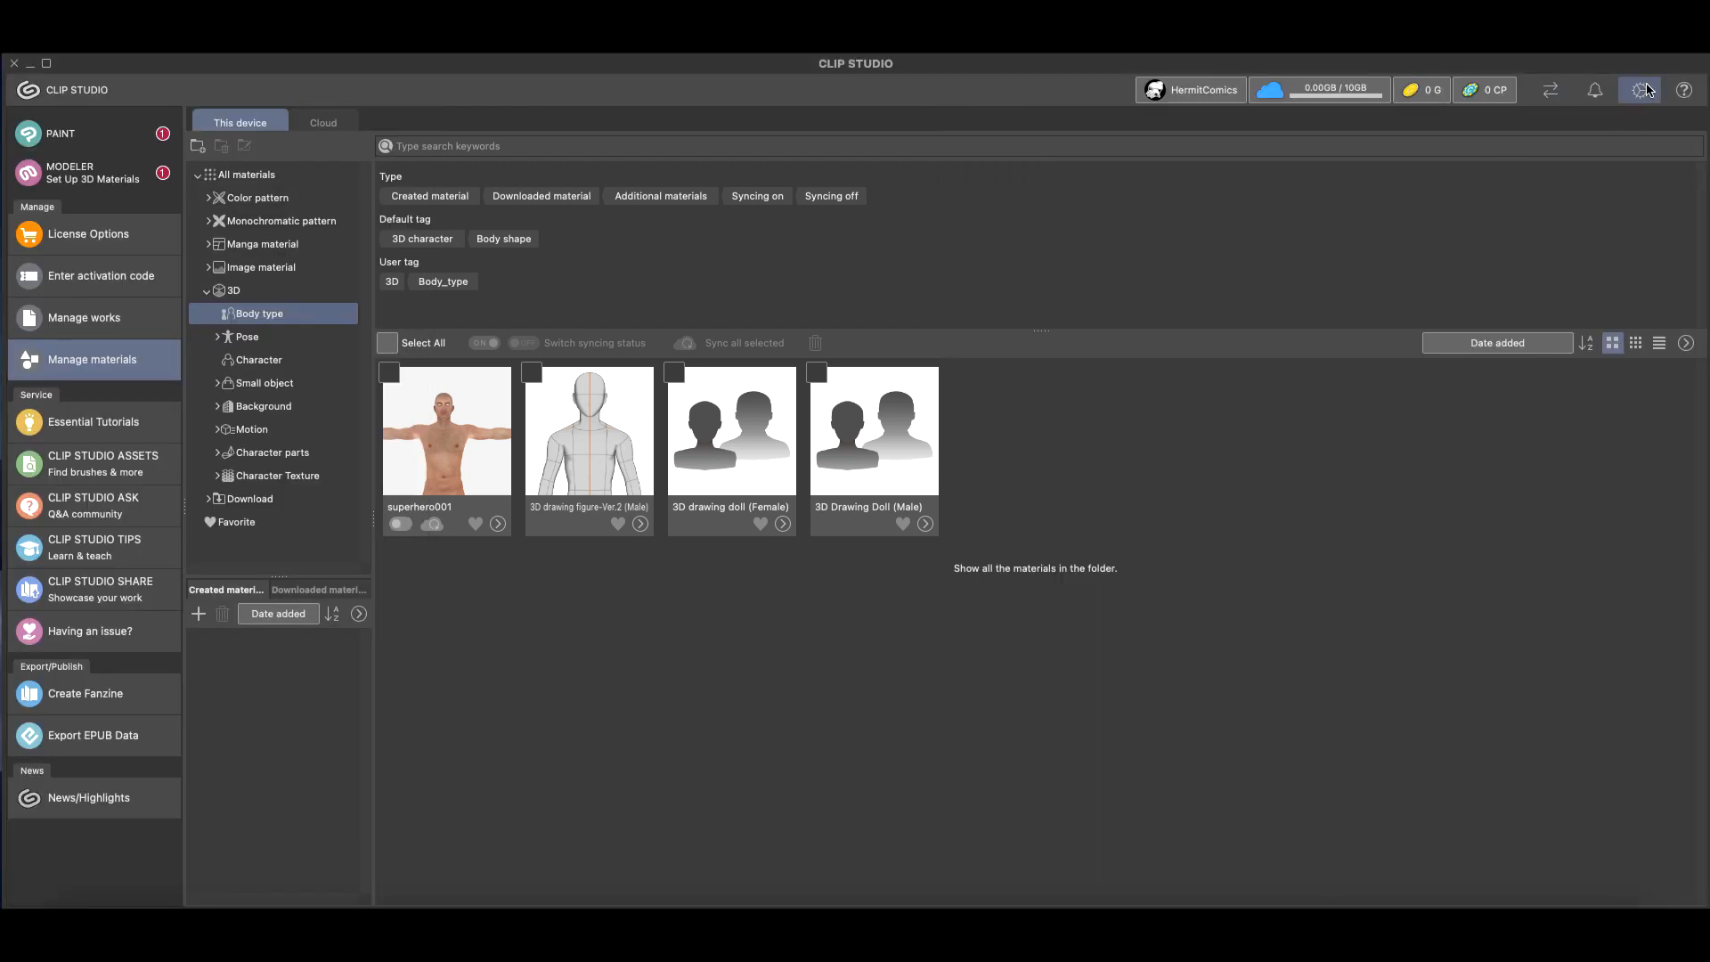
Run Reset additional materials from the settings gear and confirm Yes
left_click(1639, 89)
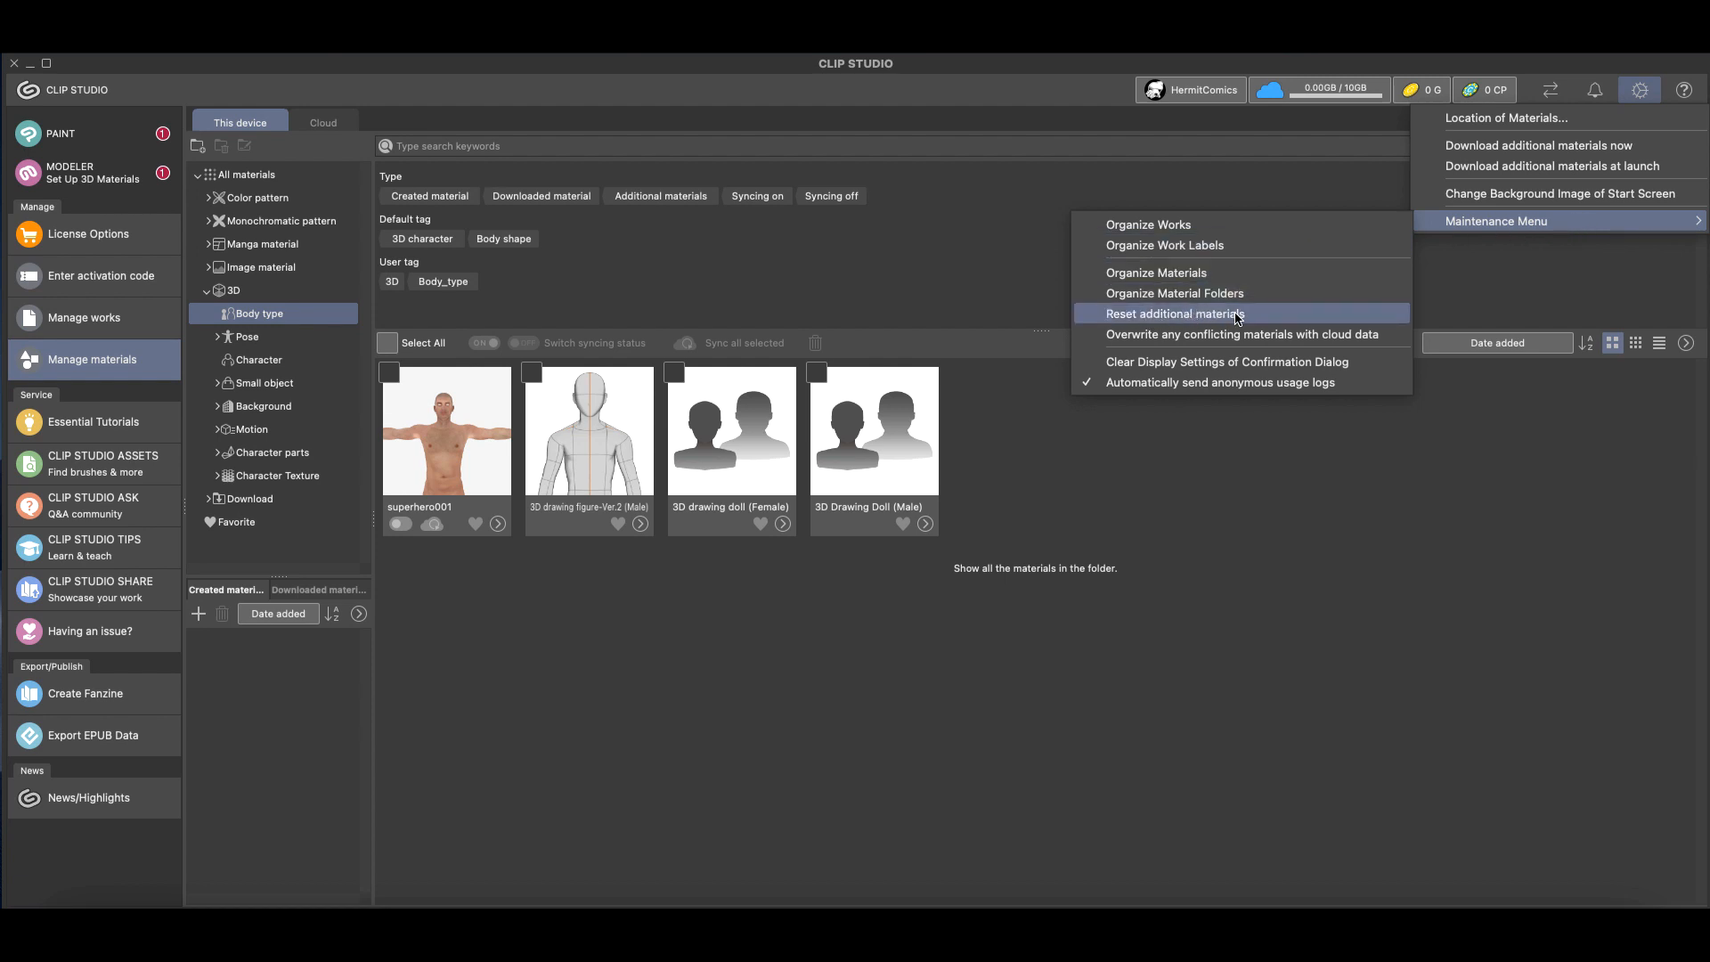
left_click(1172, 314)
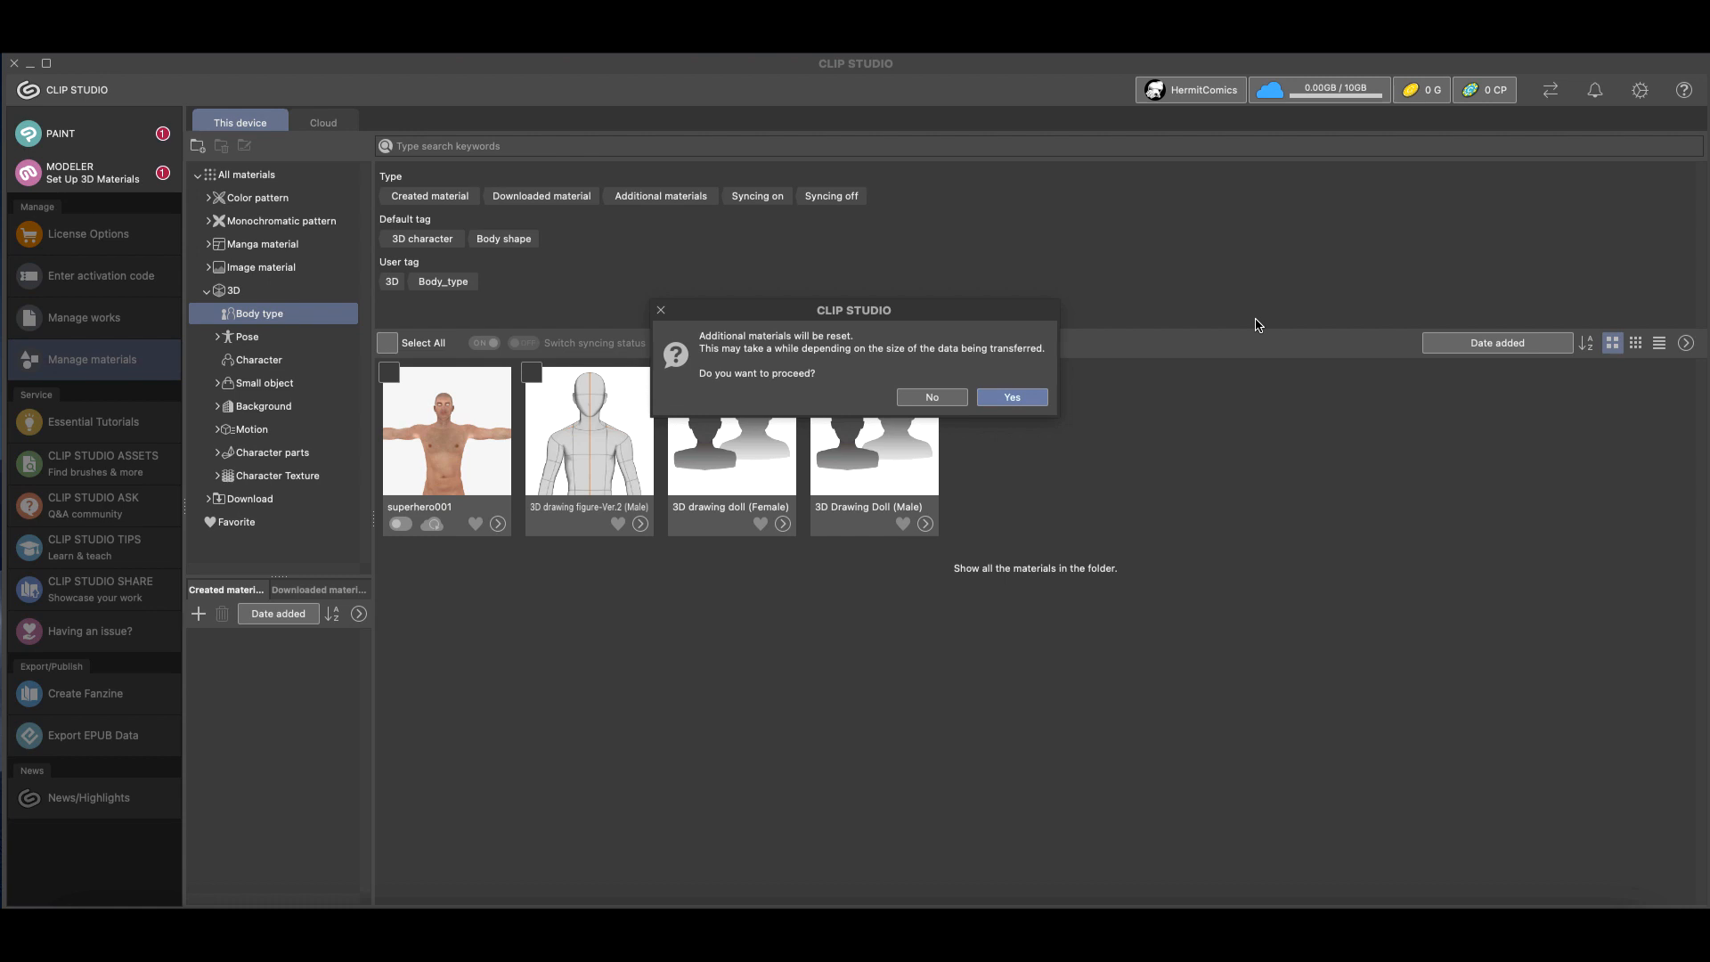
left_click(1012, 395)
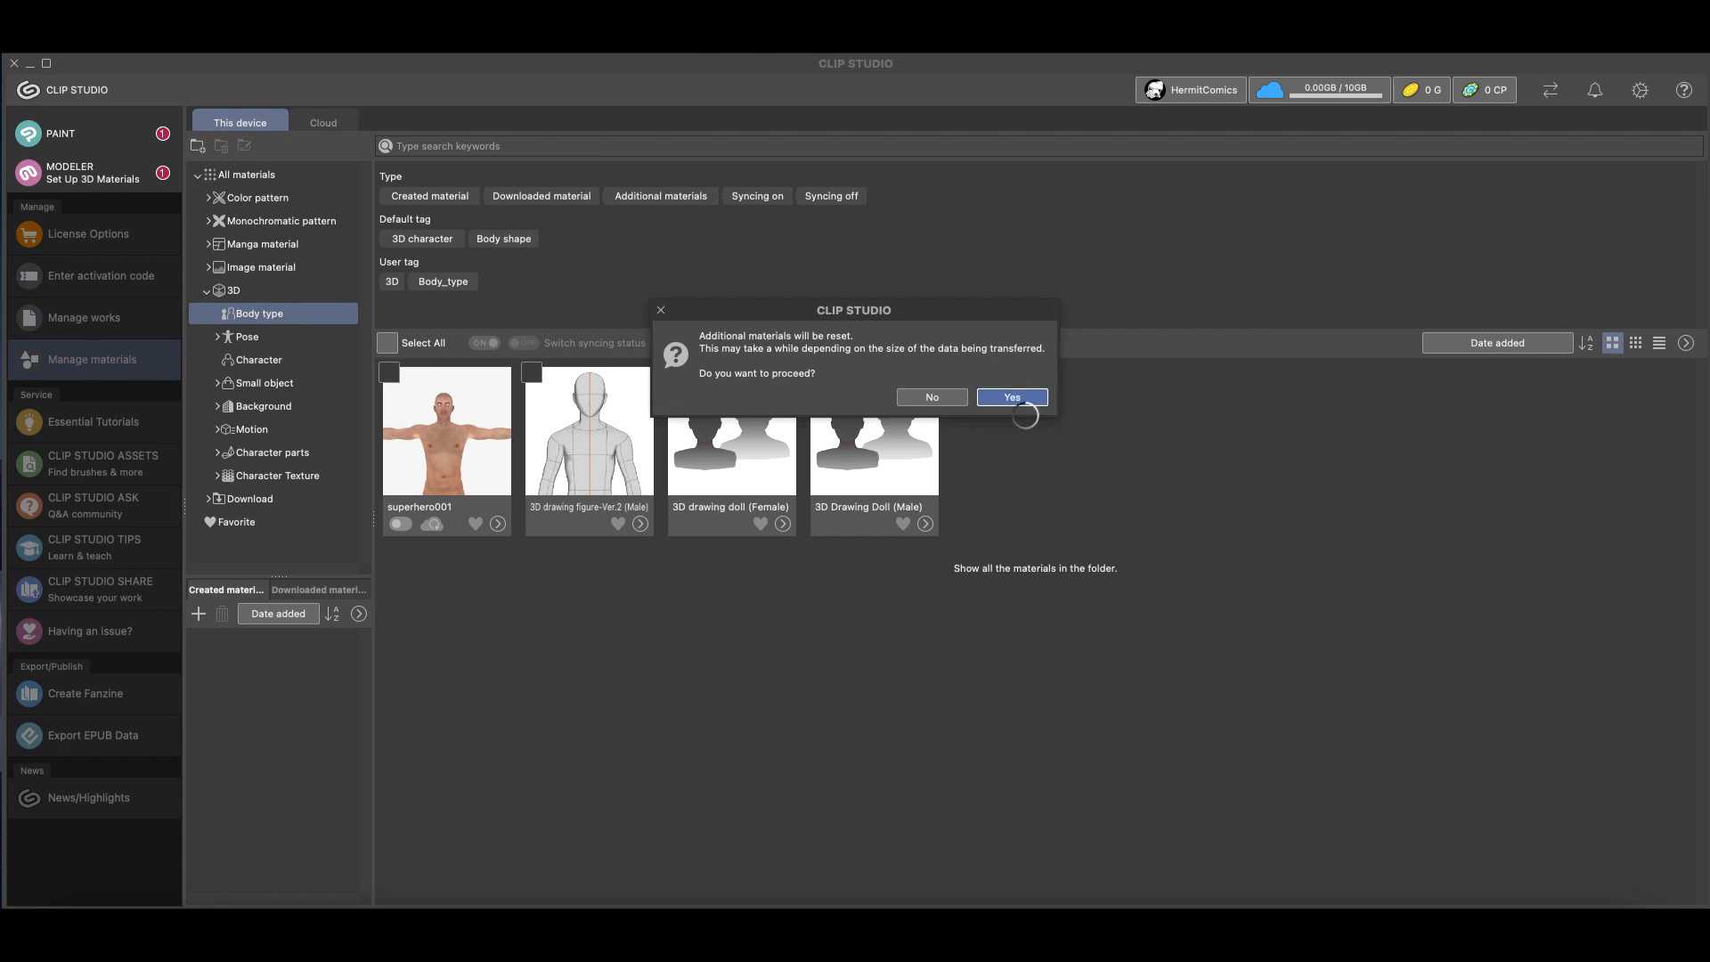
left_click(1012, 396)
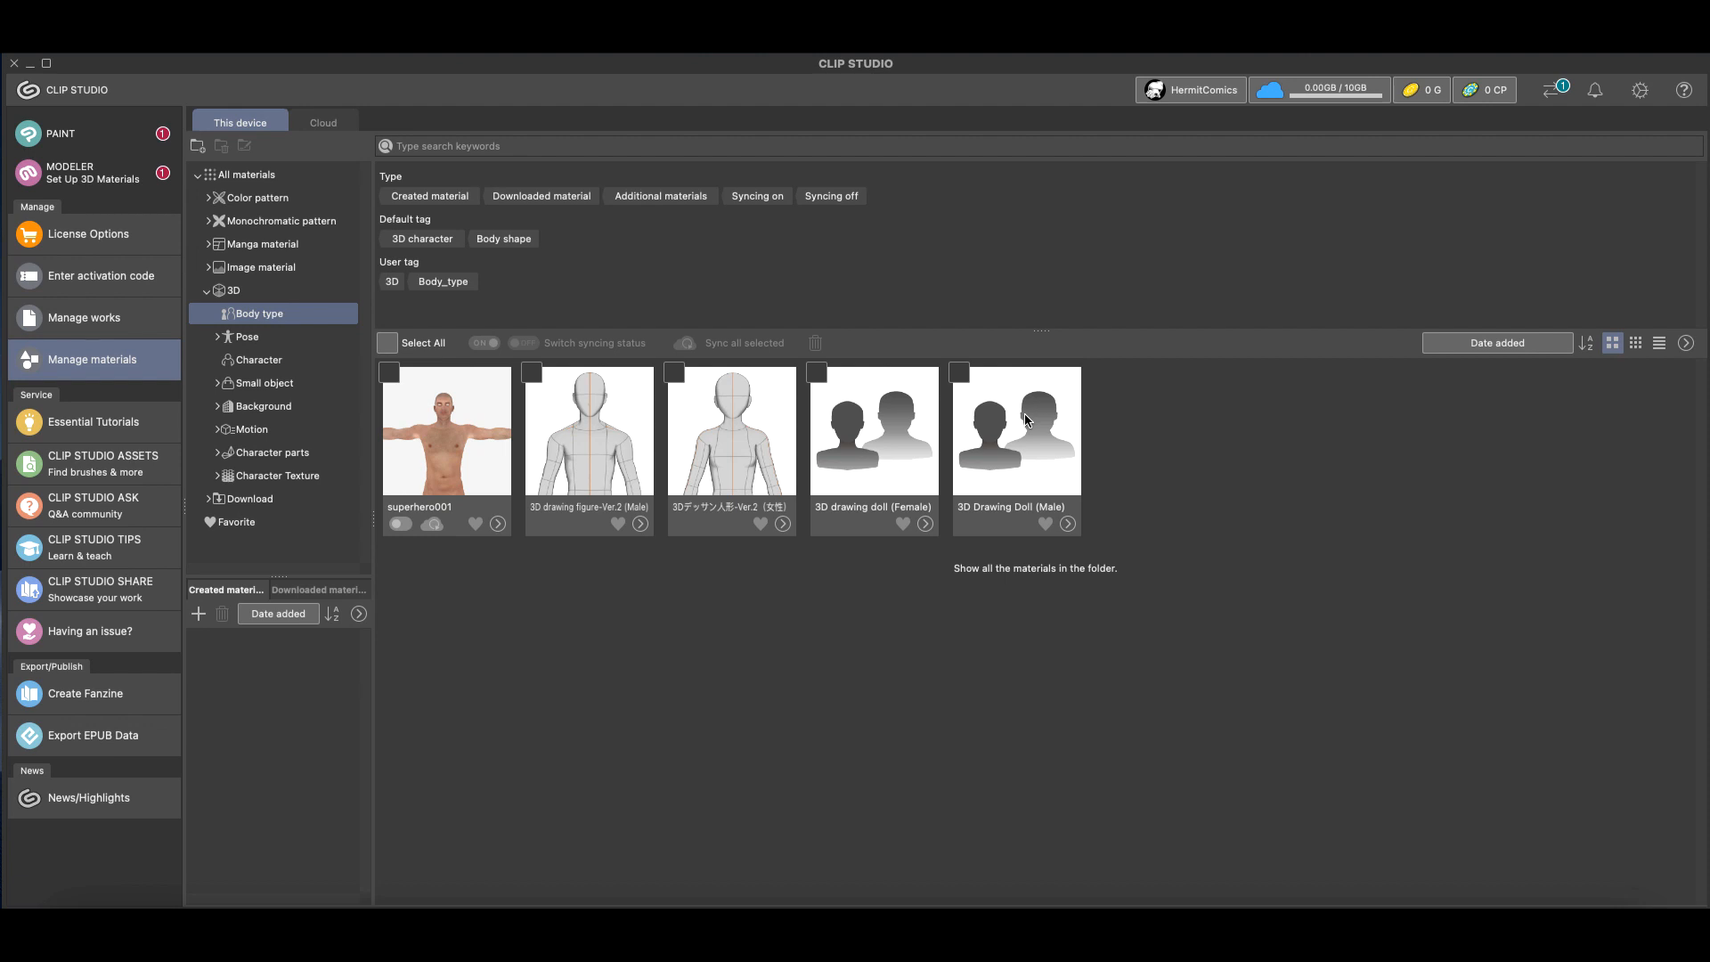
mouse_move(1576, 105)
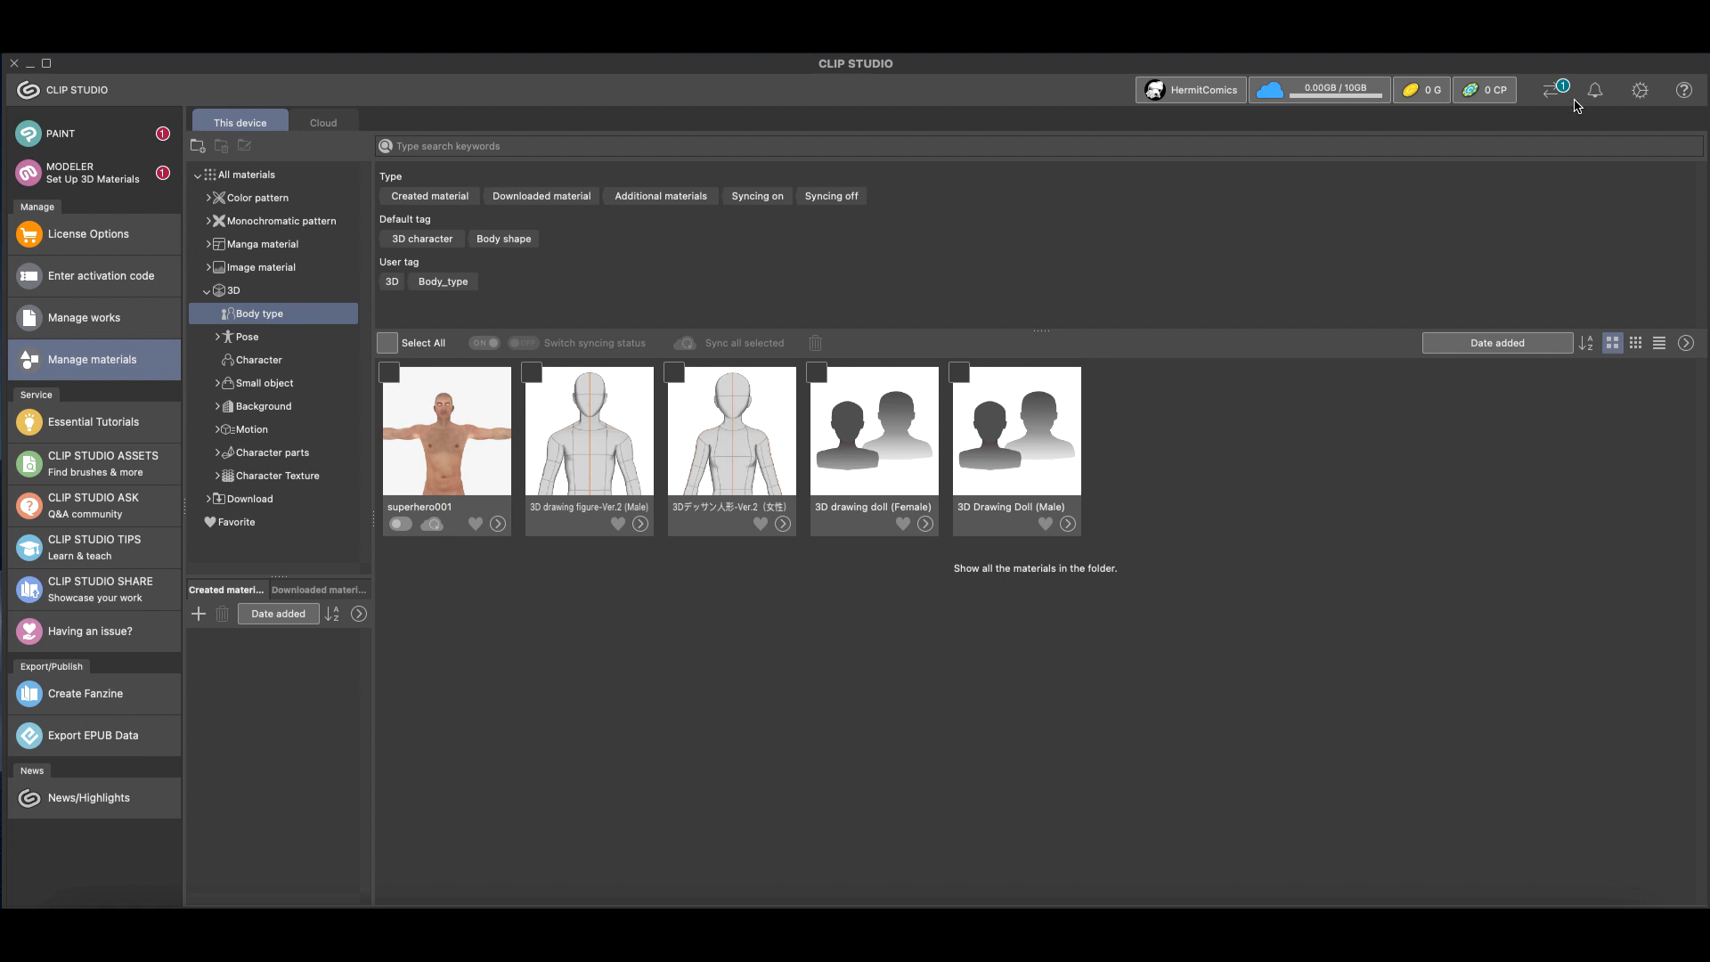
mouse_move(1557, 89)
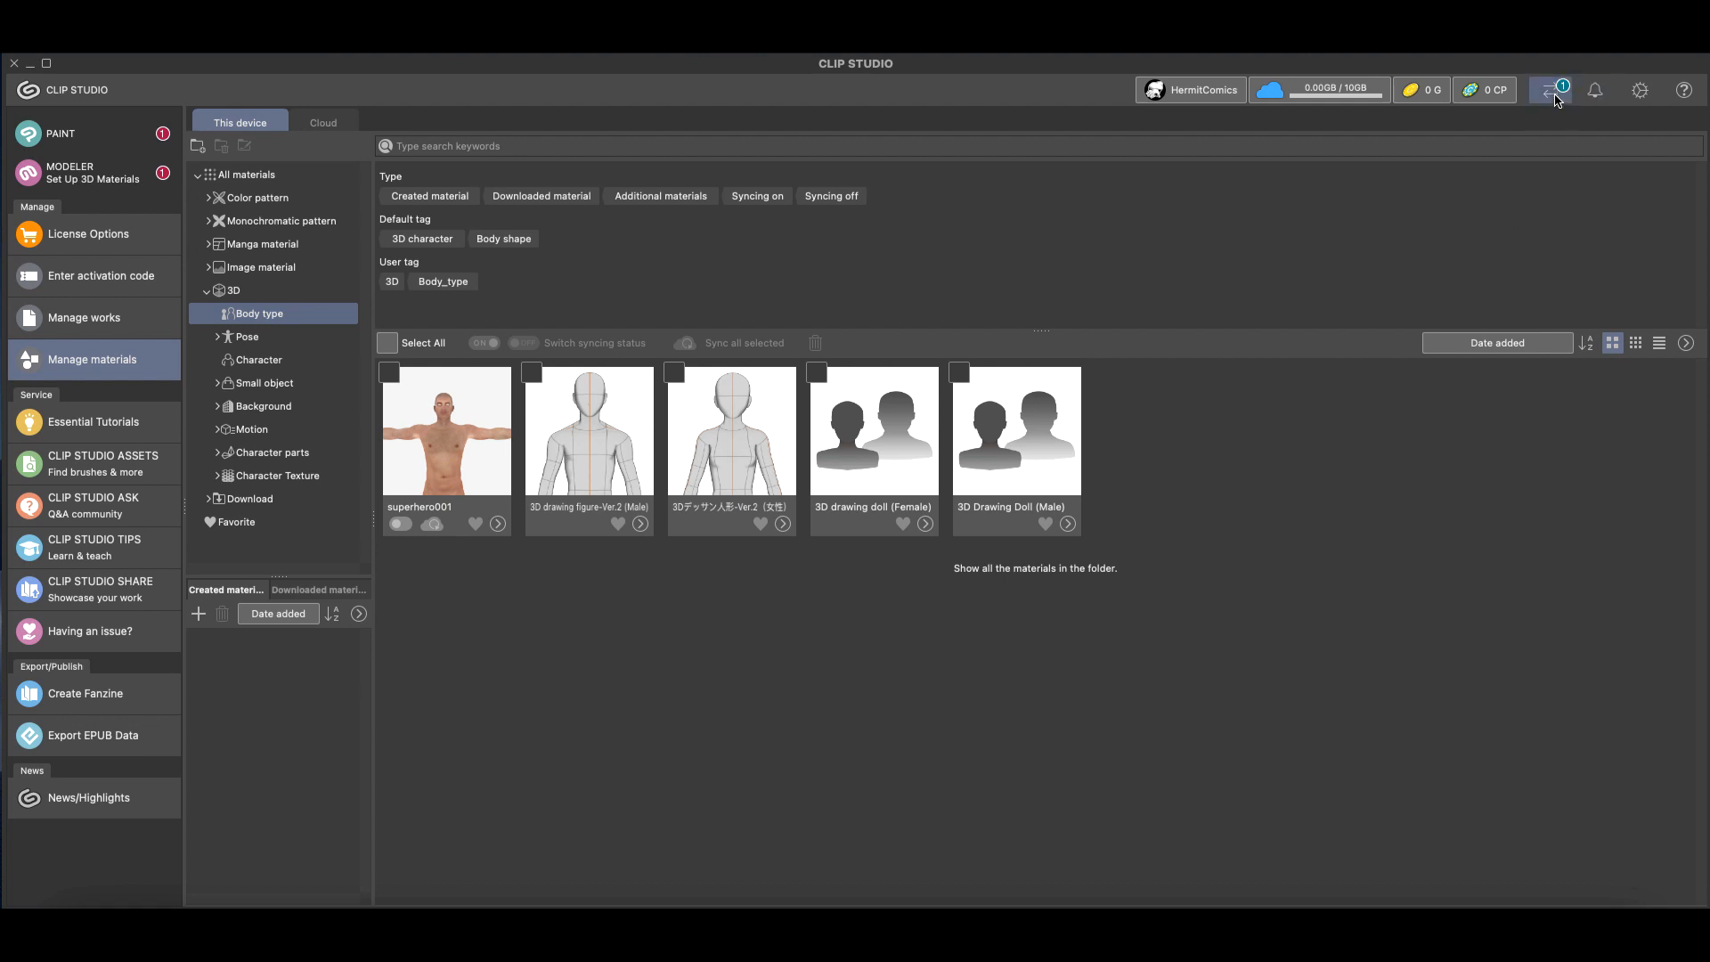
mouse_move(1553, 89)
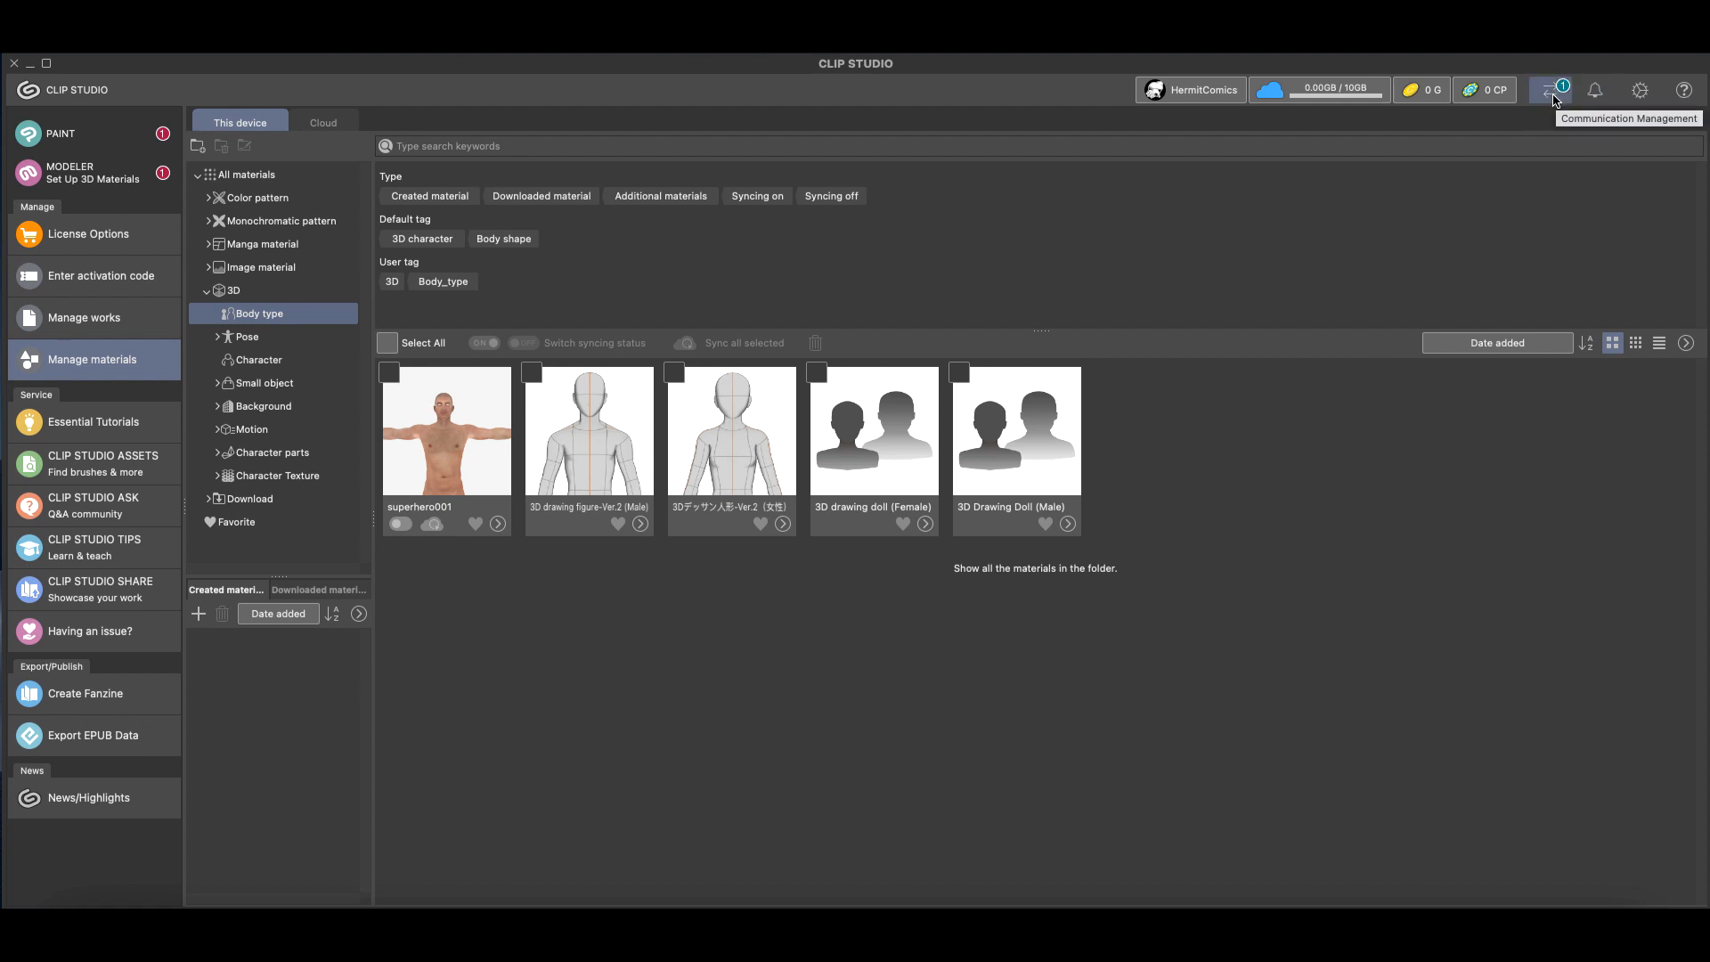
mouse_move(1566, 98)
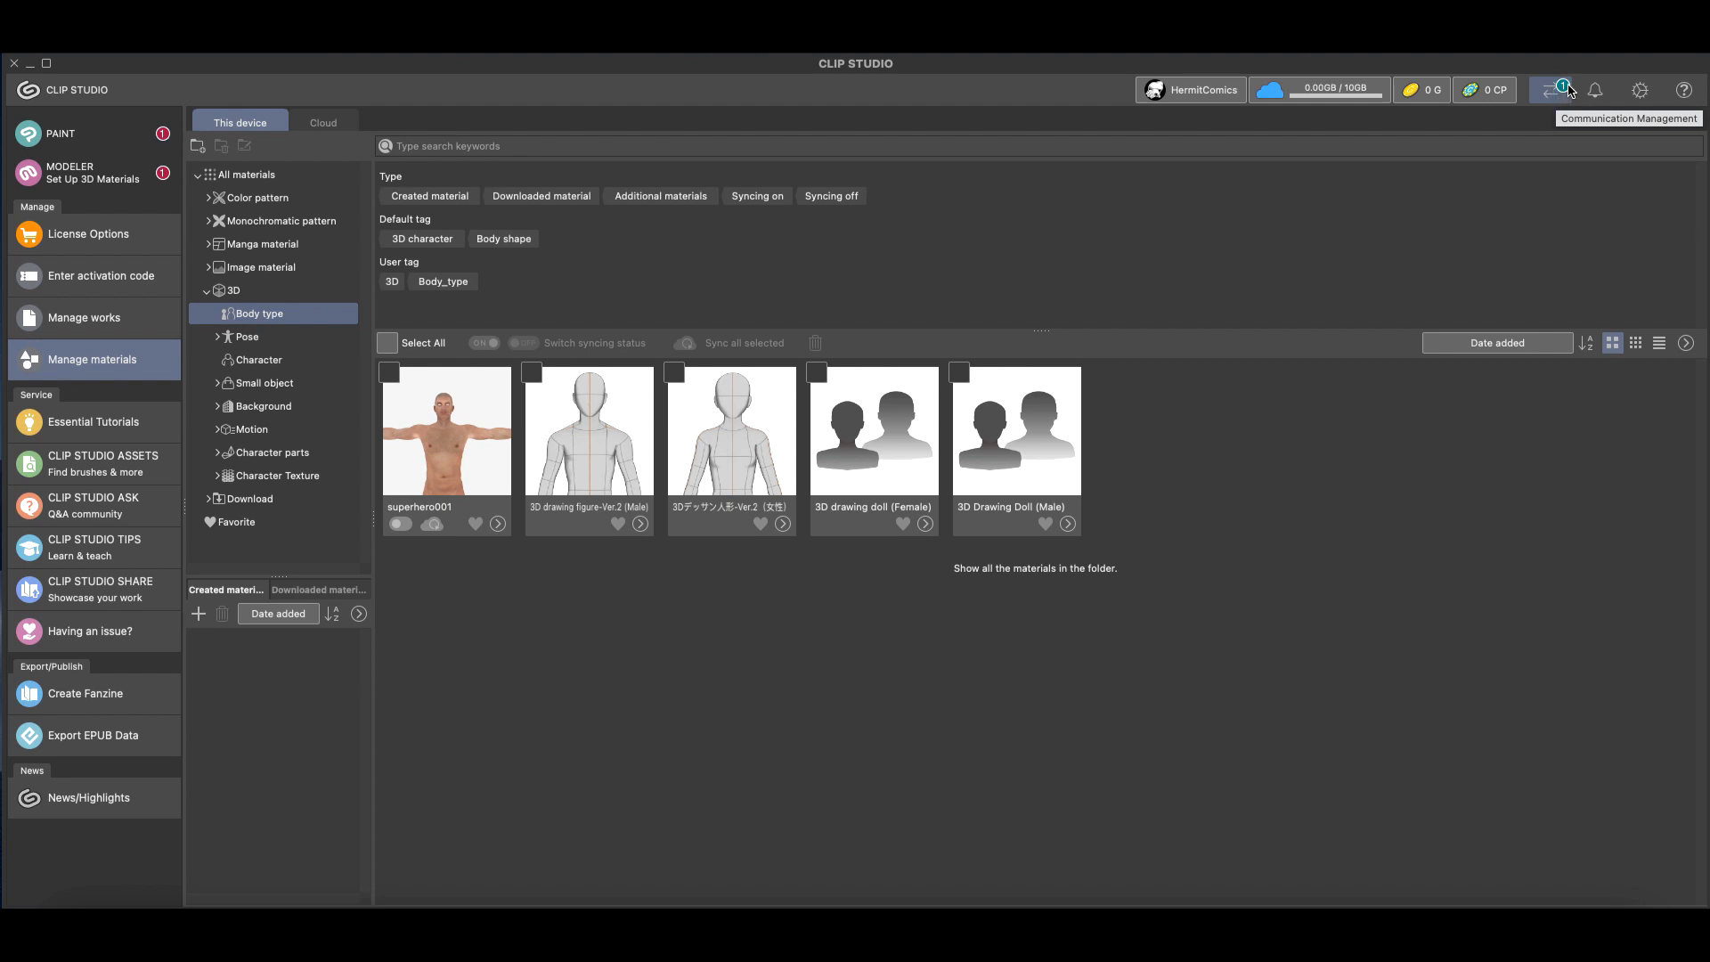
Stop the additional-materials download at 69 of 1585 in Communication Management
left_click(1556, 89)
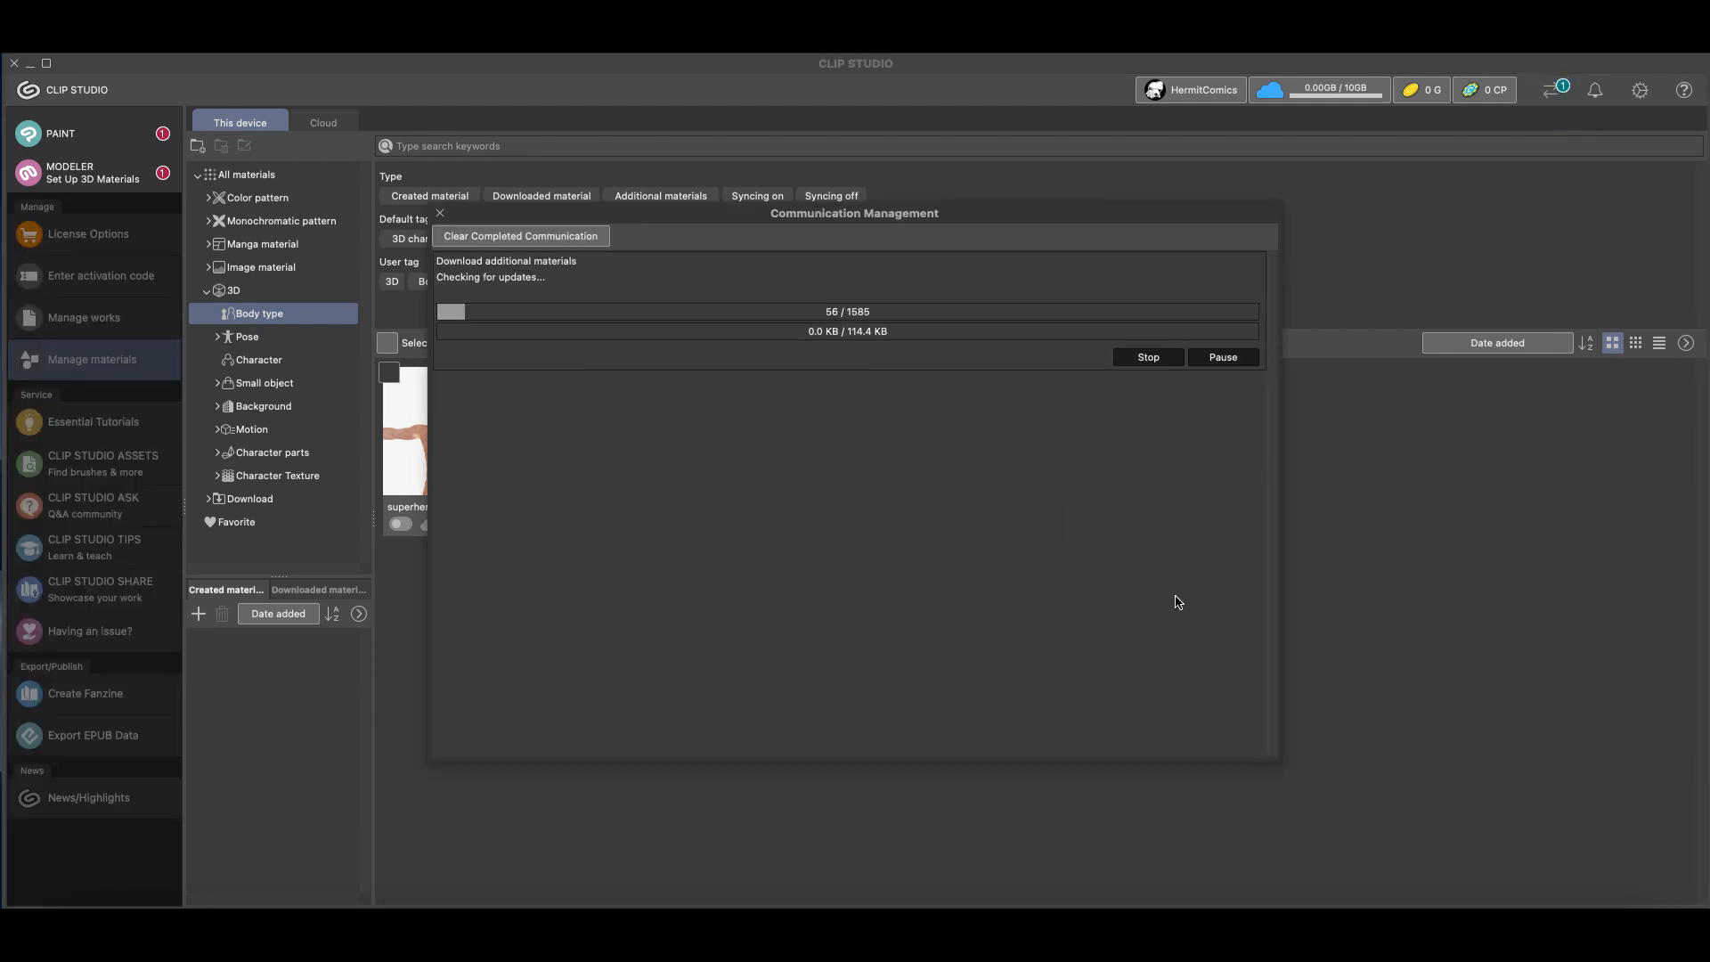
mouse_move(1154, 445)
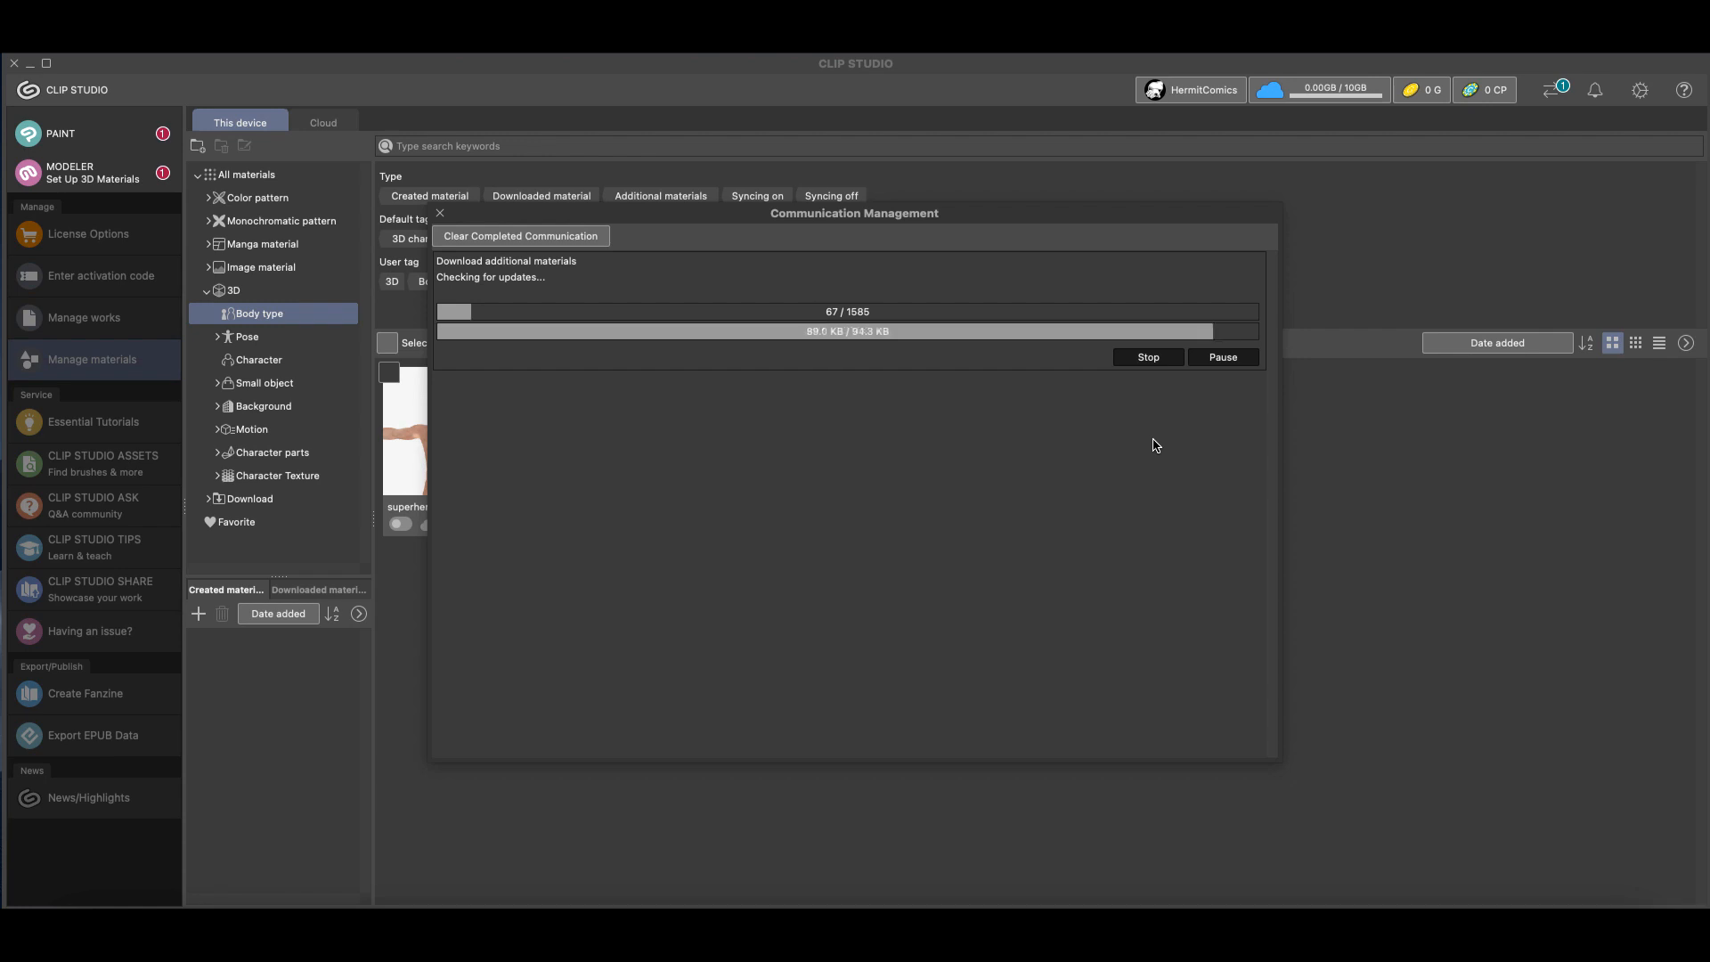
left_click(1145, 356)
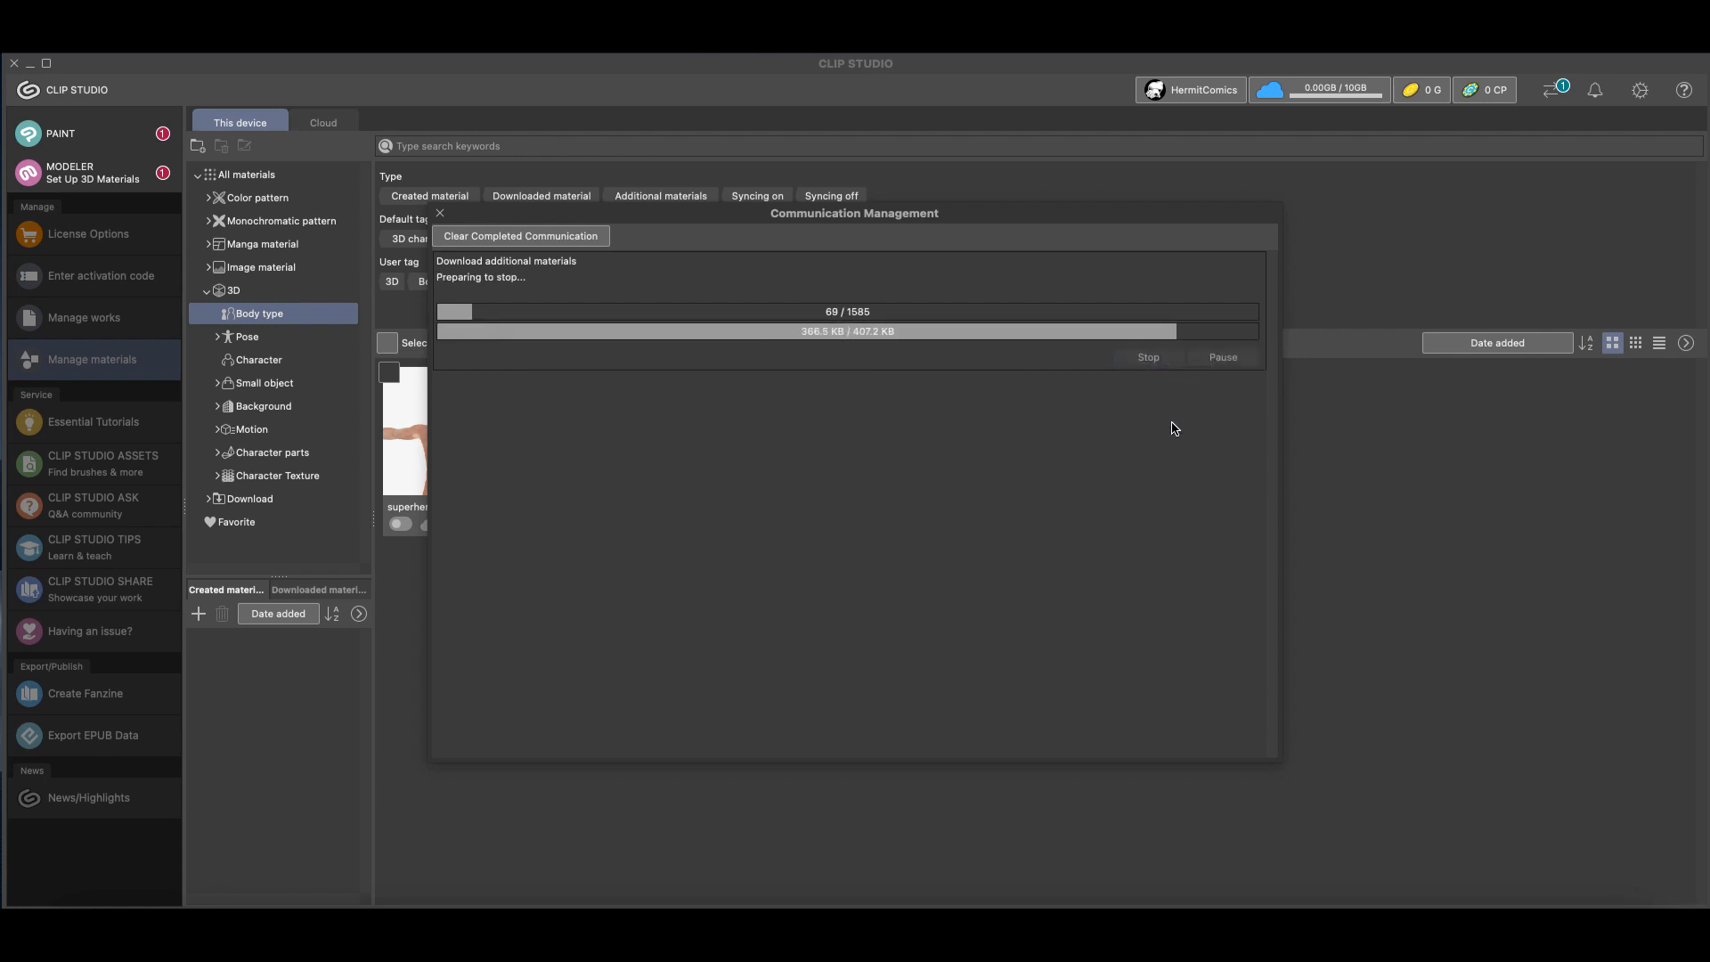
left_click(1146, 357)
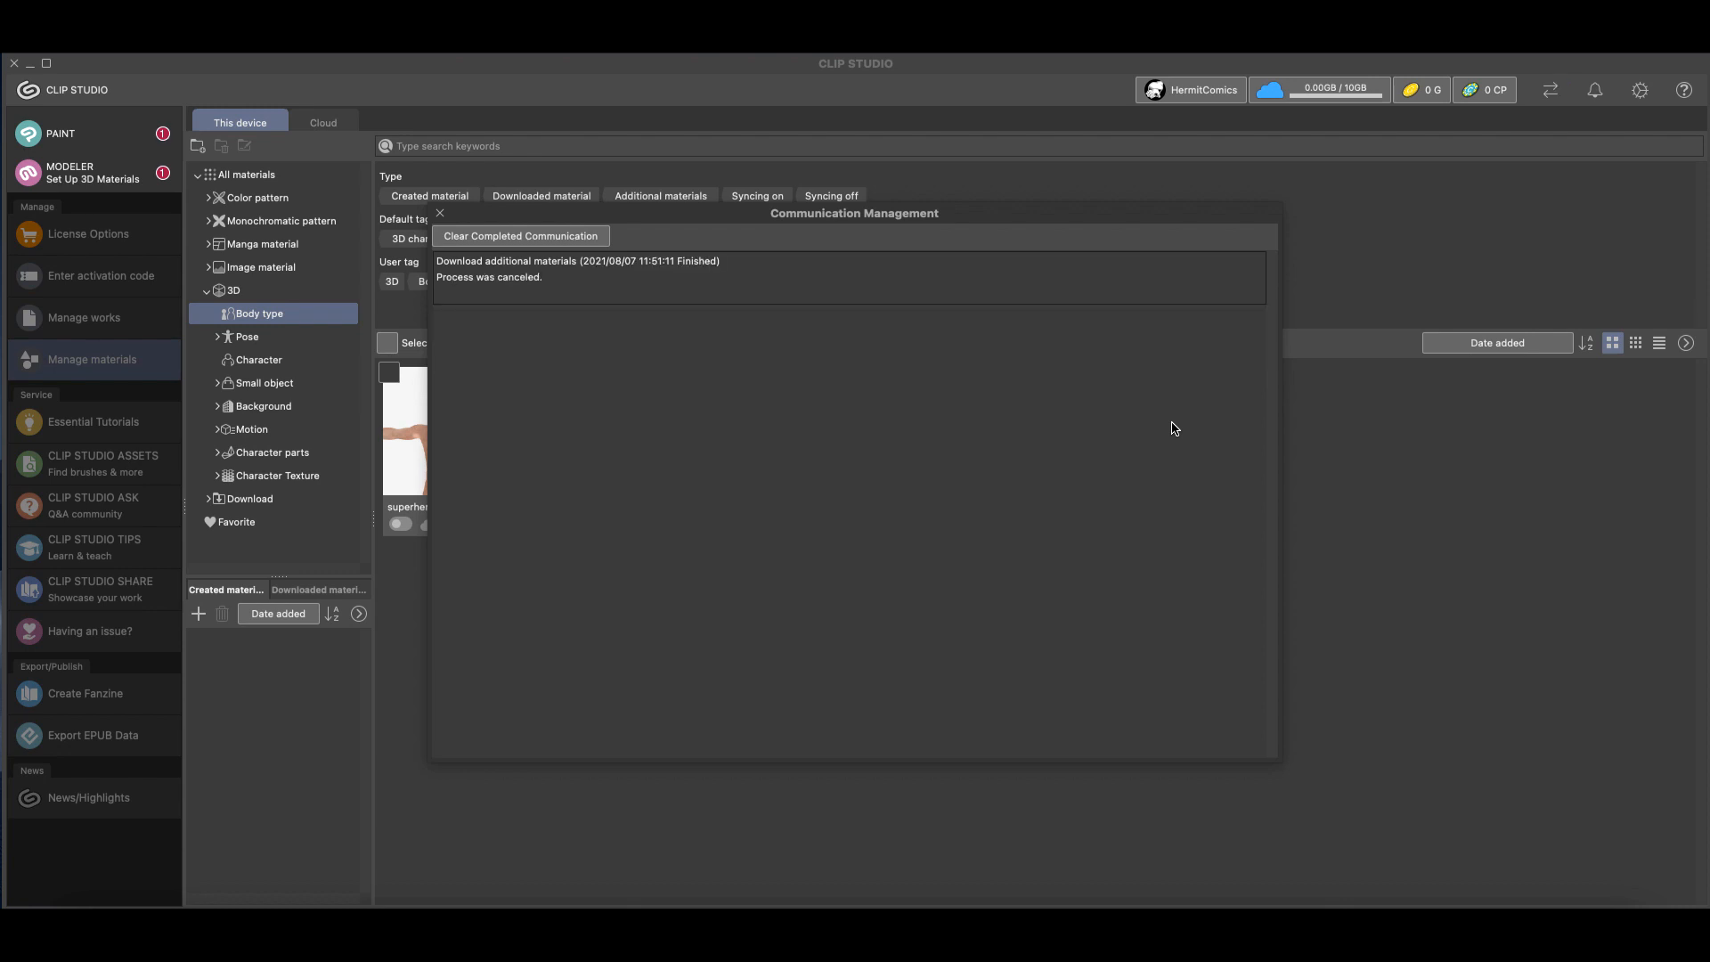
mouse_move(521, 235)
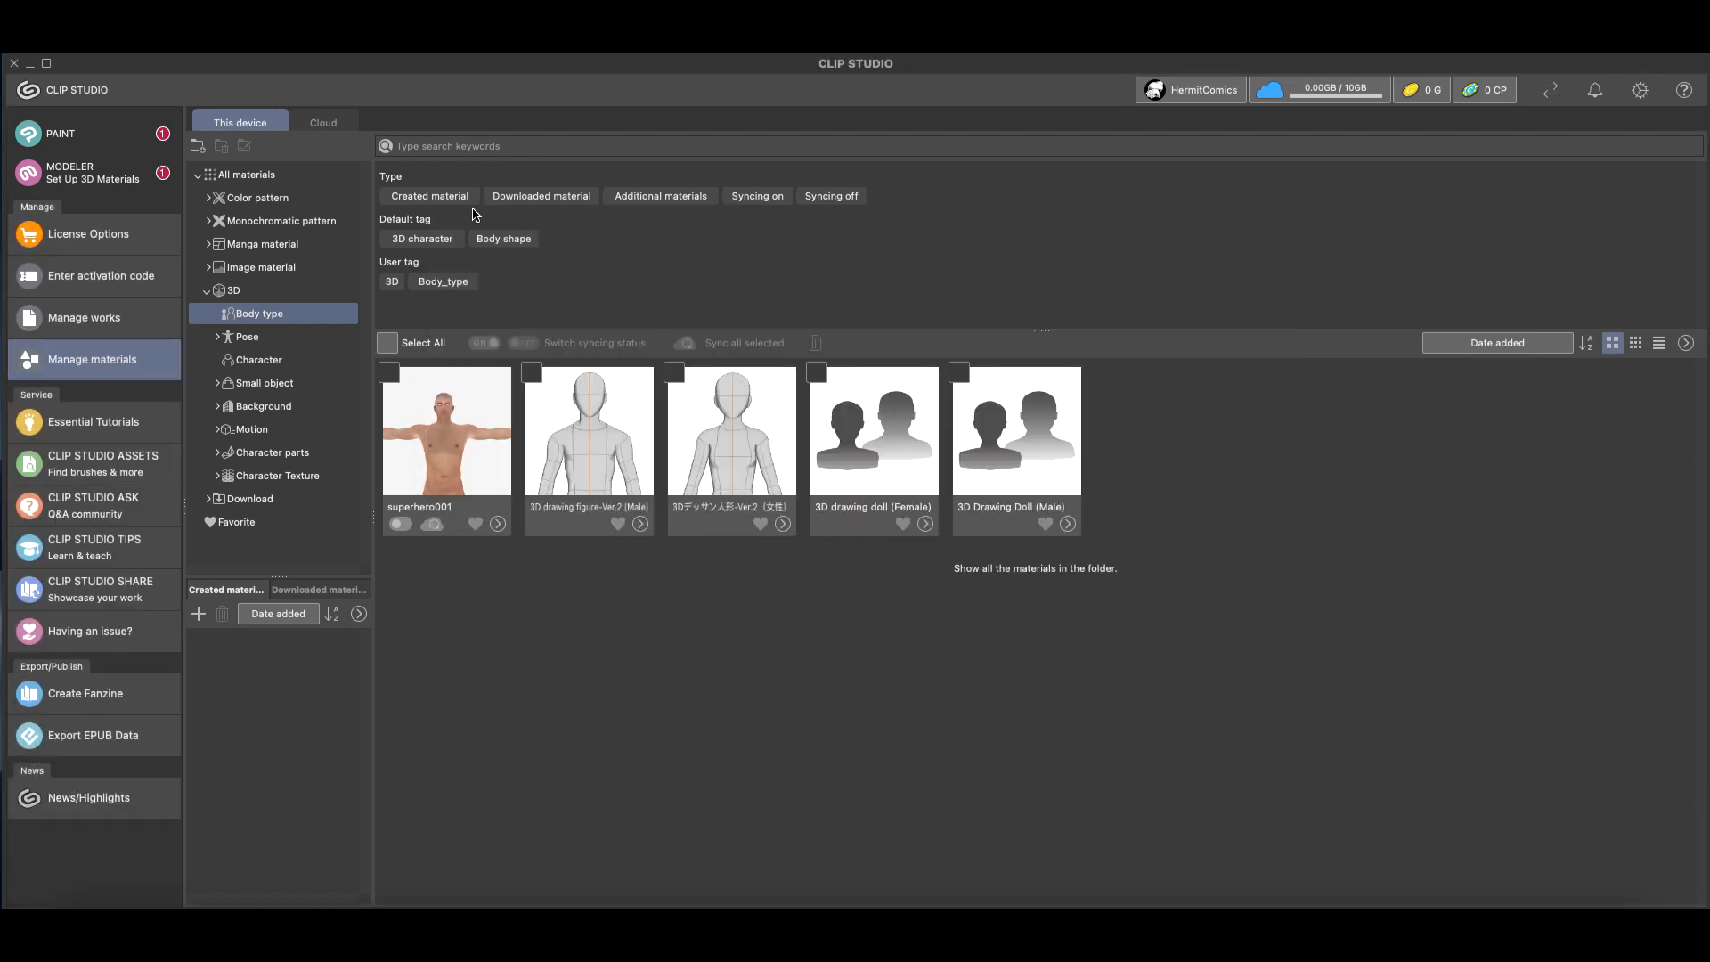
mouse_move(88, 134)
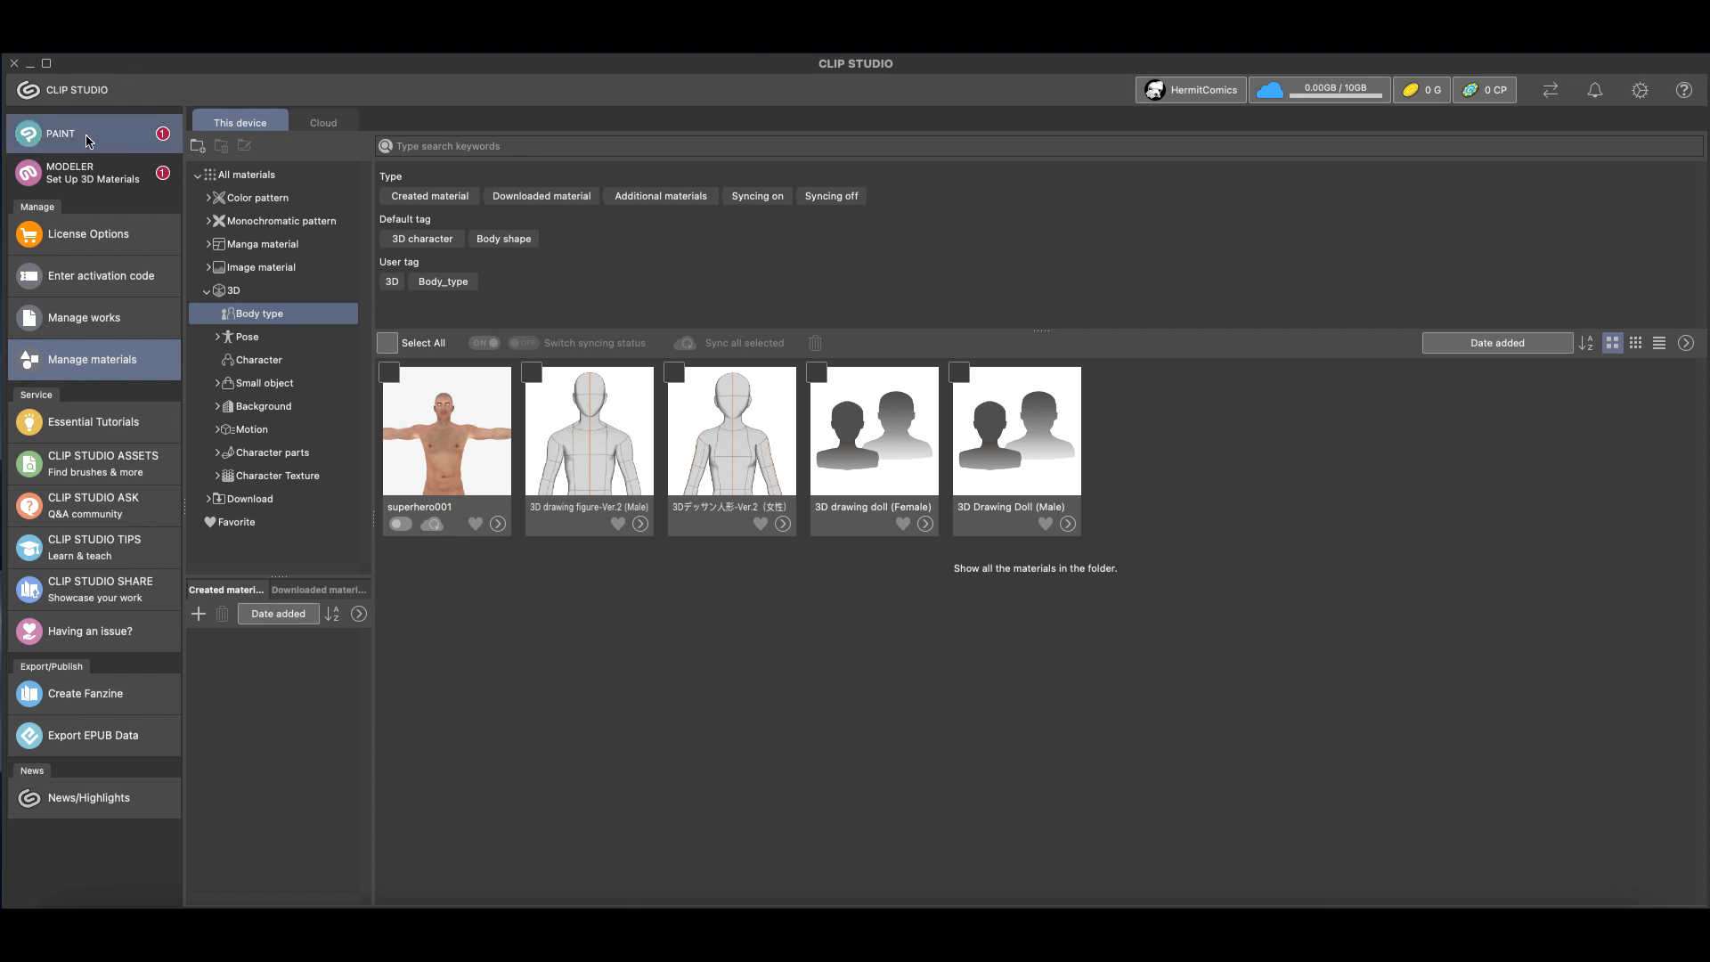
mouse_move(99, 130)
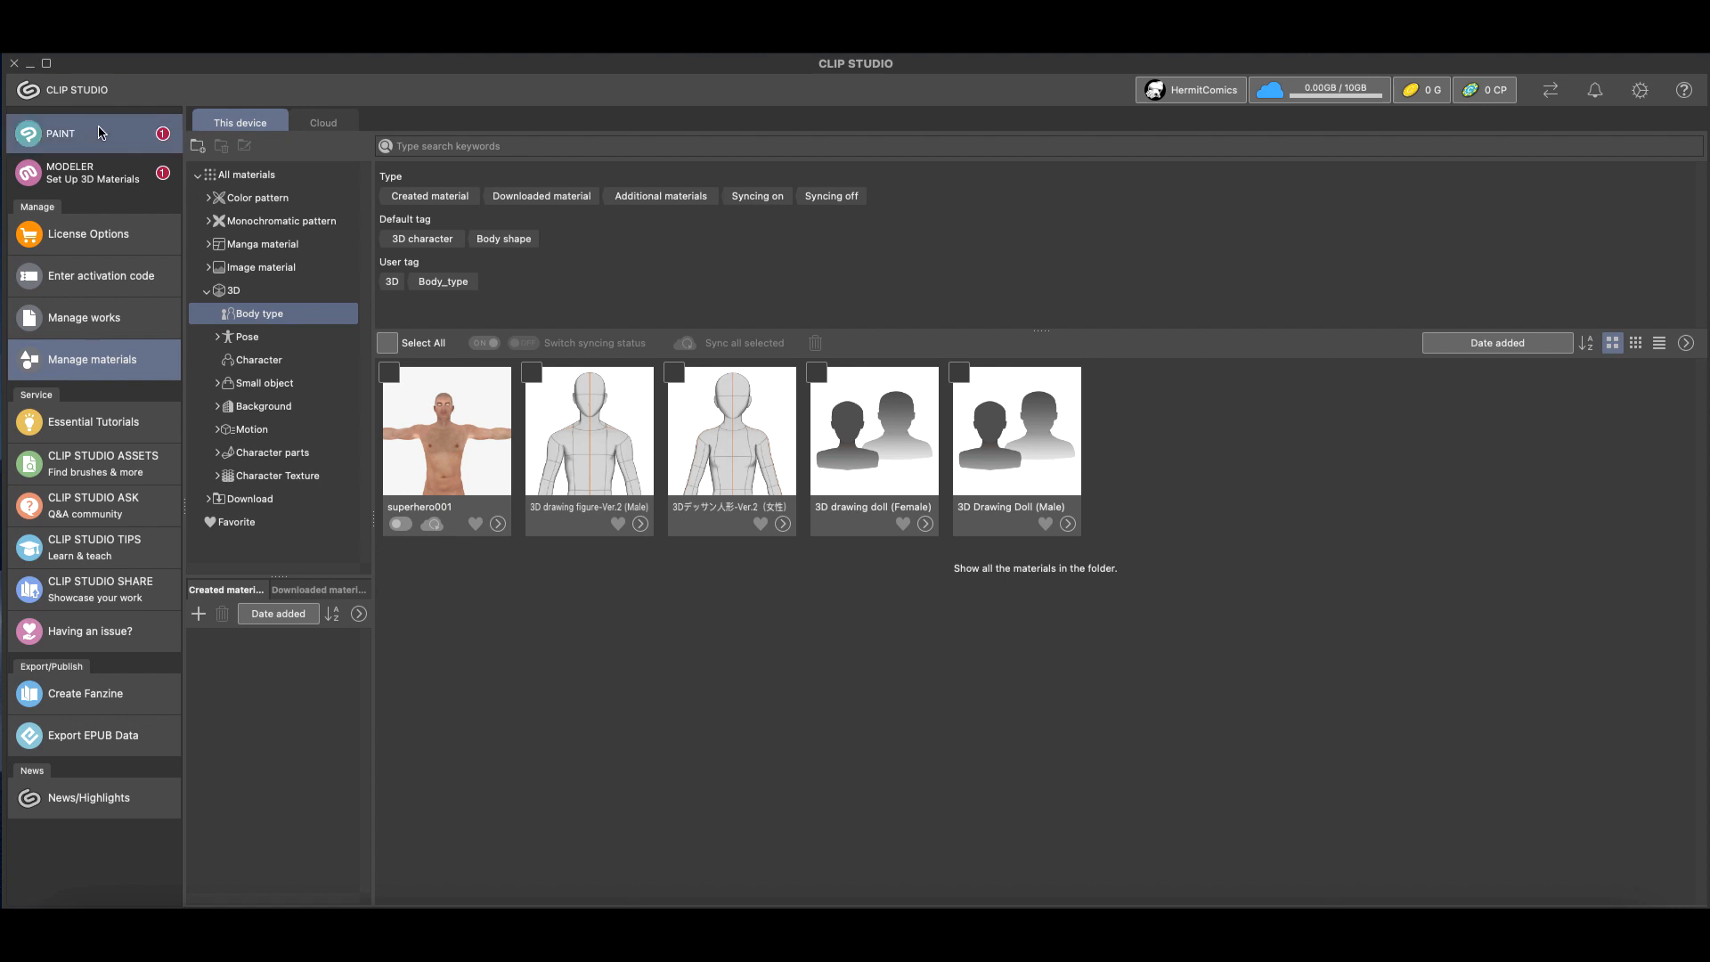
Launch Paint, load the Comic canvas, and select the restored female Ver.2 figure in Body type materials
left_click(60, 134)
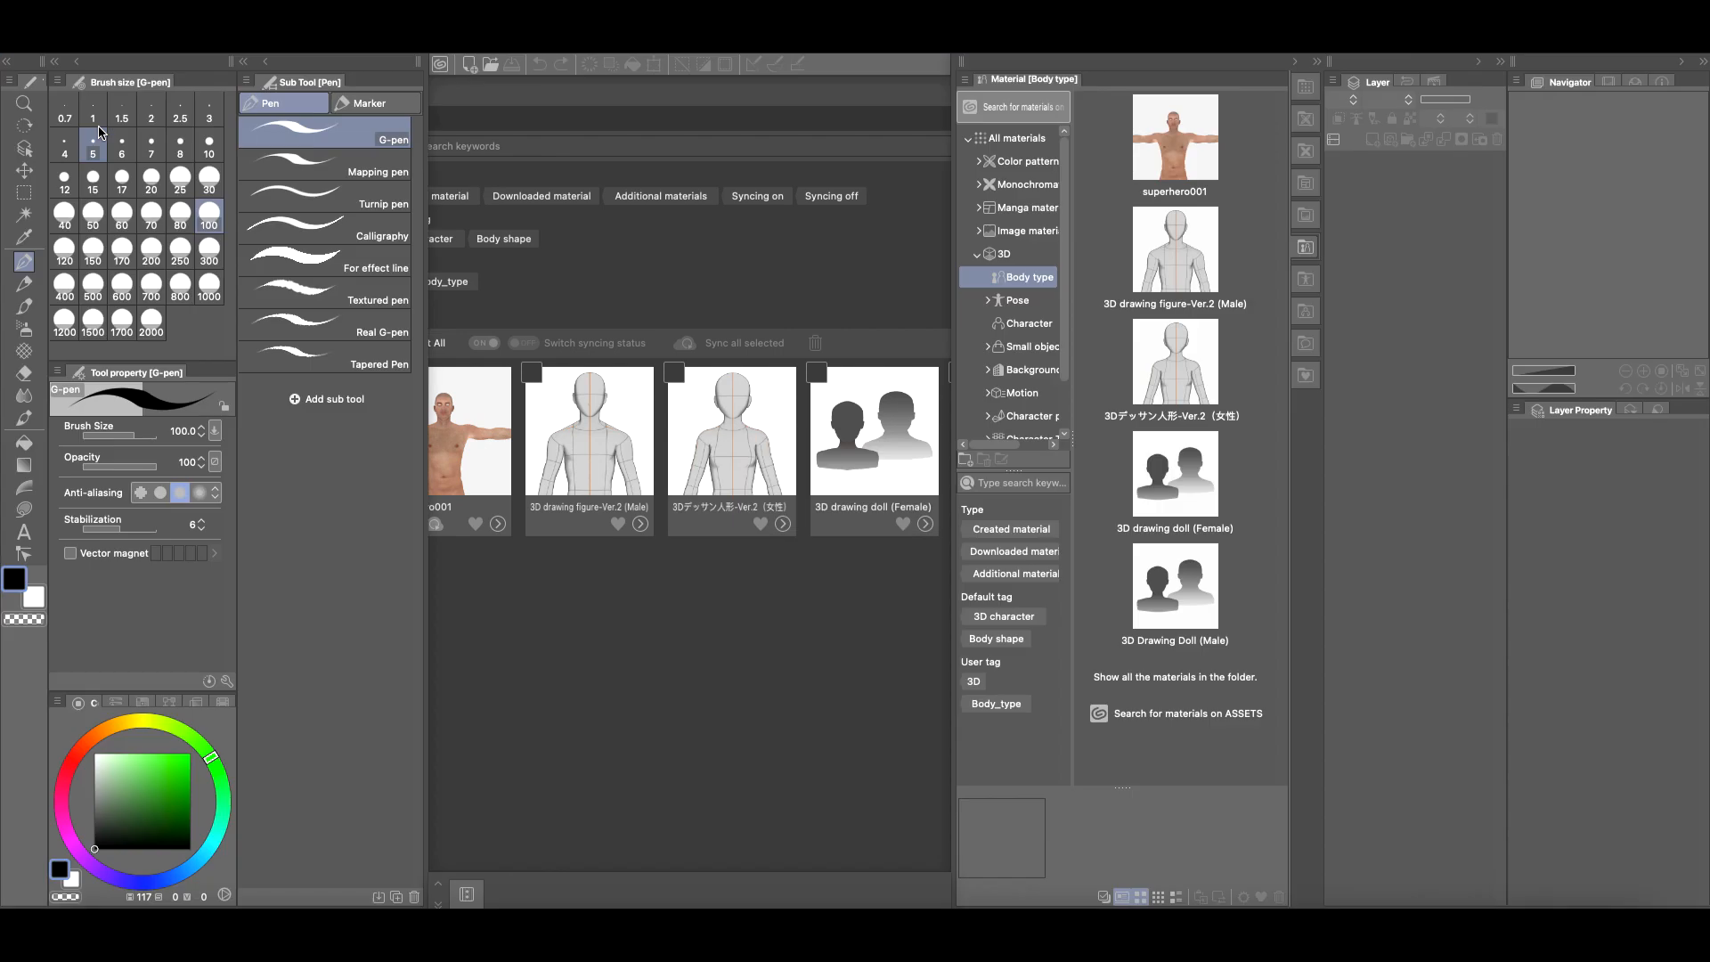
left_click(1174, 363)
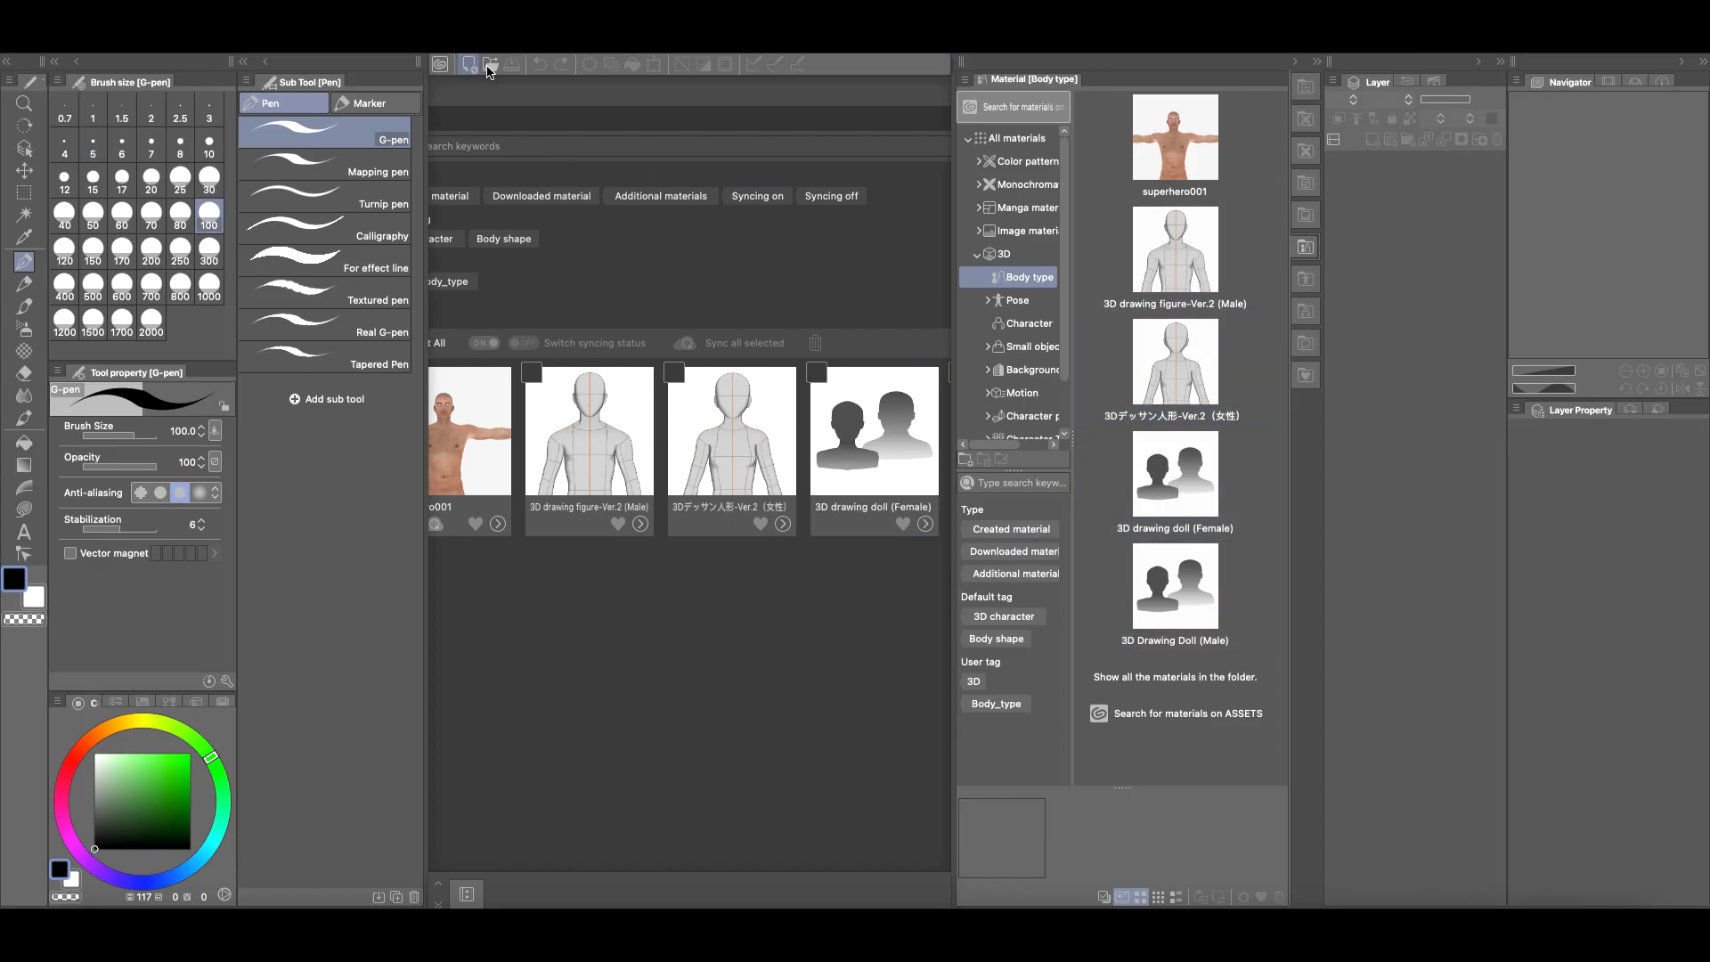
left_click(467, 64)
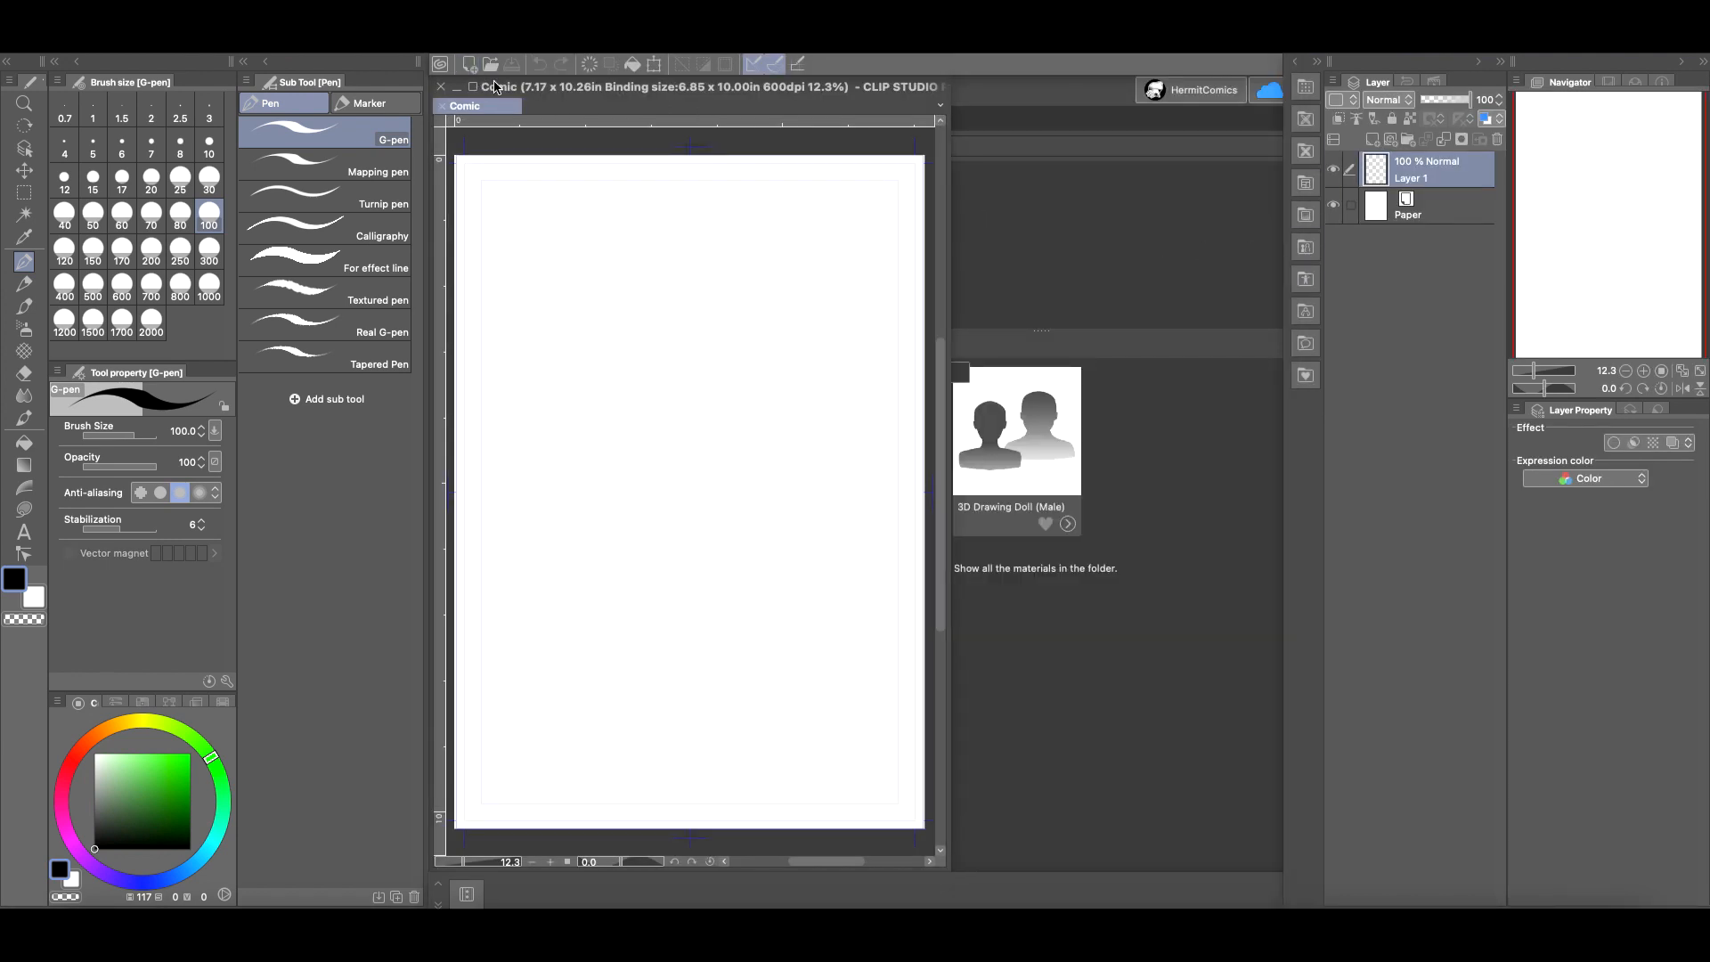
left_click(1306, 246)
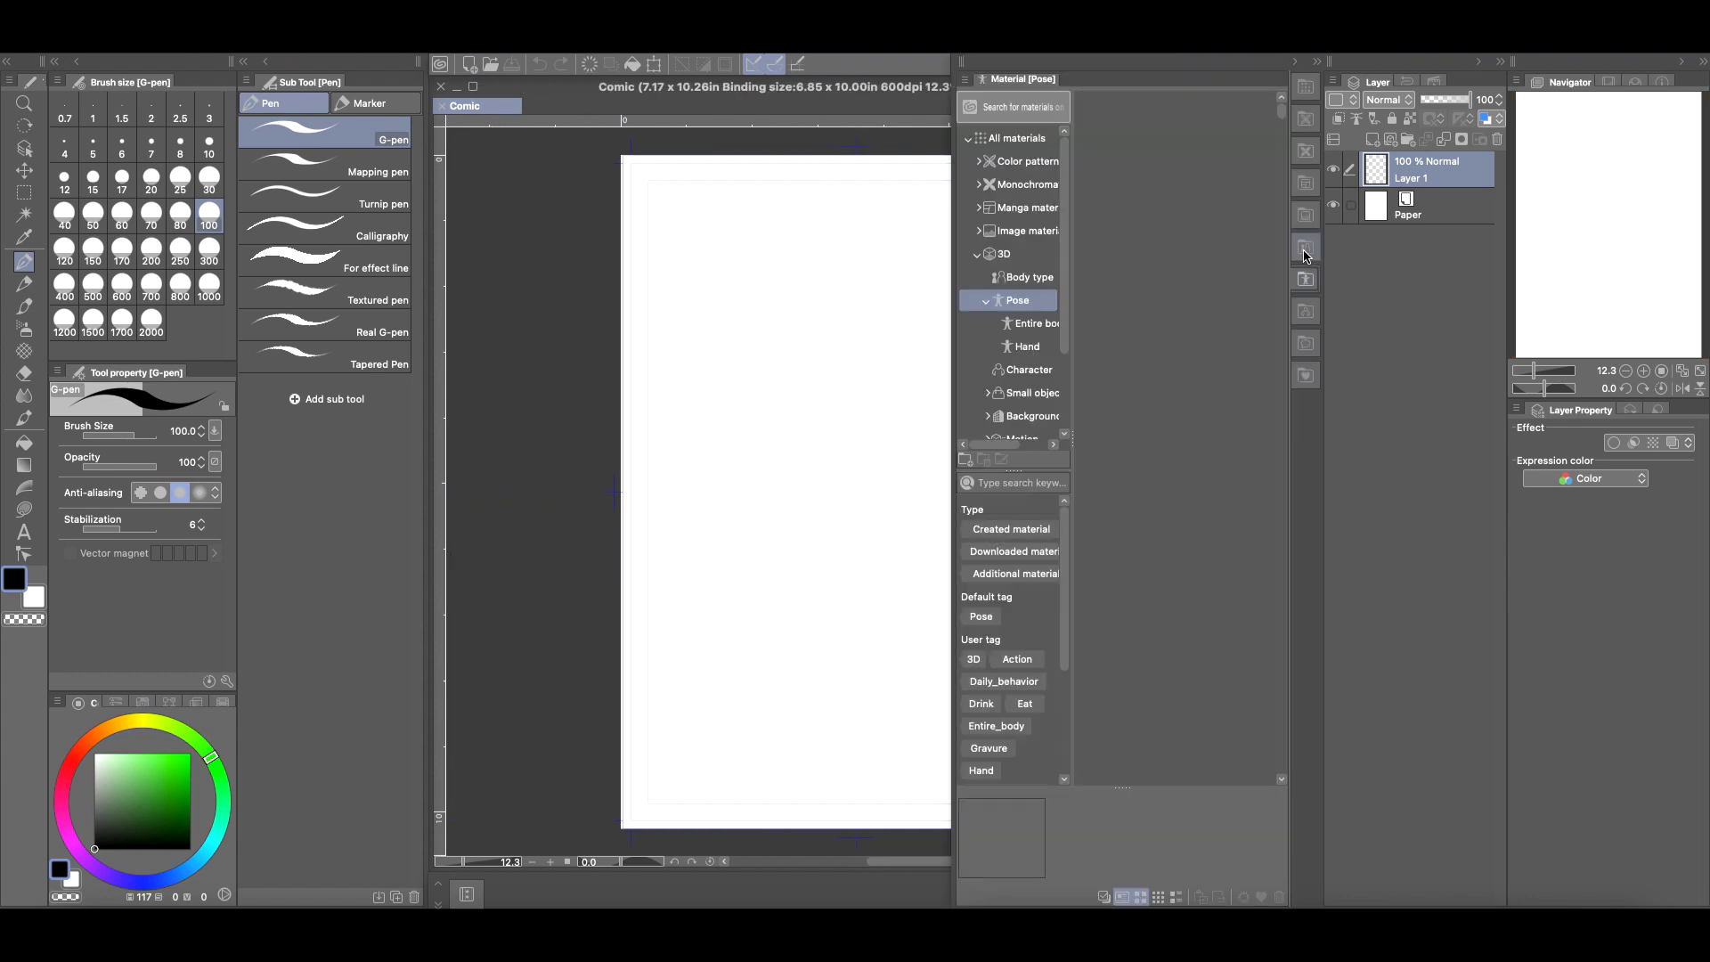
left_click(1027, 278)
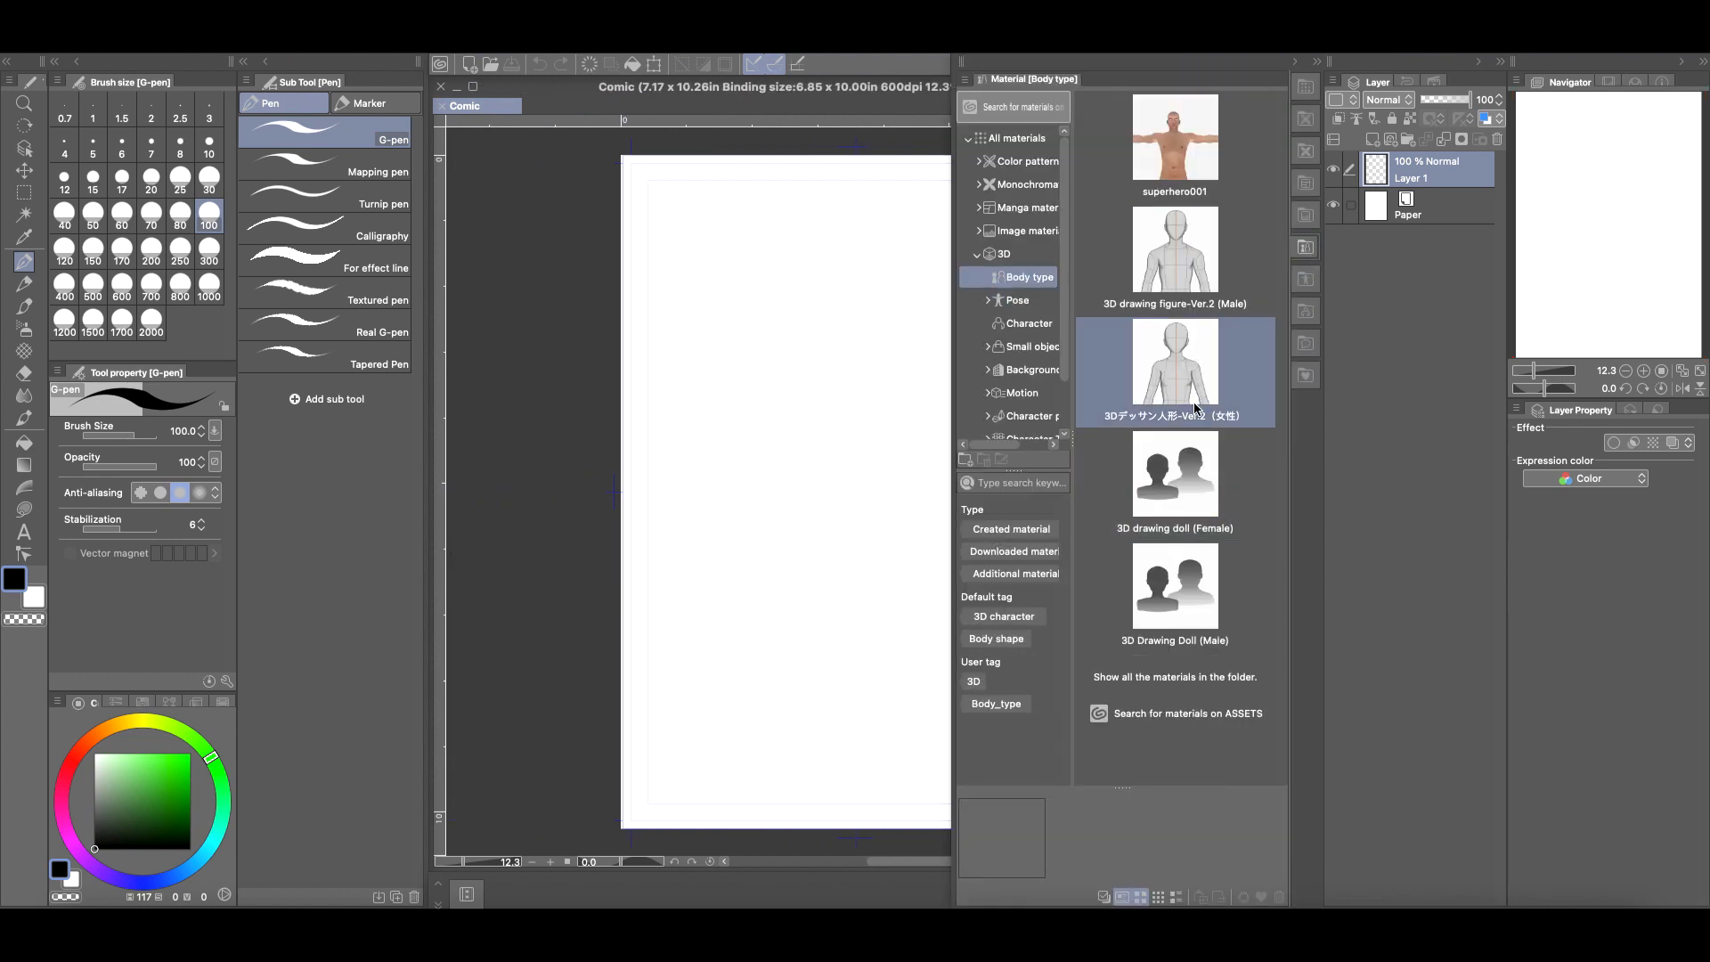